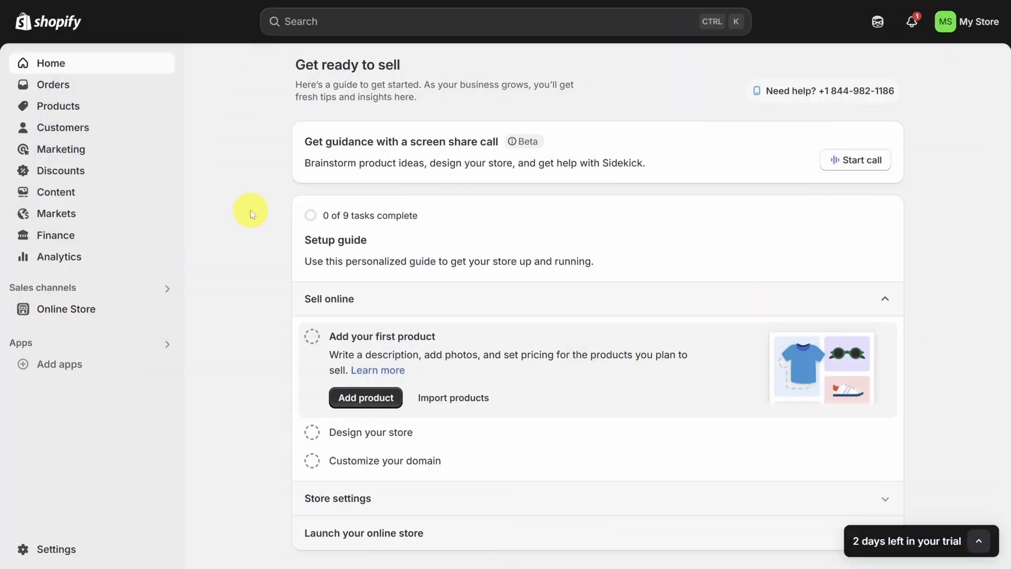
{"action": "mouse_move", "coordinate": [71, 127]}
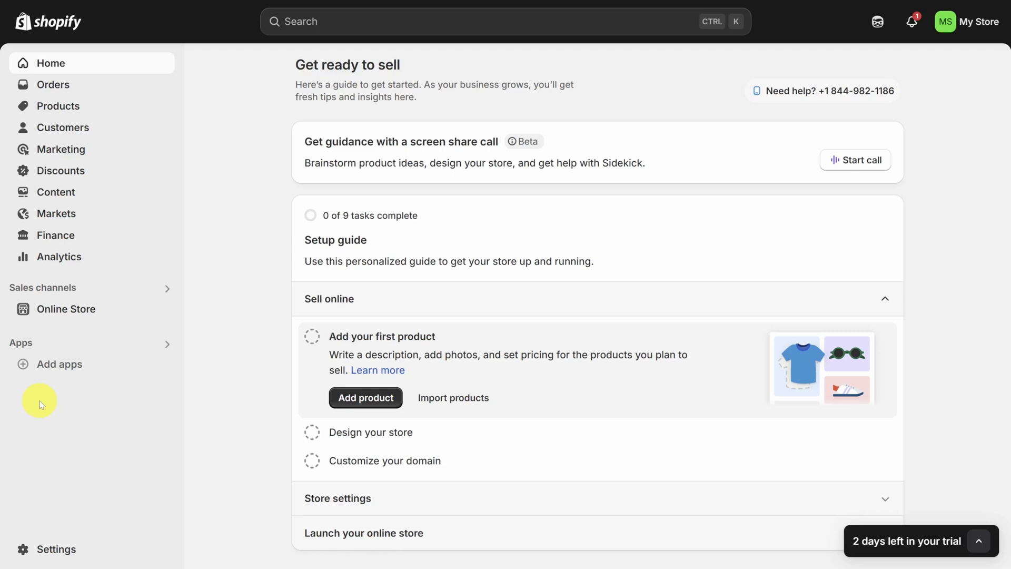
- Go to Online Store themes and customize the current Dawn theme
{"action": "left_click", "coordinate": [66, 308]}
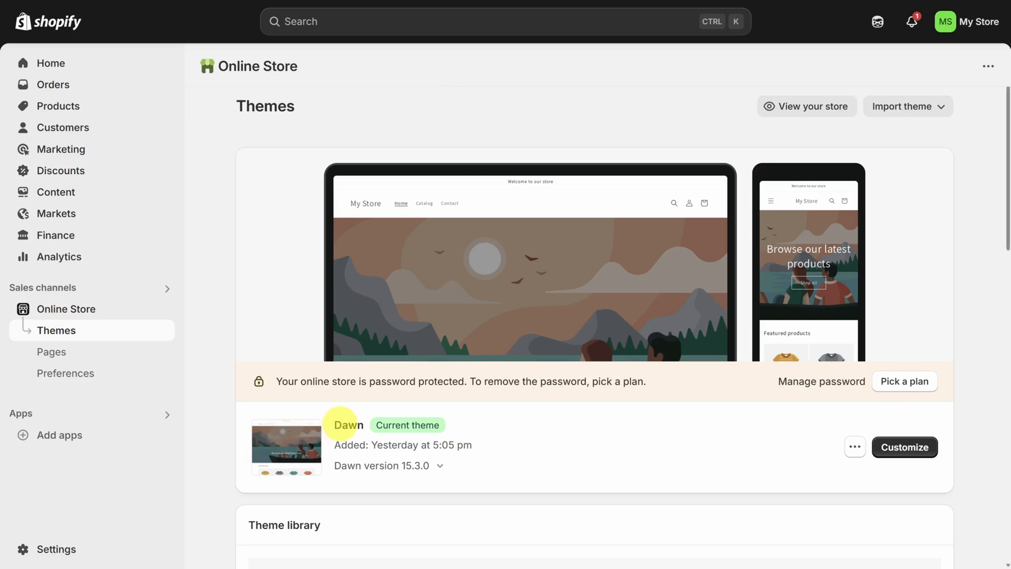
{"action": "double_click", "coordinate": [350, 424]}
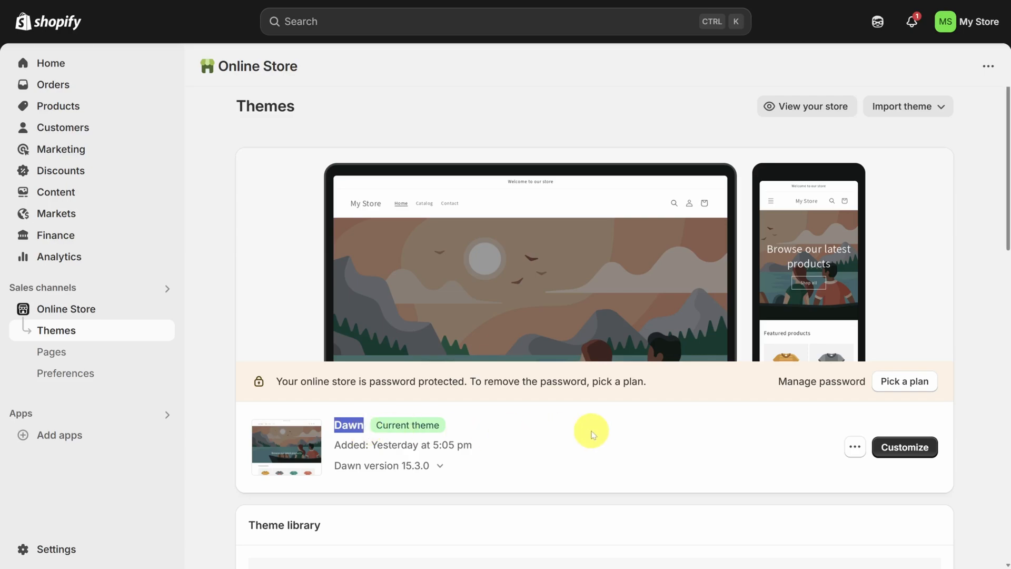
{"action": "left_click", "coordinate": [904, 446]}
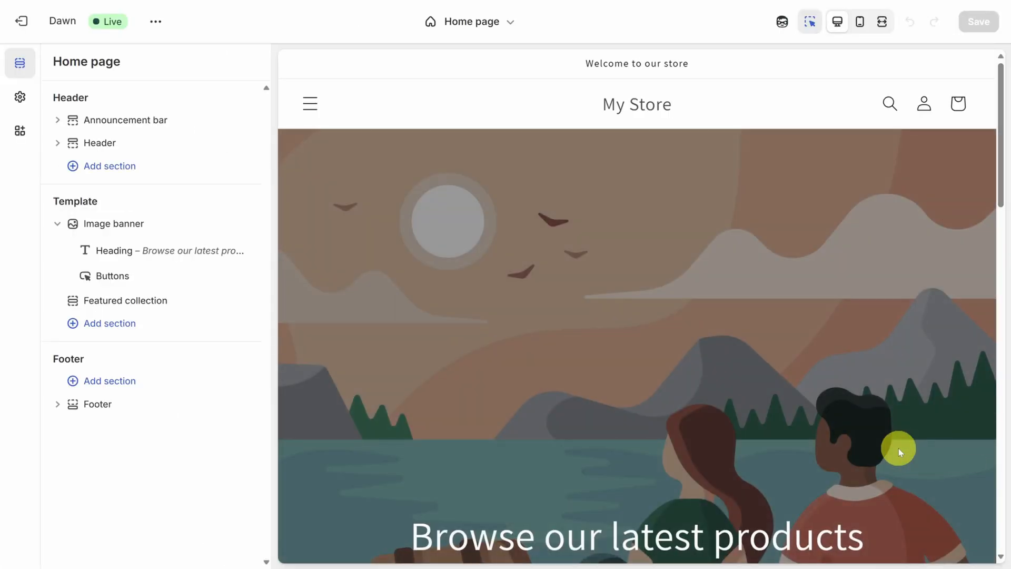
{"action": "scroll", "scroll_direction": "down", "scroll_amount": 3}
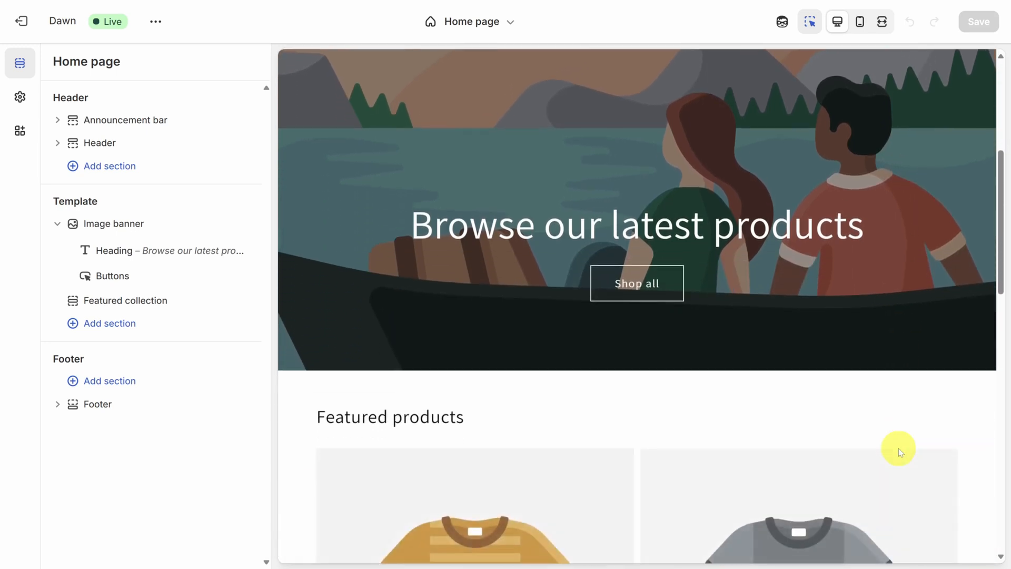
{"action": "scroll", "scroll_direction": "down", "scroll_amount": 3}
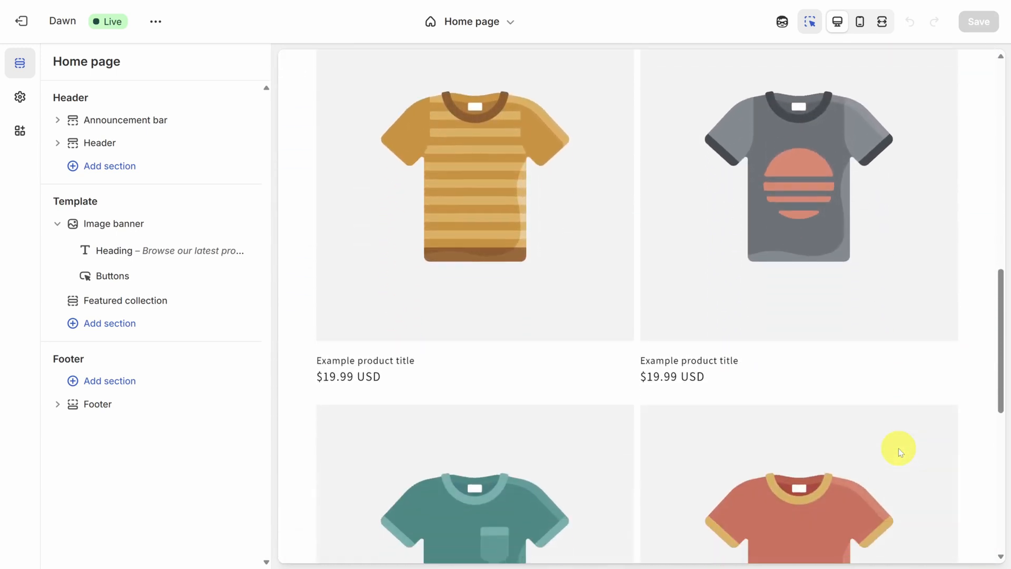
{"action": "left_click", "coordinate": [108, 324]}
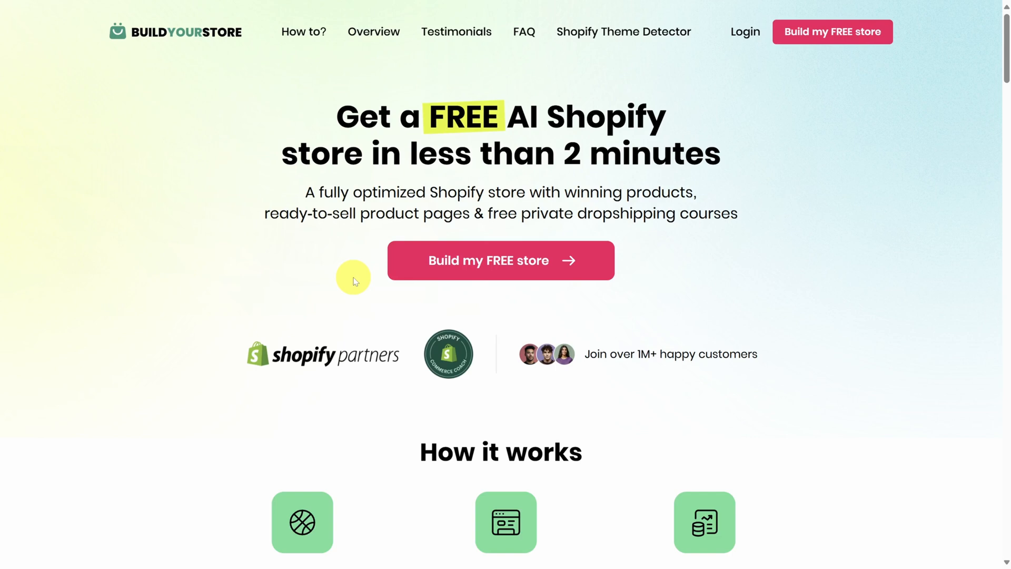
{"action": "left_click", "coordinate": [500, 261]}
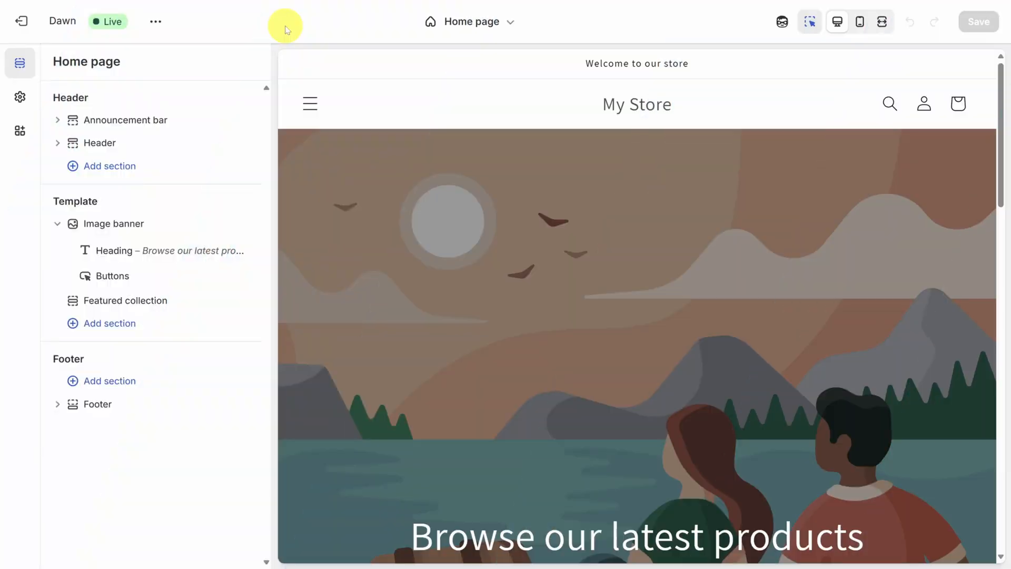
{"action": "mouse_move", "coordinate": [471, 21]}
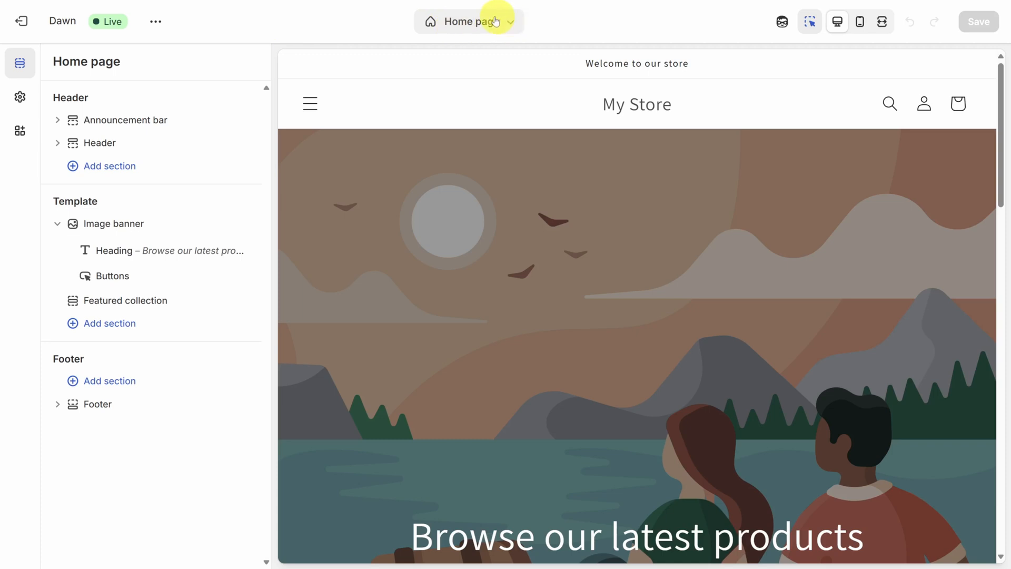
{"action": "mouse_move", "coordinate": [467, 21]}
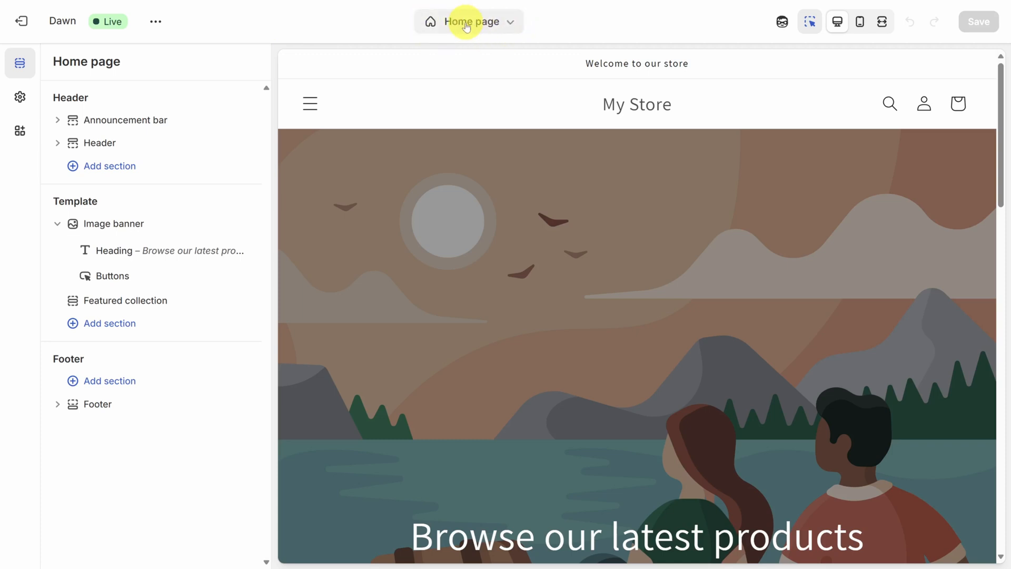
{"action": "left_click", "coordinate": [468, 21]}
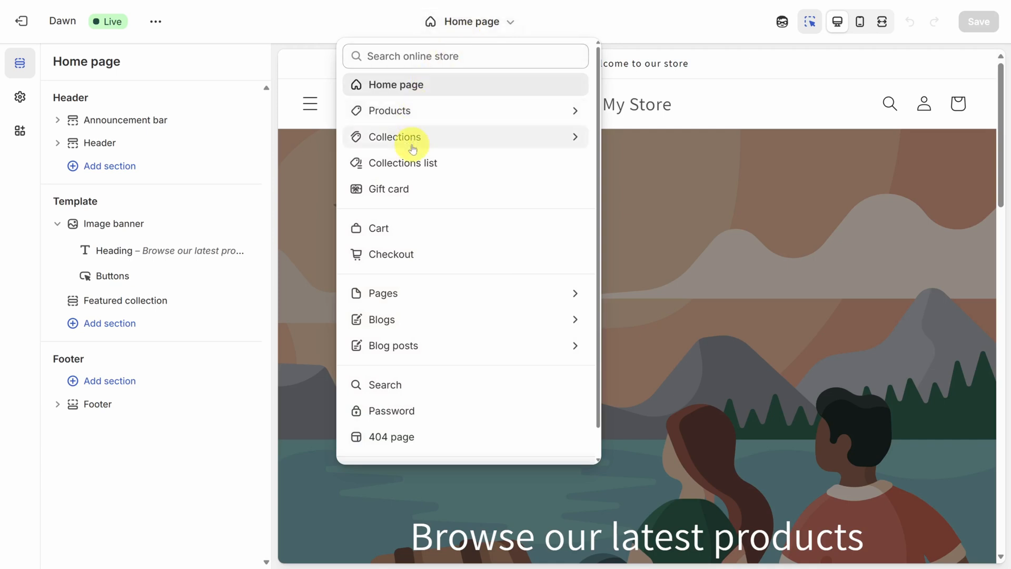
{"action": "mouse_move", "coordinate": [401, 294]}
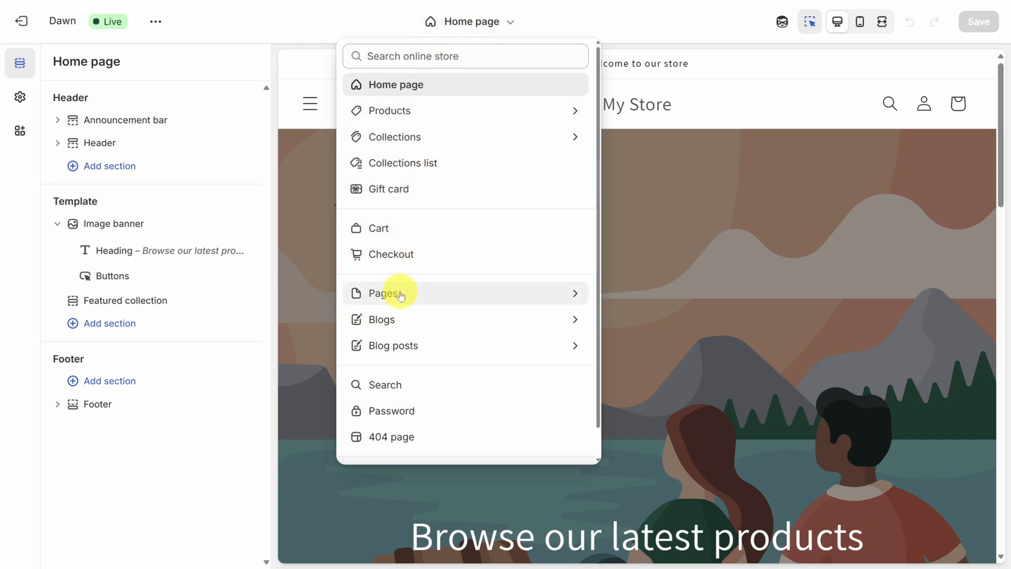
{"action": "left_click", "coordinate": [318, 31]}
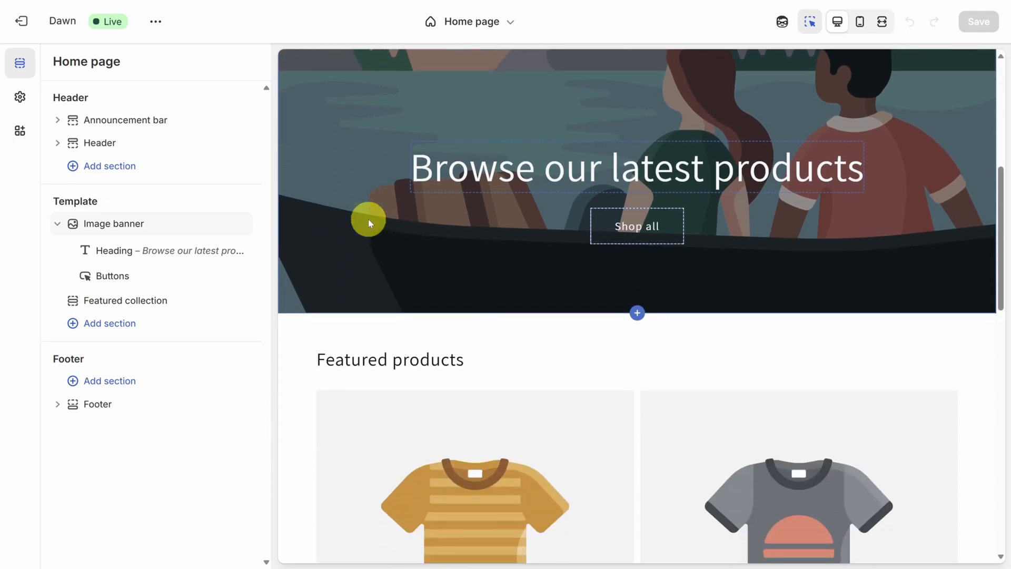
{"action": "scroll", "scroll_direction": "down", "scroll_amount": 3}
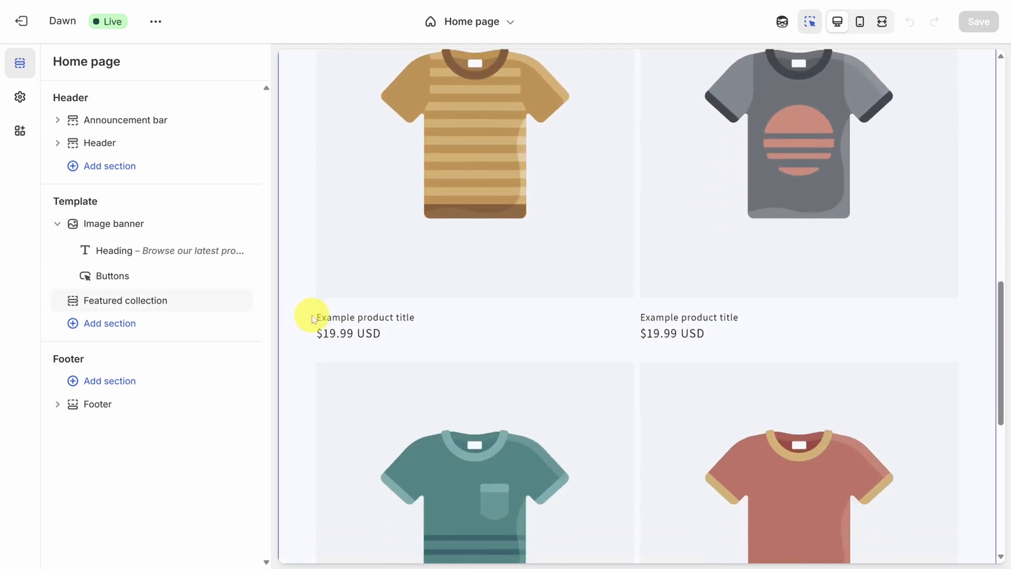
{"action": "scroll", "scroll_direction": "down", "scroll_amount": 3}
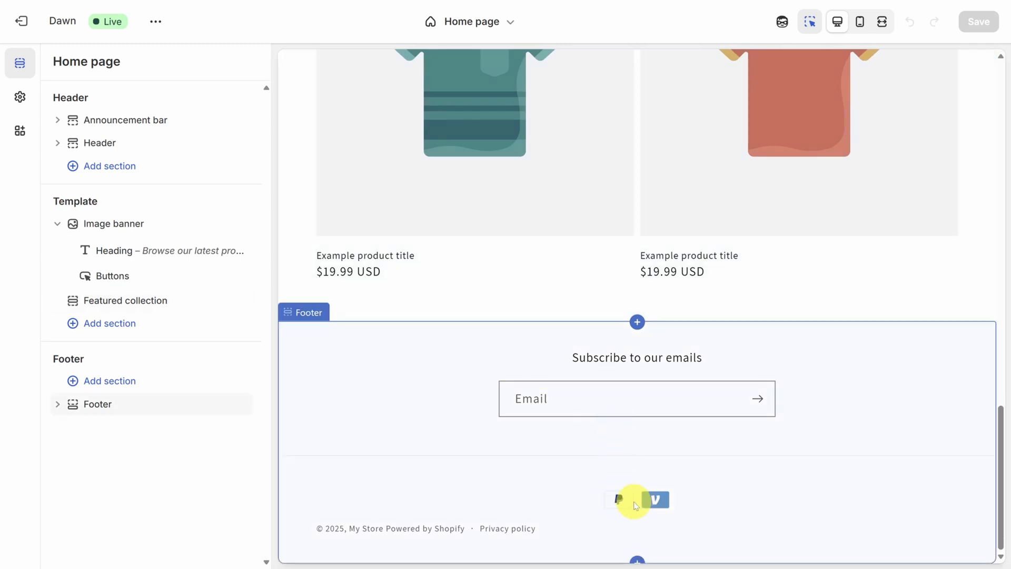
{"action": "left_click", "coordinate": [126, 301]}
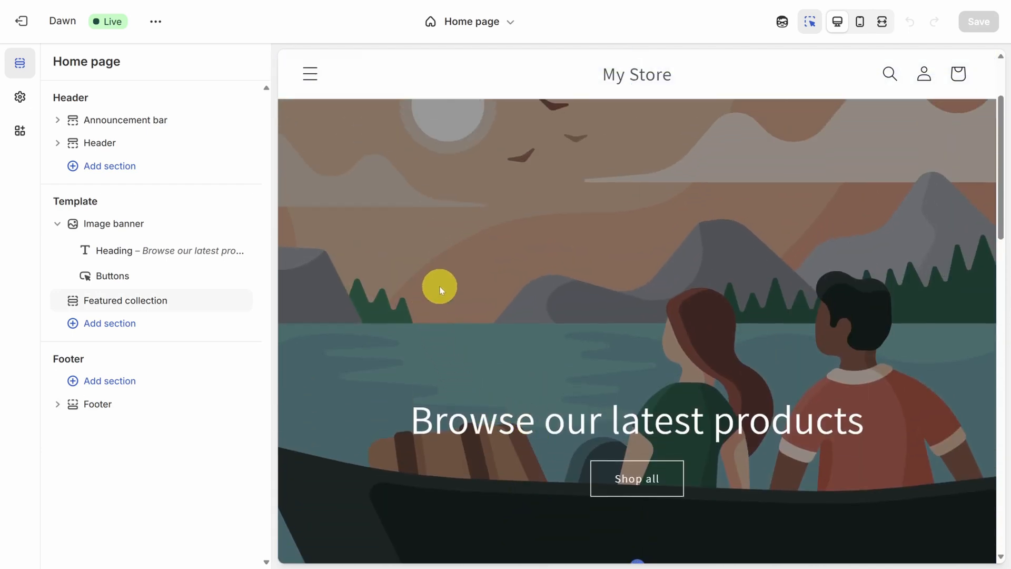
{"action": "left_click", "coordinate": [116, 223]}
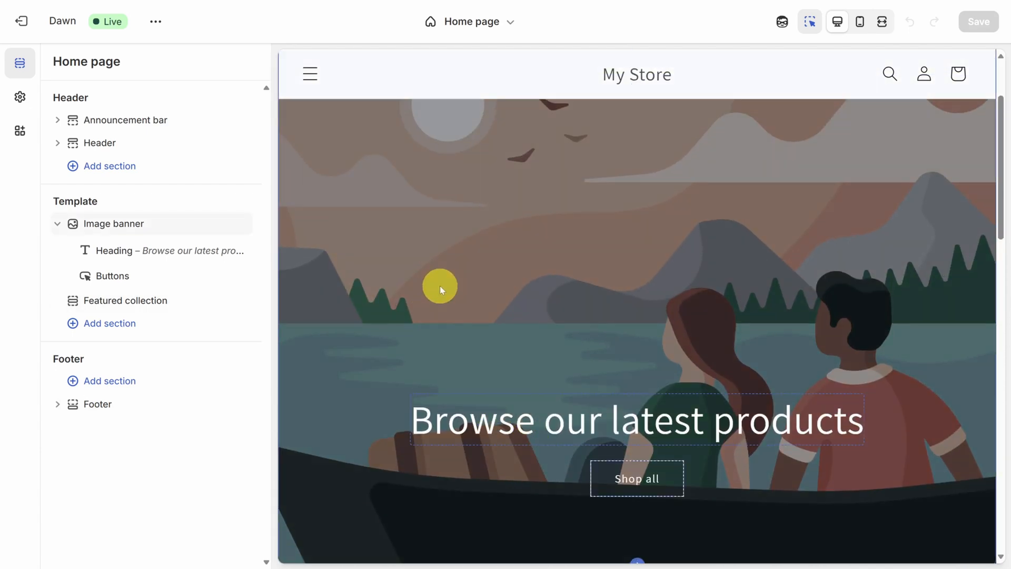
{"action": "mouse_move", "coordinate": [636, 270]}
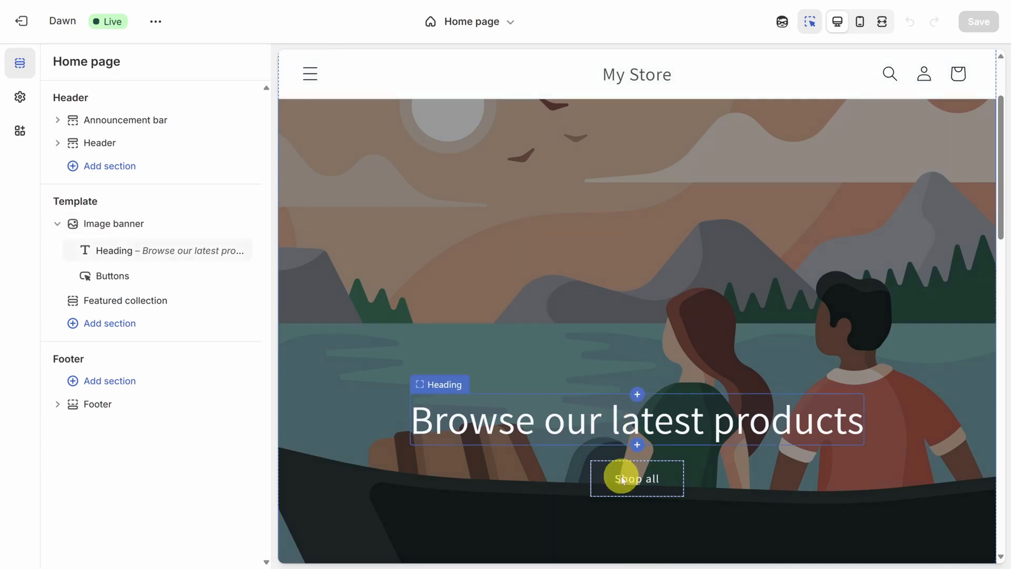
{"action": "left_click", "coordinate": [636, 479]}
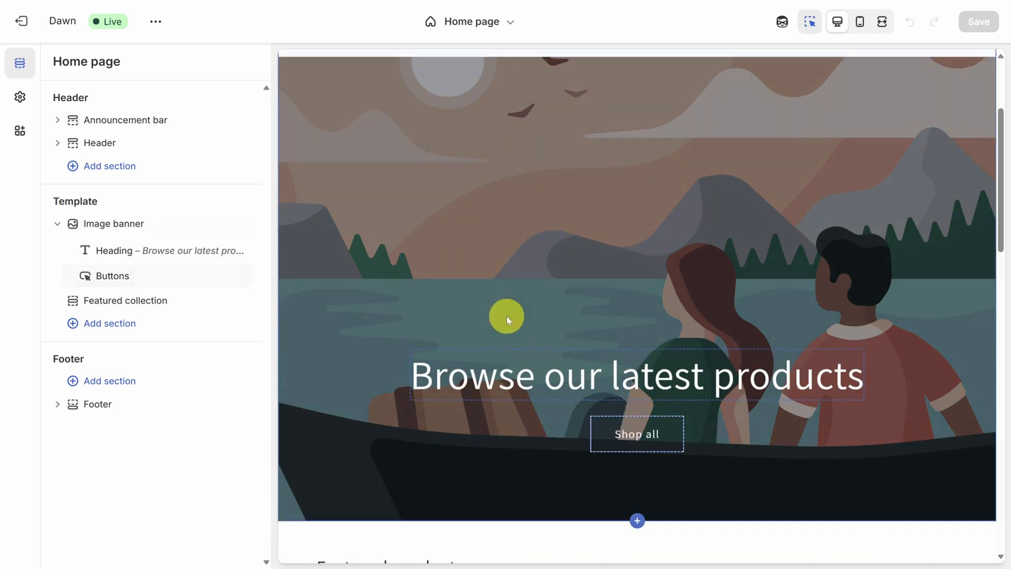
{"action": "scroll", "scroll_direction": "down", "scroll_amount": 3}
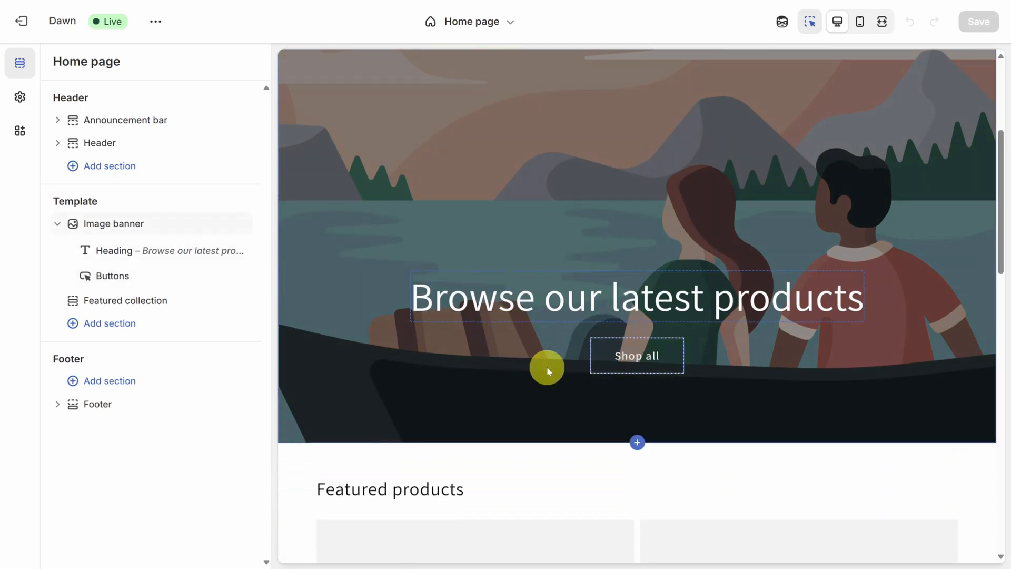
{"action": "mouse_move", "coordinate": [636, 443]}
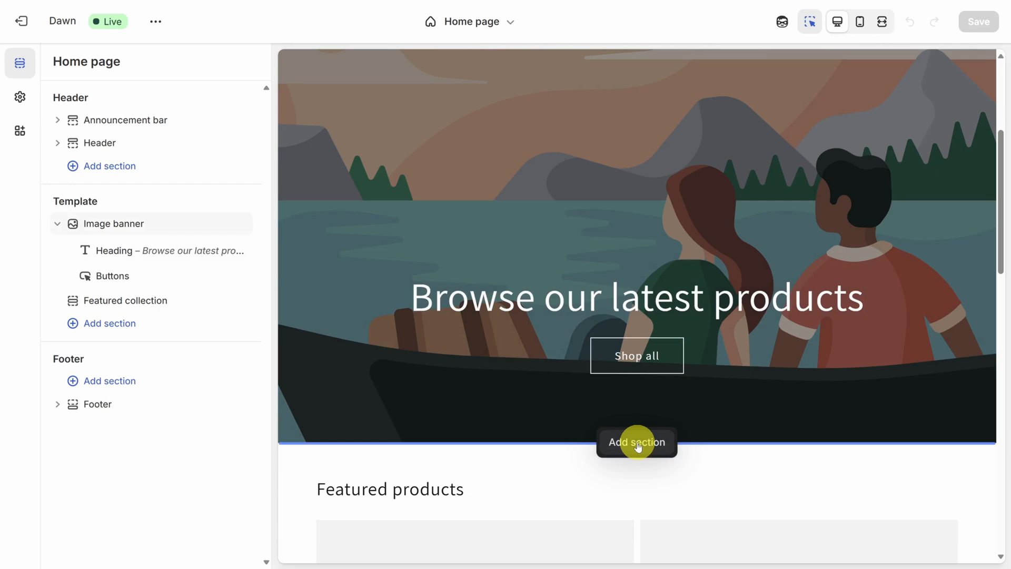
{"action": "mouse_move", "coordinate": [367, 326]}
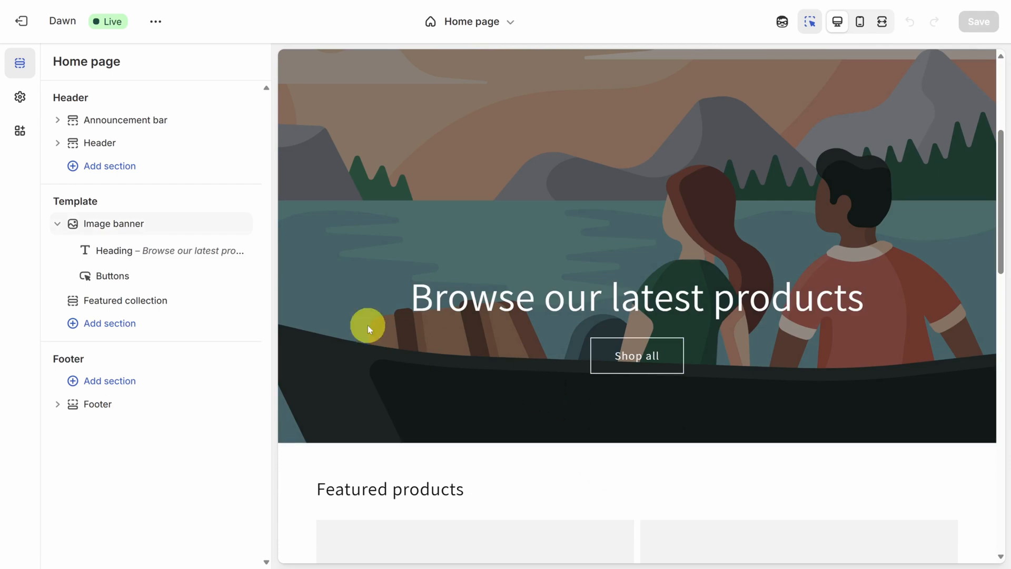
- Move Featured collection above the image banner, then delete it from the template
{"action": "left_click", "coordinate": [109, 324]}
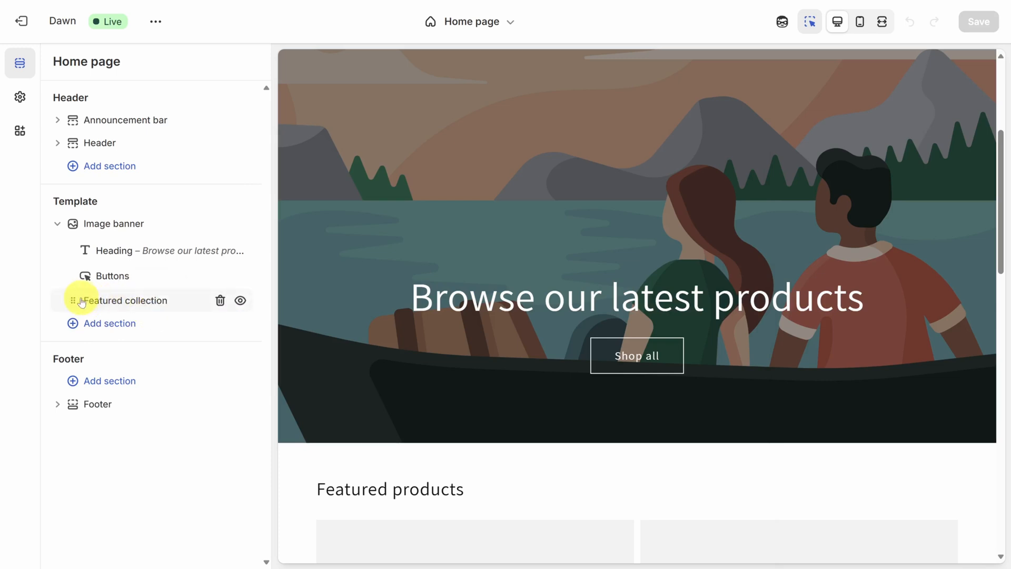
{"action": "left_click_drag", "start_coordinate": [82, 300], "coordinate": [82, 263]}
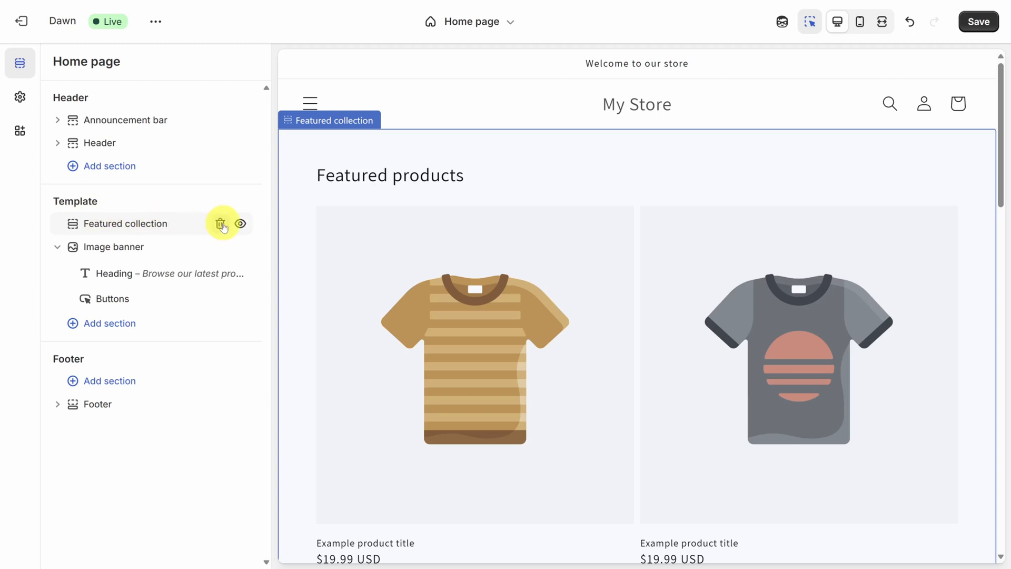
{"action": "left_click", "coordinate": [222, 223]}
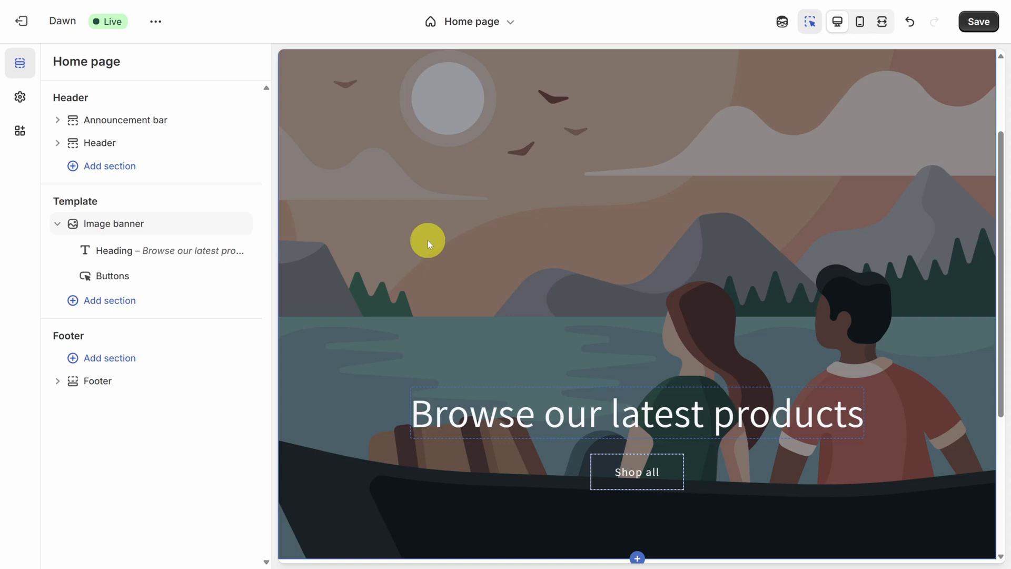
{"action": "mouse_move", "coordinate": [445, 216]}
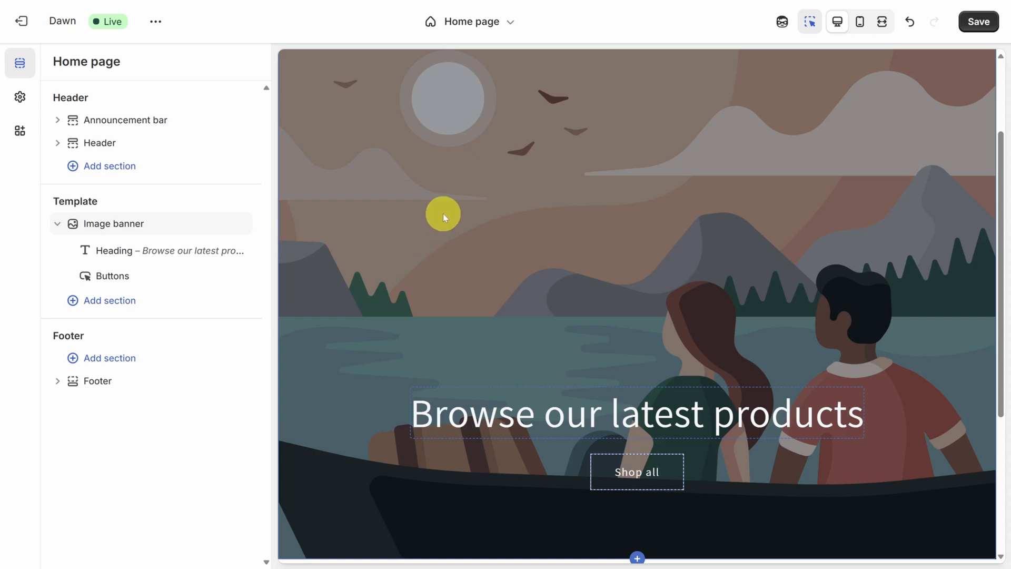
- Upload the cookie jar photo as the image banner's first image
{"action": "left_click", "coordinate": [117, 224]}
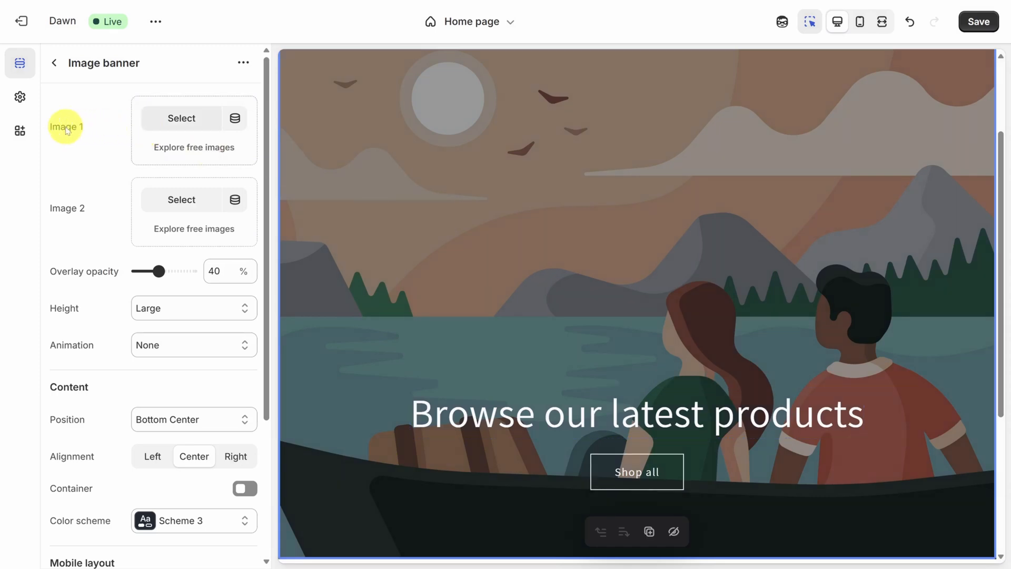
{"action": "left_click", "coordinate": [181, 118]}
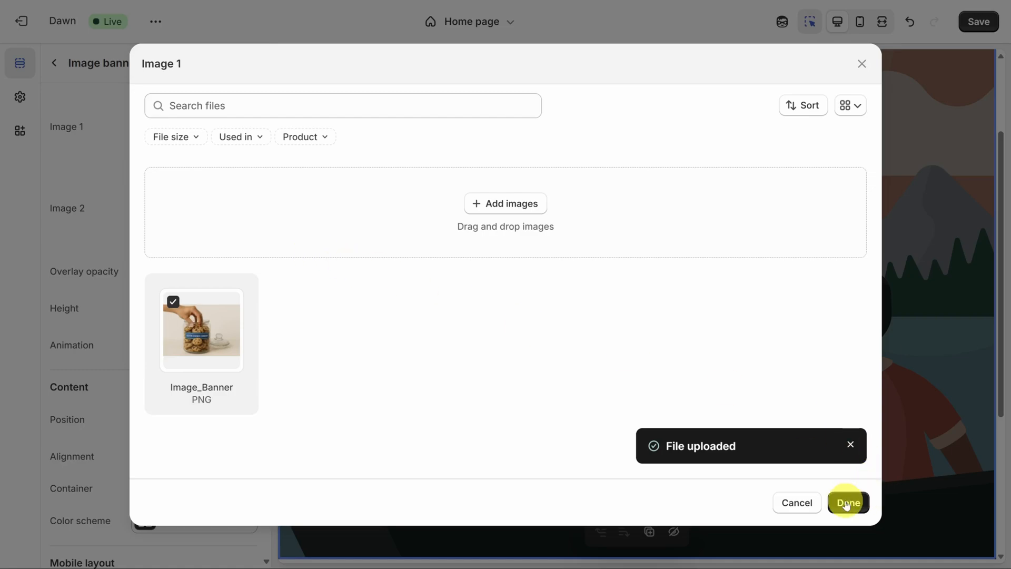
{"action": "left_click", "coordinate": [847, 502]}
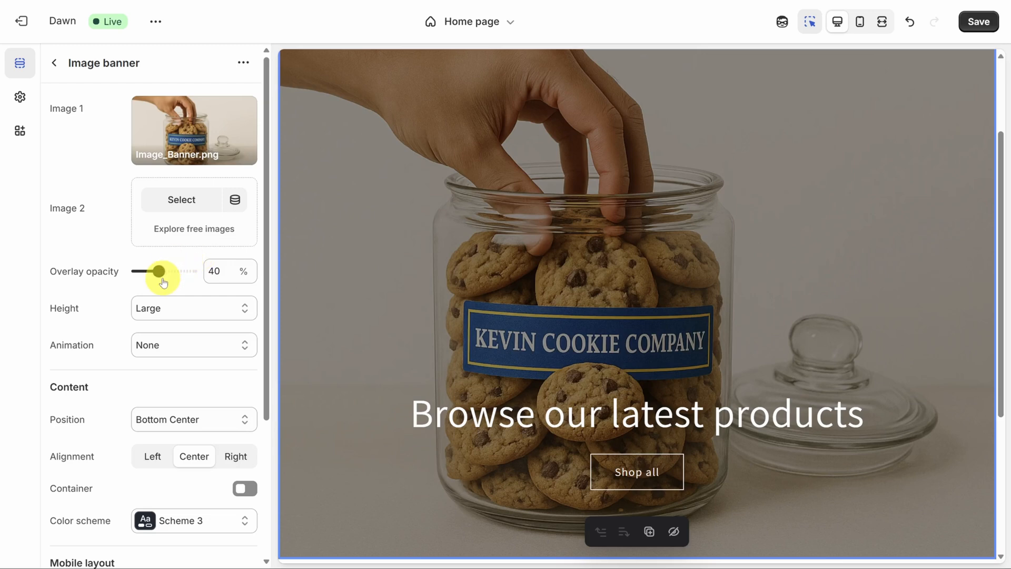
- Adjust banner overlay opacity, set content position Top Right and color scheme Scheme 1
{"action": "left_click_drag", "start_coordinate": [160, 271], "coordinate": [127, 272]}
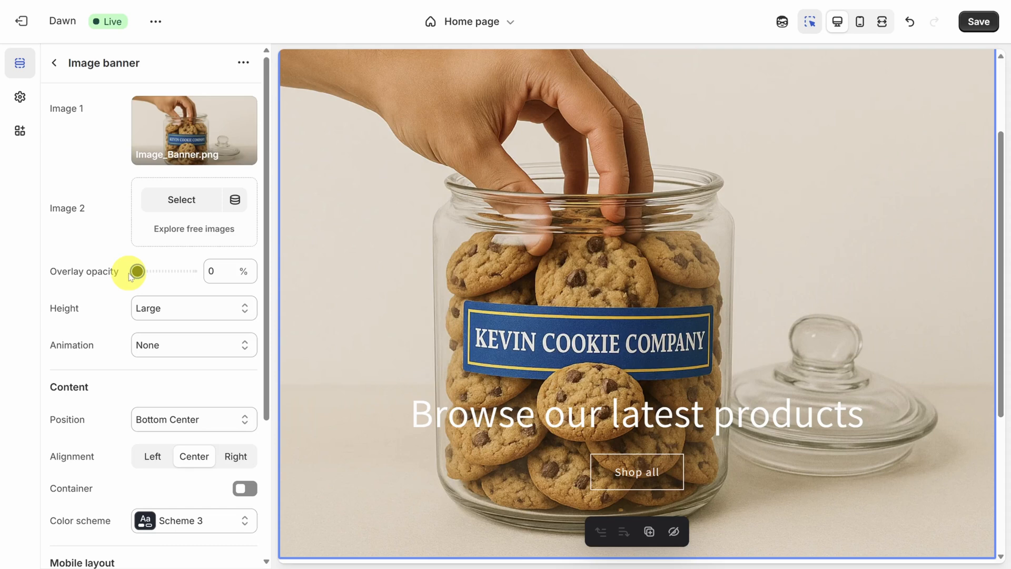
{"action": "scroll", "scroll_direction": "down", "scroll_amount": 3}
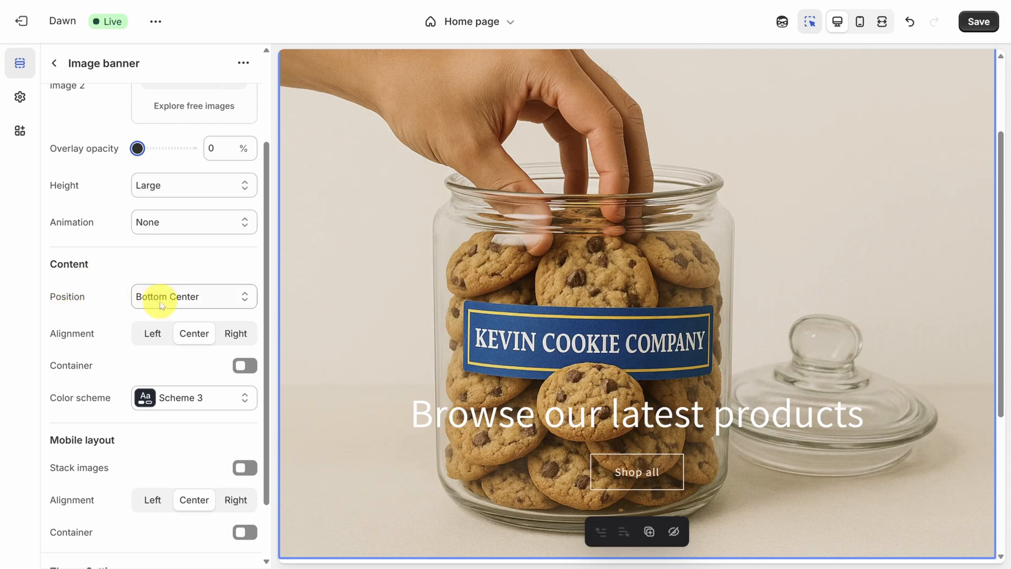
{"action": "left_click", "coordinate": [192, 296]}
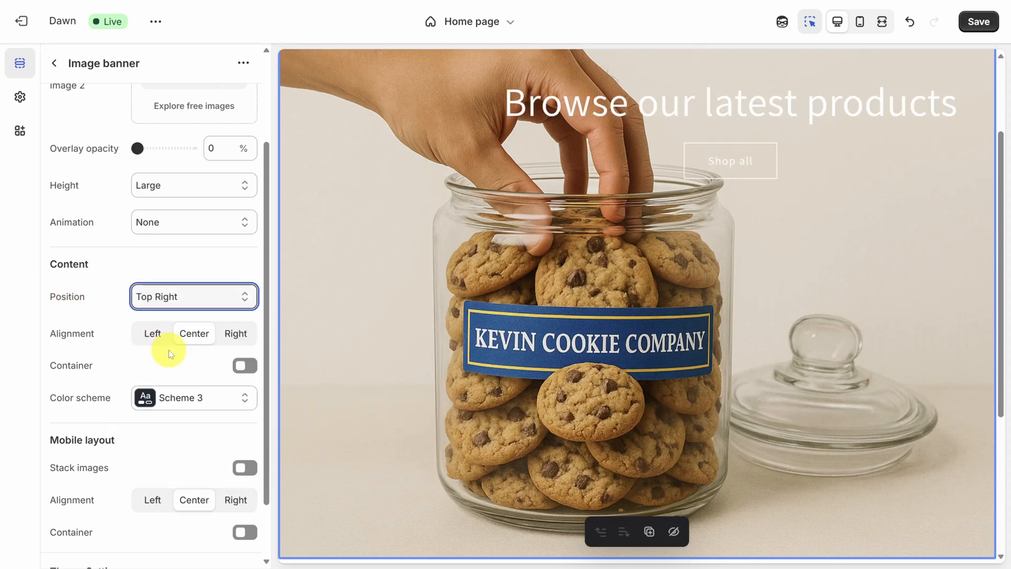
{"action": "scroll", "scroll_direction": "down", "scroll_amount": 3}
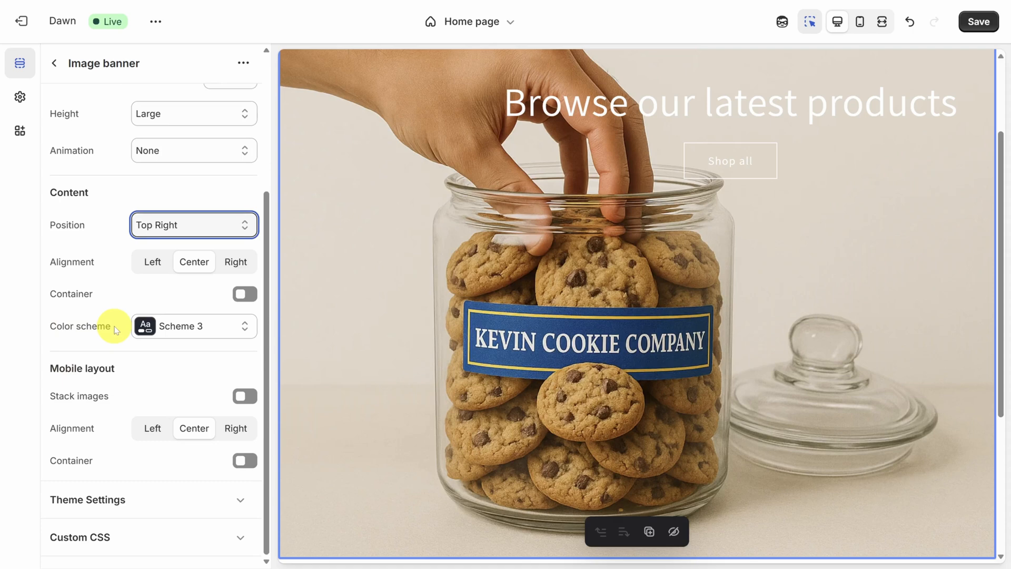
{"action": "left_click", "coordinate": [192, 325]}
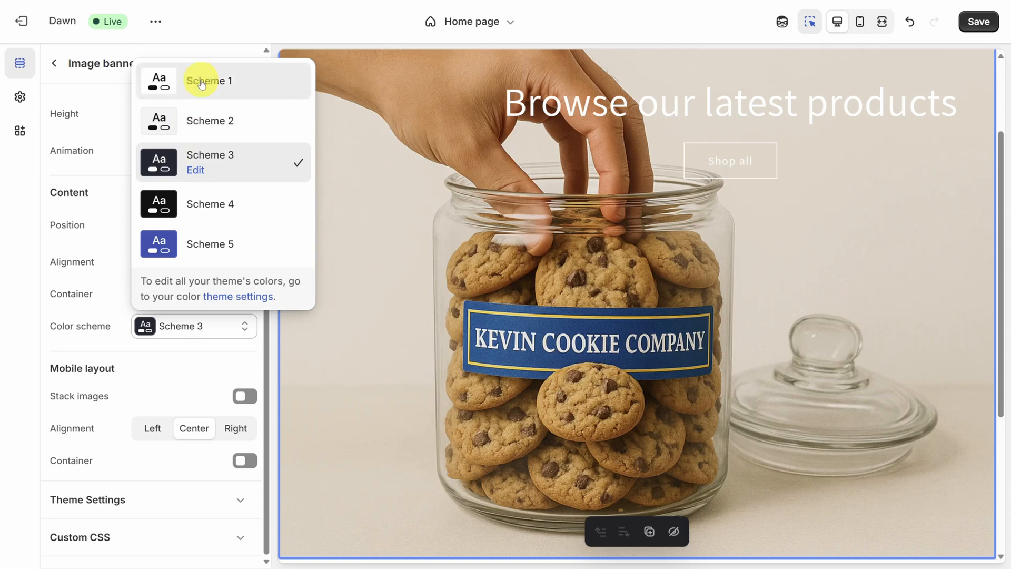
{"action": "left_click", "coordinate": [209, 80]}
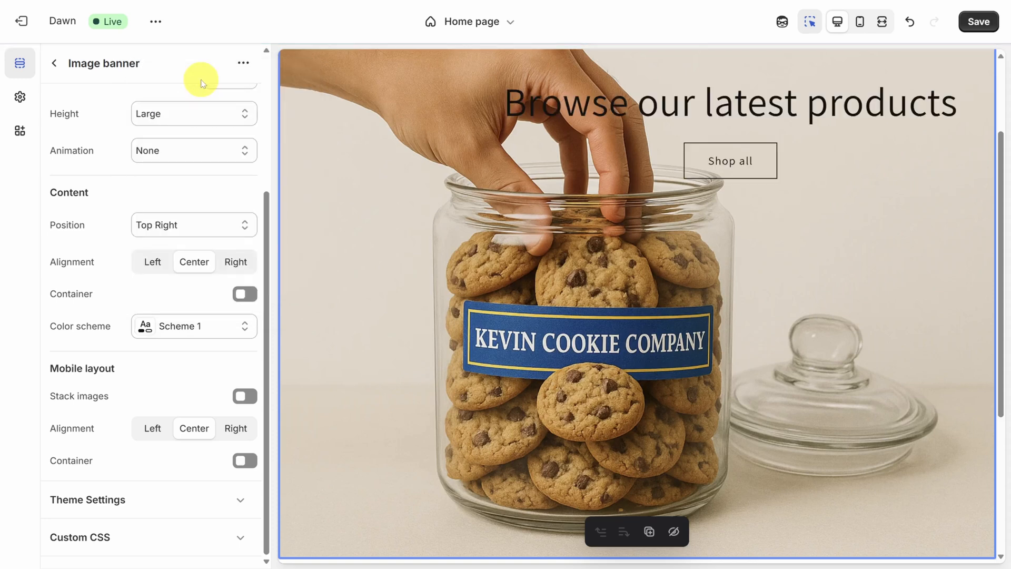
{"action": "mouse_move", "coordinate": [532, 104]}
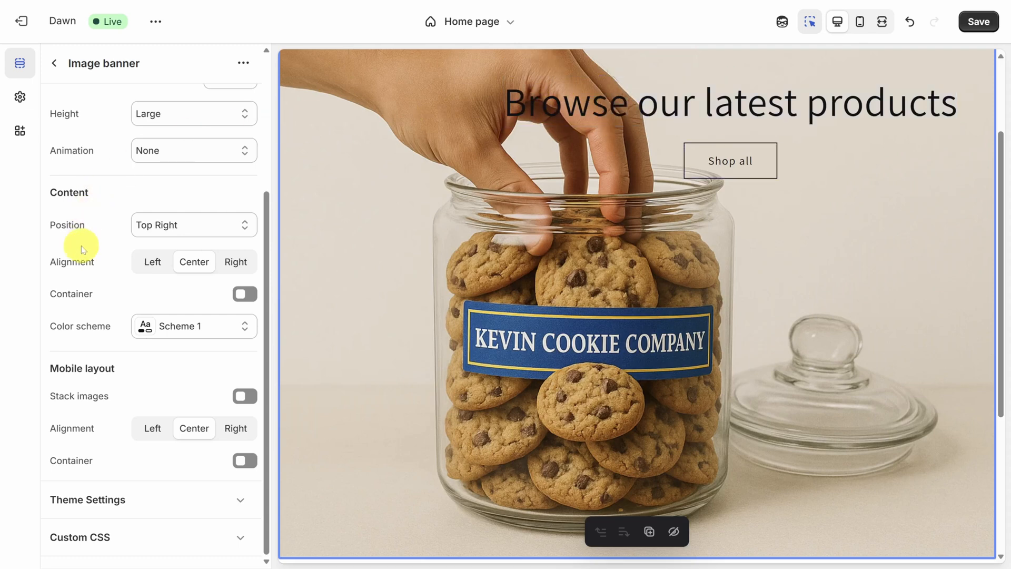
- Right-align the banner heading and button, then select the heading block
{"action": "left_click", "coordinate": [235, 261]}
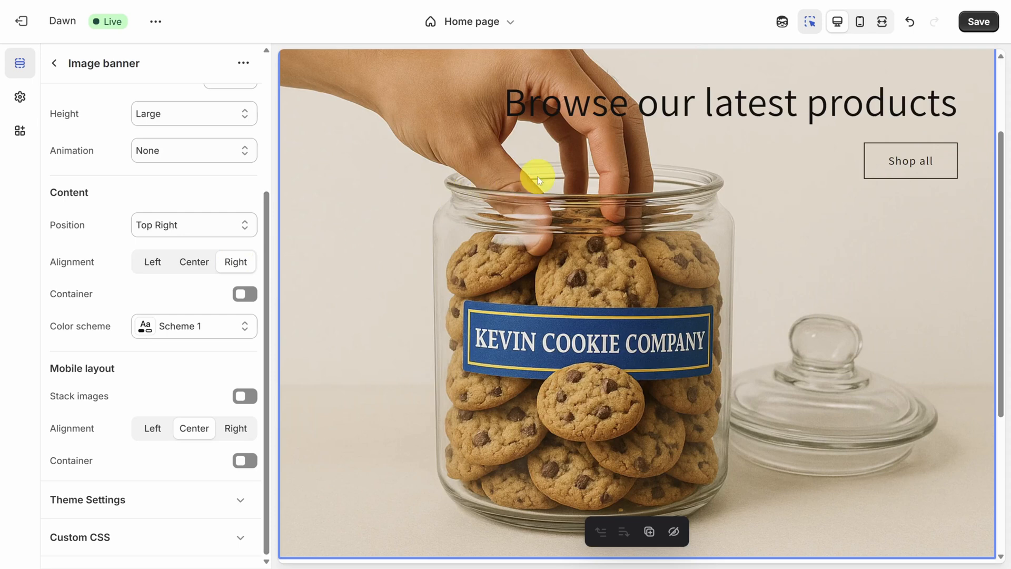
{"action": "left_click", "coordinate": [729, 102]}
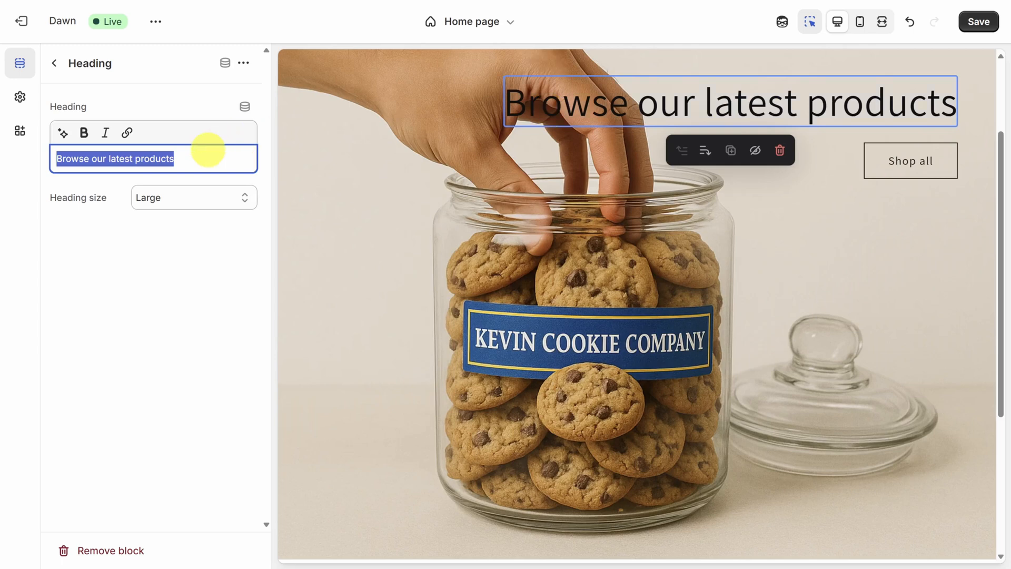
- Make the heading 'Cookie jars you won't get caught in.' and set its size to Small
{"action": "type", "text": "Cookie jars you won't get caught in."}
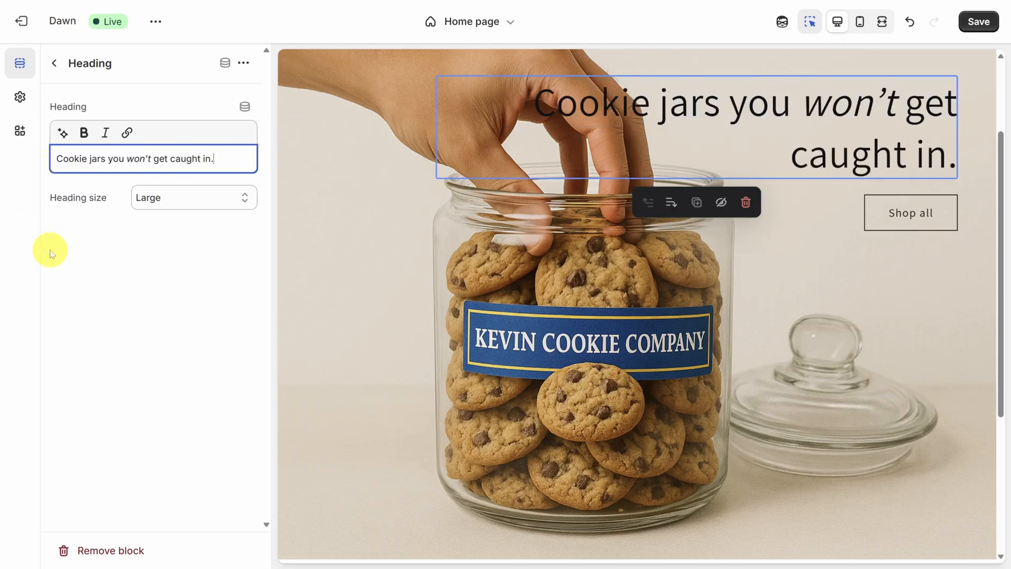
{"action": "left_click", "coordinate": [192, 197]}
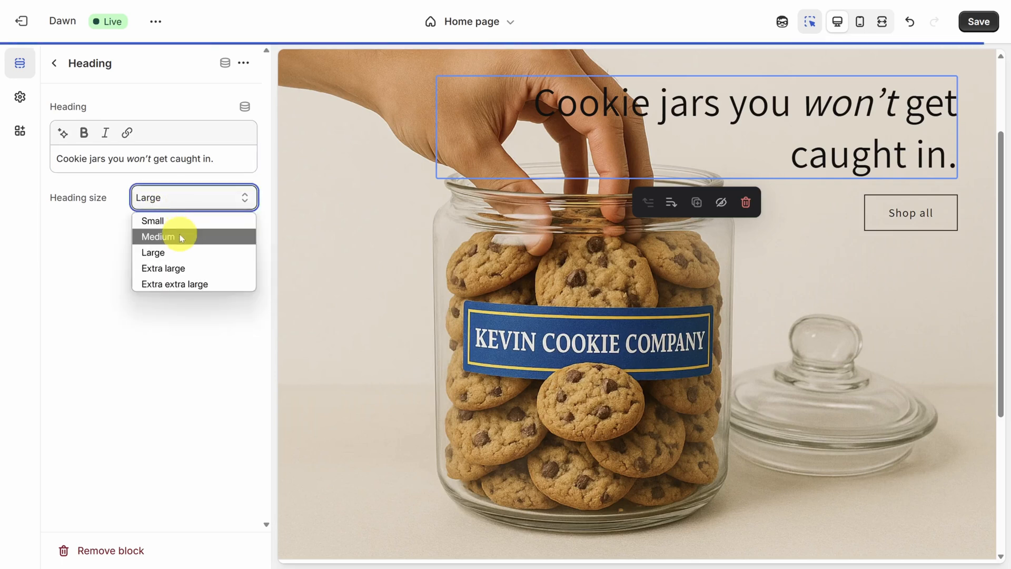
{"action": "left_click", "coordinate": [158, 236]}
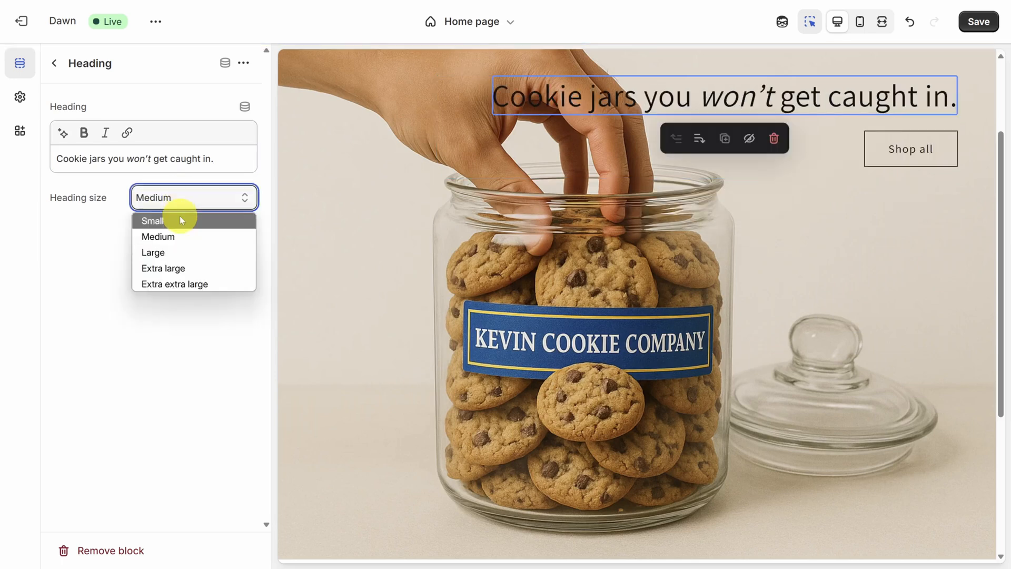
{"action": "left_click", "coordinate": [152, 220]}
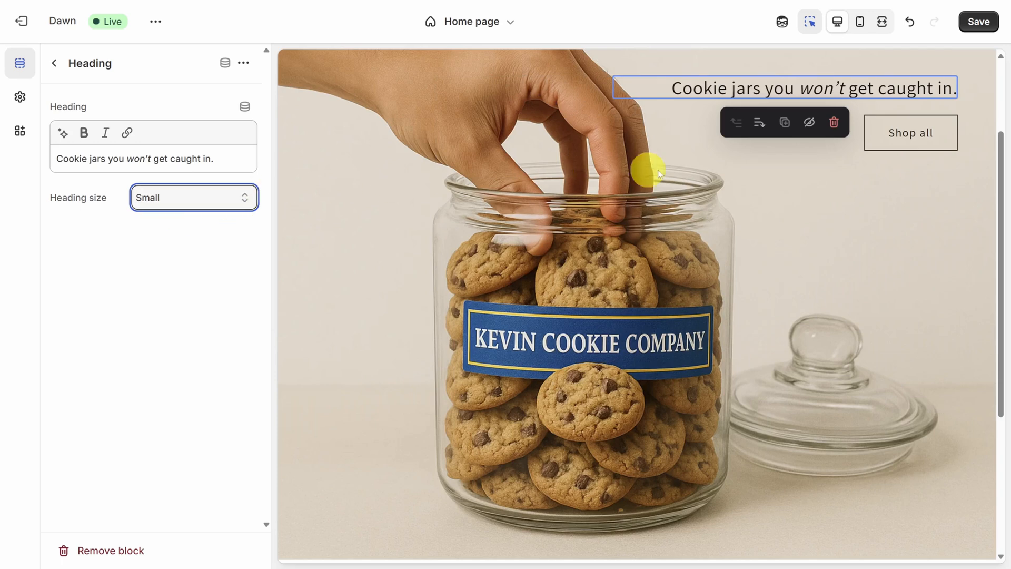
- Change the banner's Button 1 label from Shop all to SHOP NOW
{"action": "left_click", "coordinate": [910, 133]}
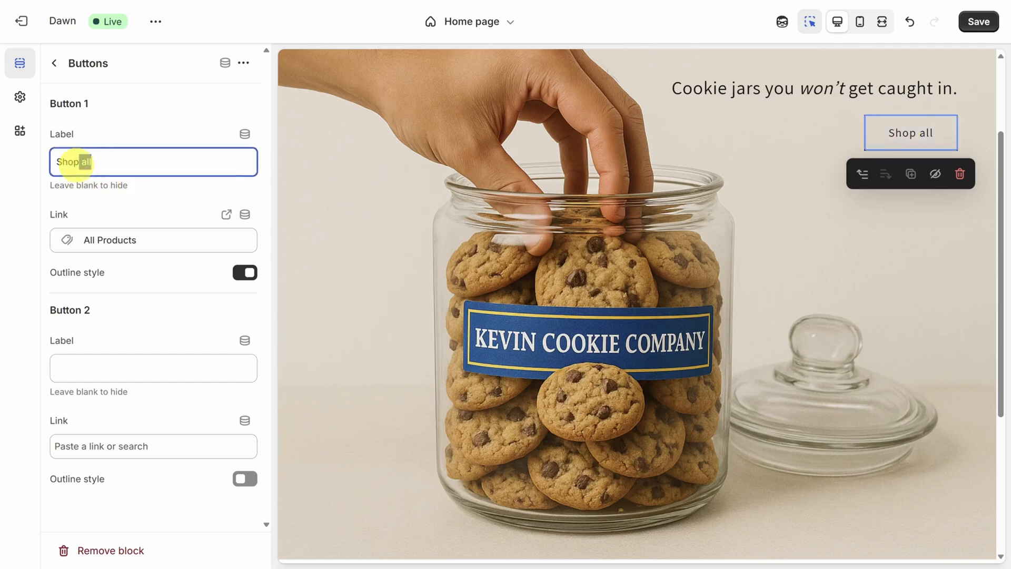
{"action": "type", "text": "SHOP NOW"}
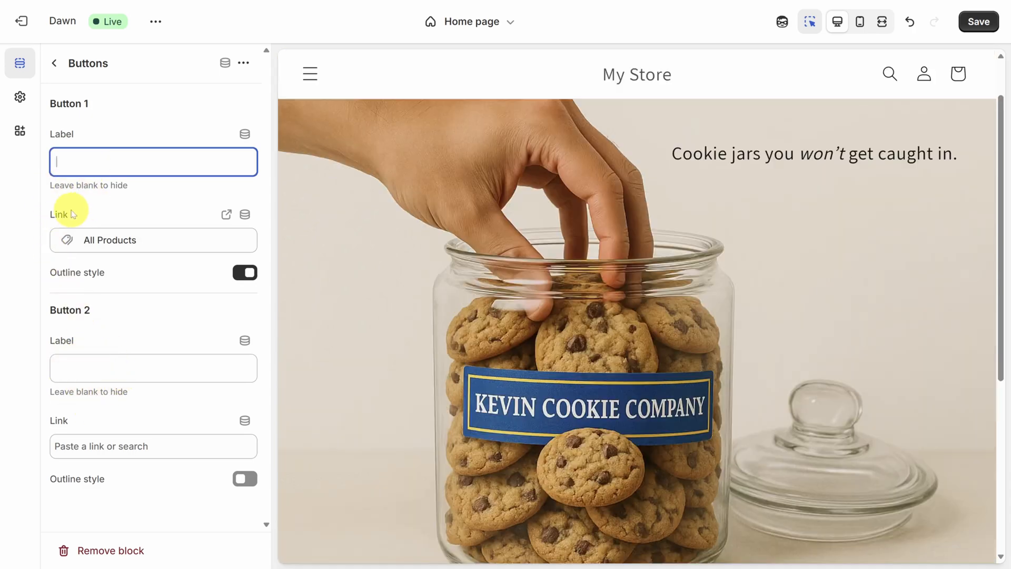
{"action": "type", "text": "SHOP NOW"}
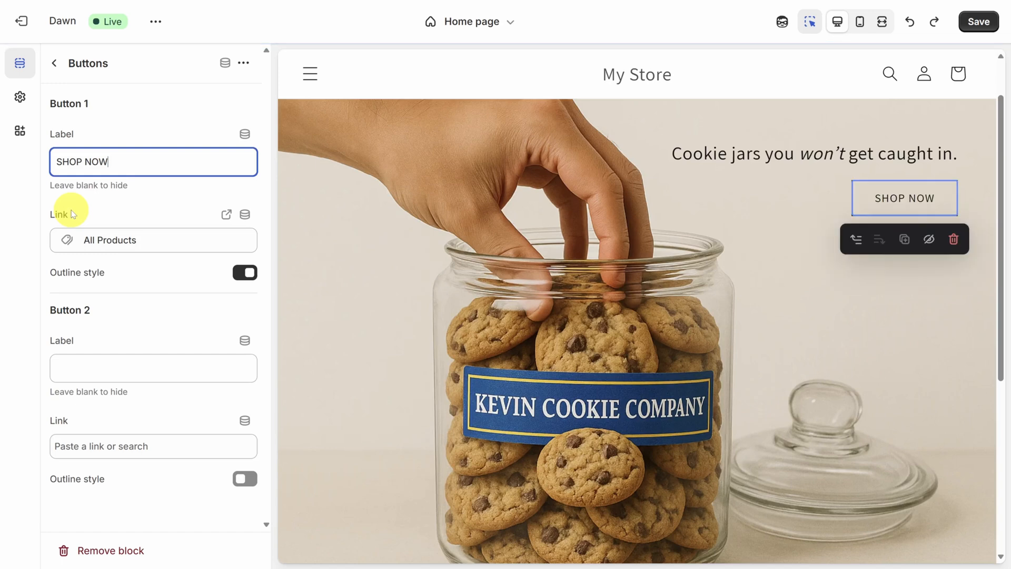
{"action": "mouse_move", "coordinate": [665, 361]}
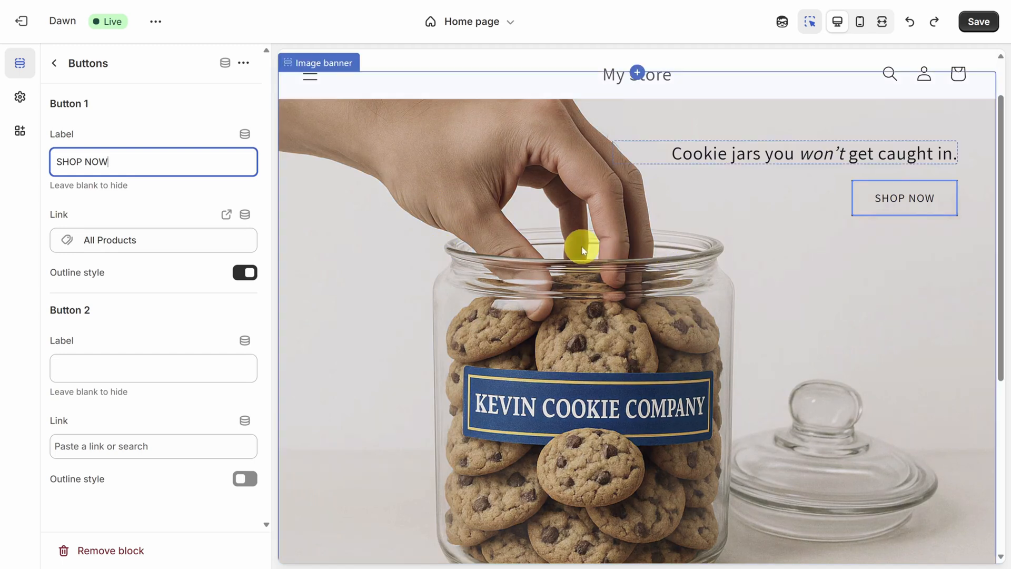
{"action": "mouse_move", "coordinate": [593, 242]}
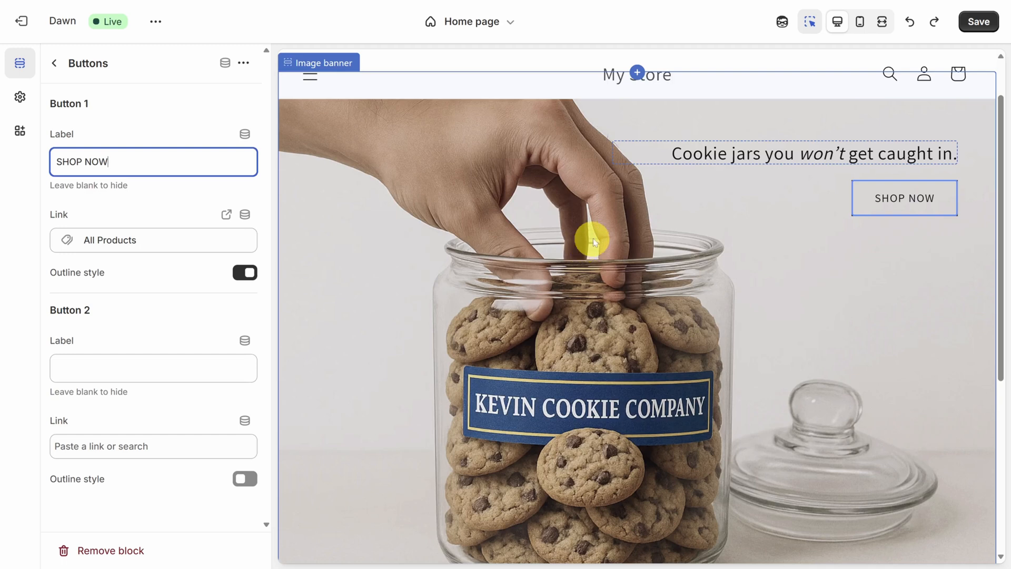
- Enable the banner's mobile layout Container, checking it in mobile then desktop preview
{"action": "left_click", "coordinate": [859, 21]}
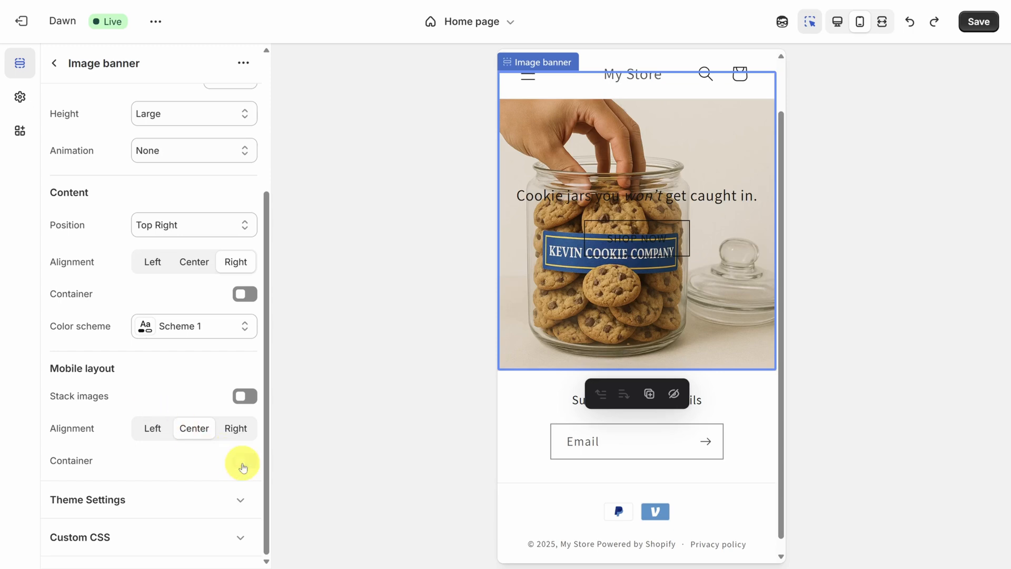
{"action": "left_click", "coordinate": [243, 460]}
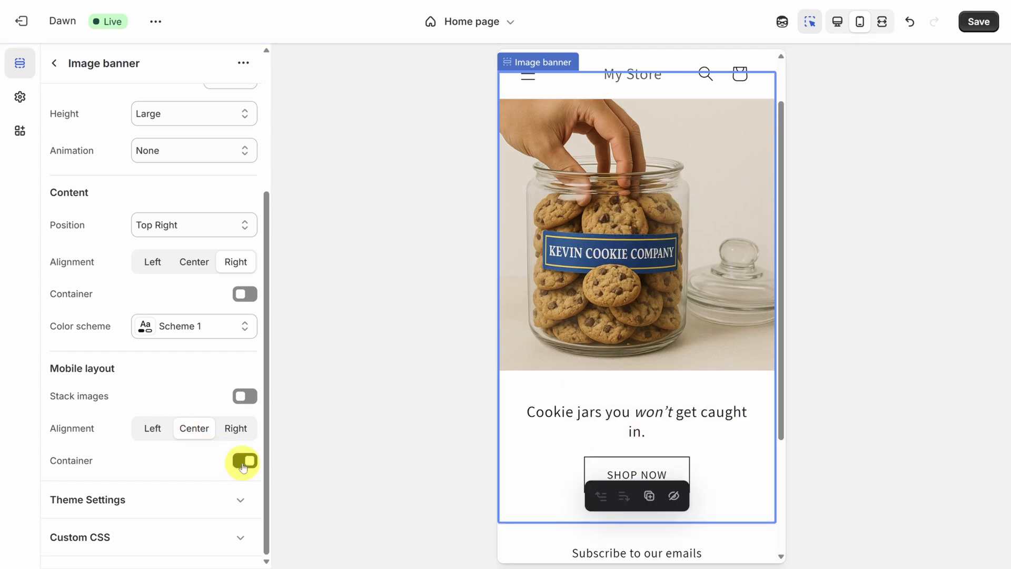
{"action": "left_click", "coordinate": [244, 461]}
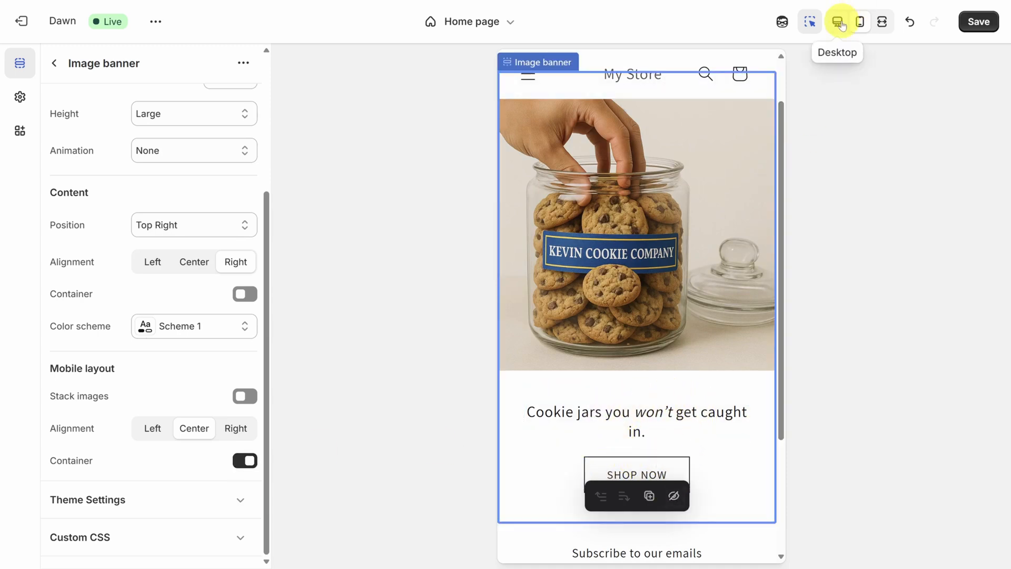
{"action": "left_click", "coordinate": [837, 21]}
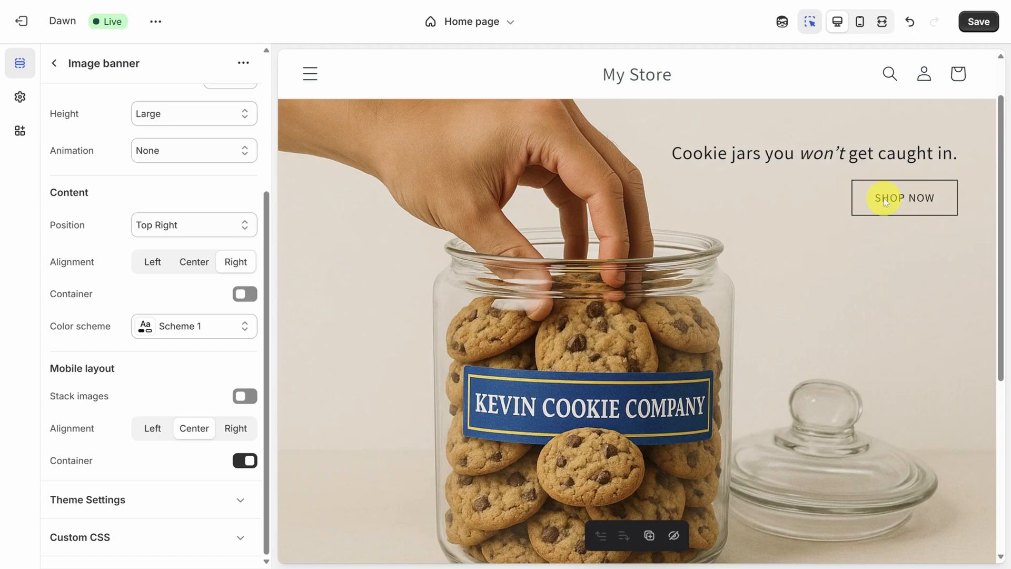
- Save the Dawn theme edits and exit back to the themes page
{"action": "left_click", "coordinate": [904, 196]}
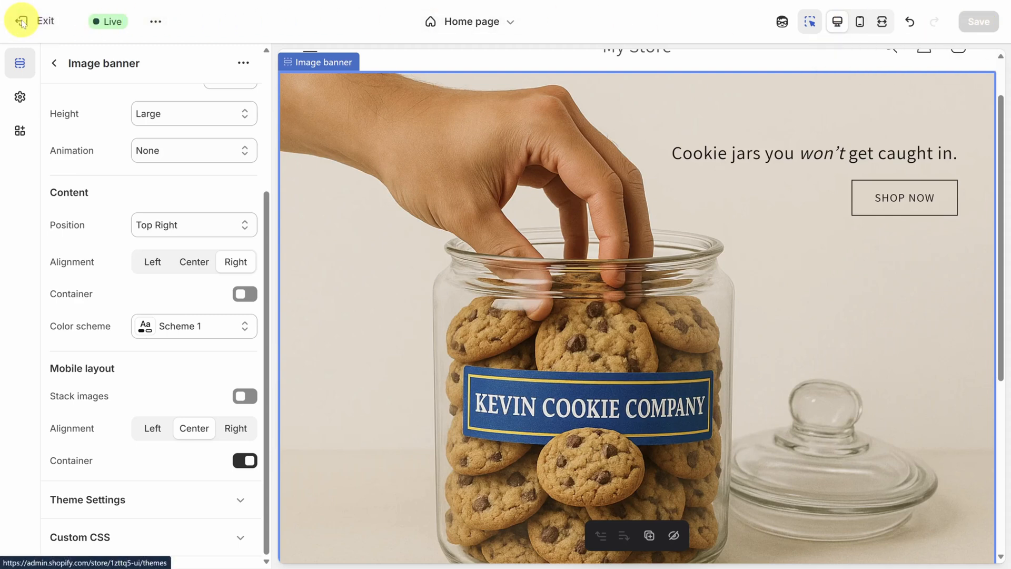
{"action": "left_click", "coordinate": [44, 22]}
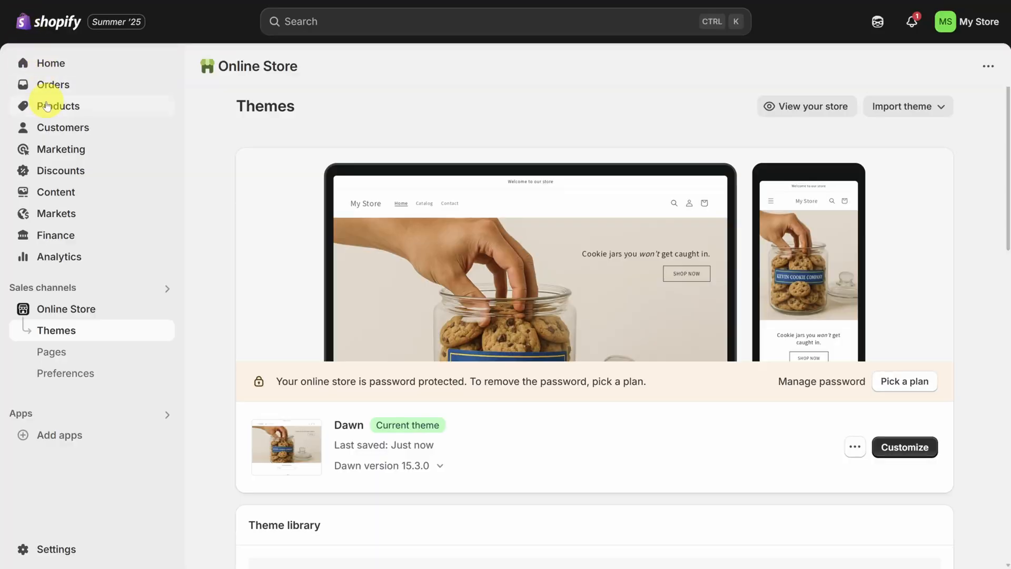
- Add a product titled 'Cookie Jar with Airtight Lid - 1 Gallon' with photos and a feature description
{"action": "left_click", "coordinate": [58, 105]}
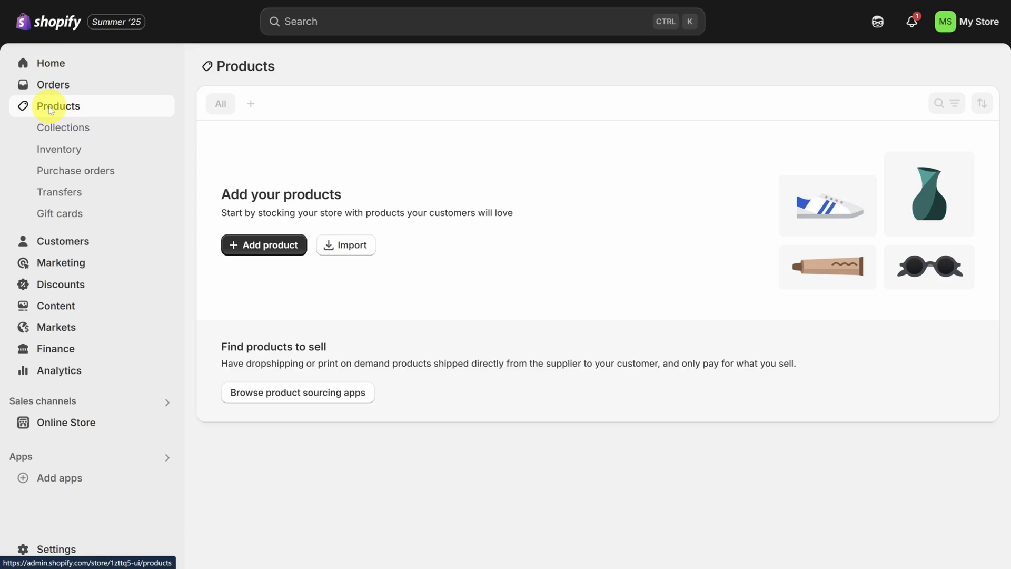
{"action": "left_click", "coordinate": [59, 105]}
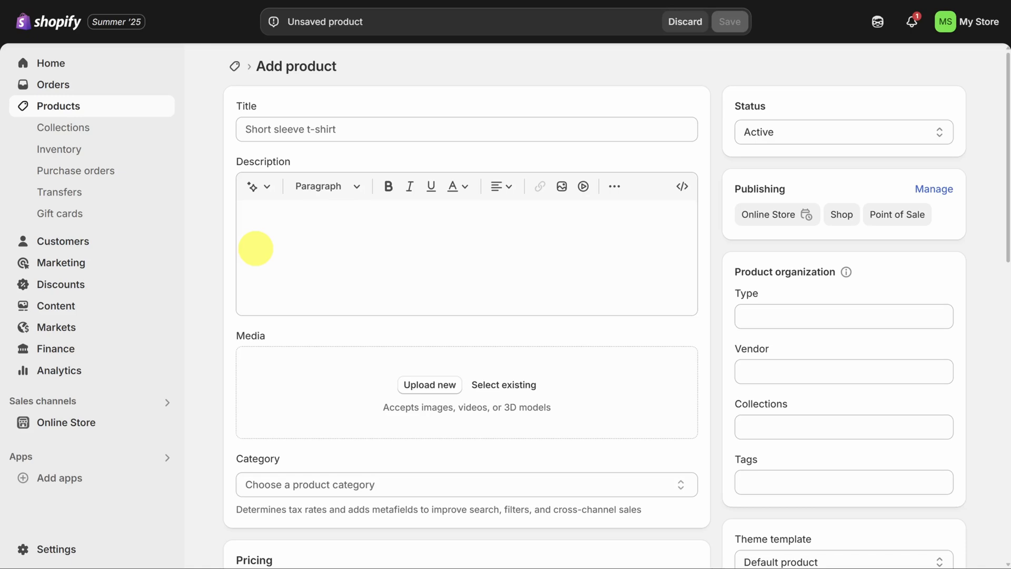
{"action": "mouse_move", "coordinate": [207, 269]}
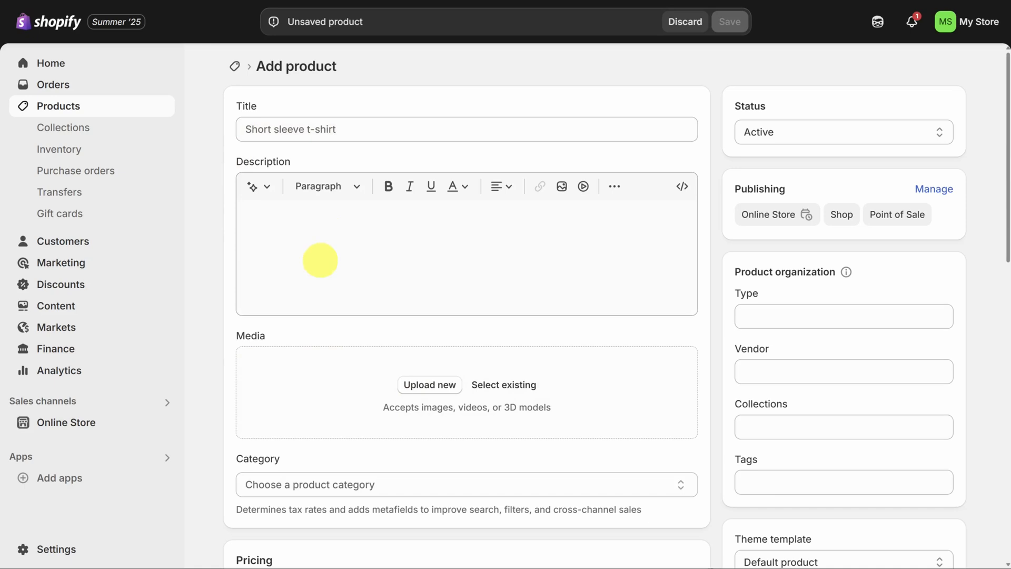
{"action": "mouse_move", "coordinate": [349, 251]}
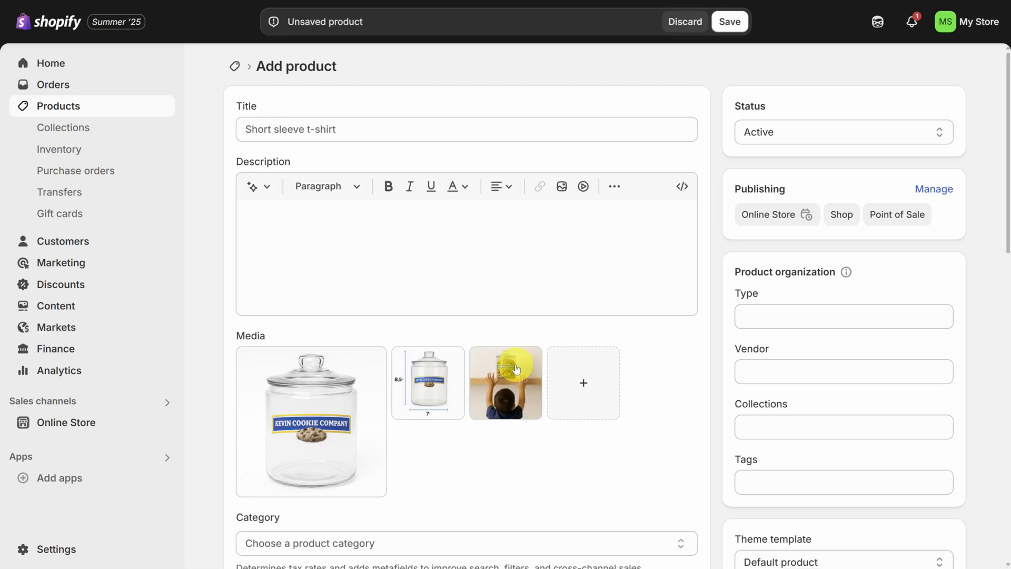
{"action": "type", "text": "Cookie Jar with Airtight Lid - 1 Gallon"}
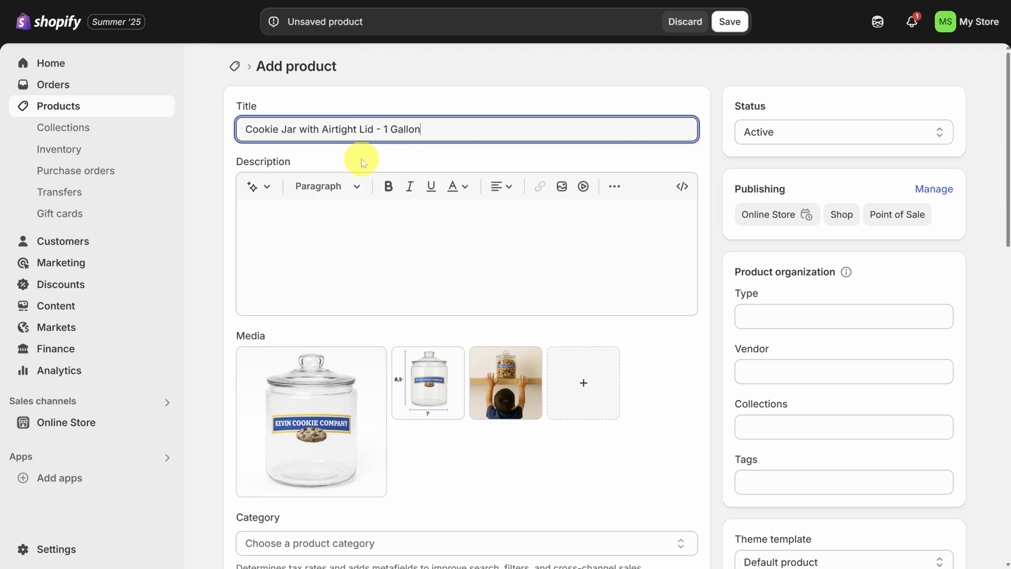
{"action": "left_click", "coordinate": [466, 543]}
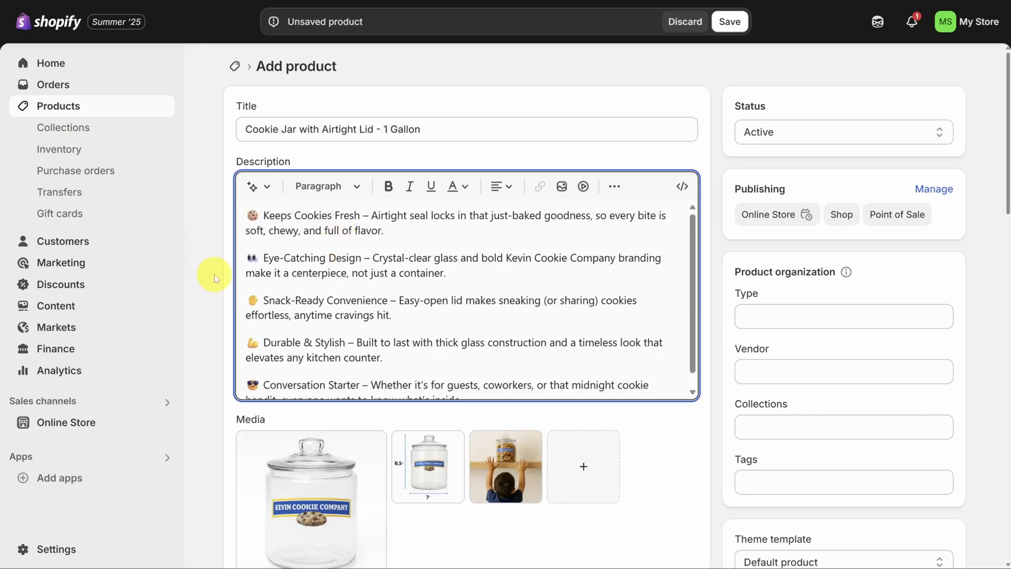
- Set price 40, shop location quantity 100, and save the cookie jar product
{"action": "scroll", "scroll_direction": "down", "scroll_amount": 3}
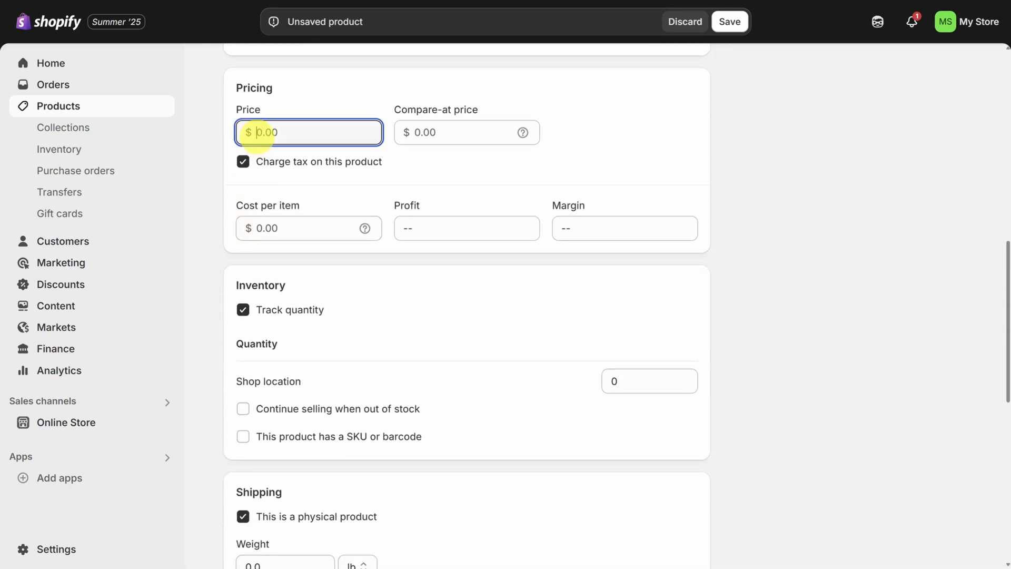
{"action": "type", "text": "40"}
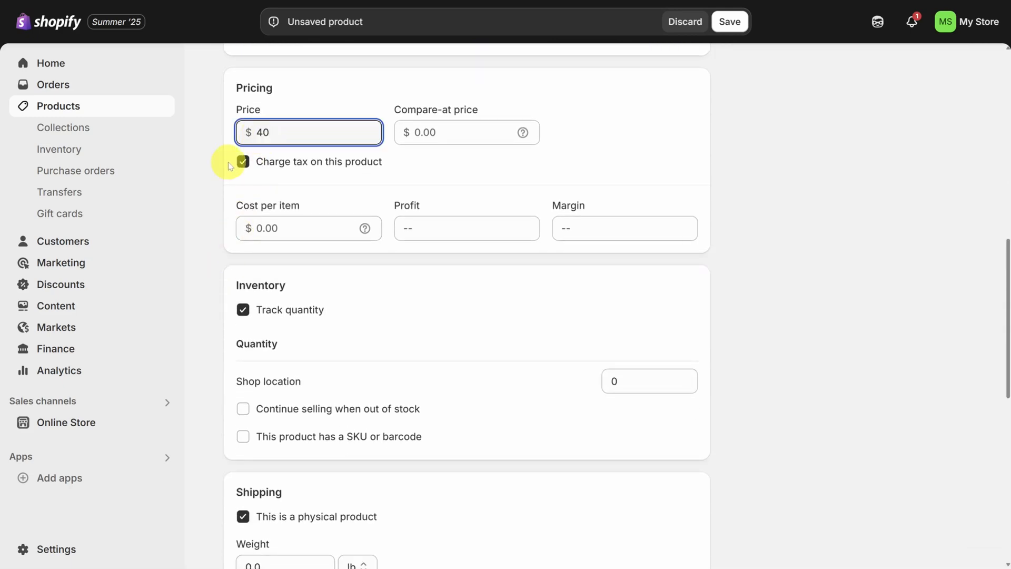
{"action": "mouse_move", "coordinate": [313, 316]}
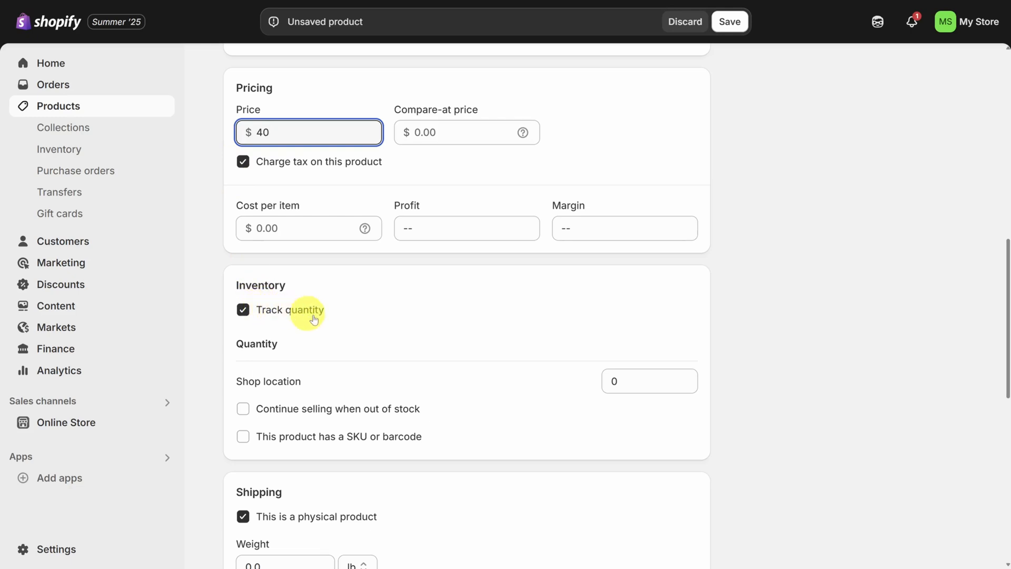
{"action": "left_click", "coordinate": [647, 380]}
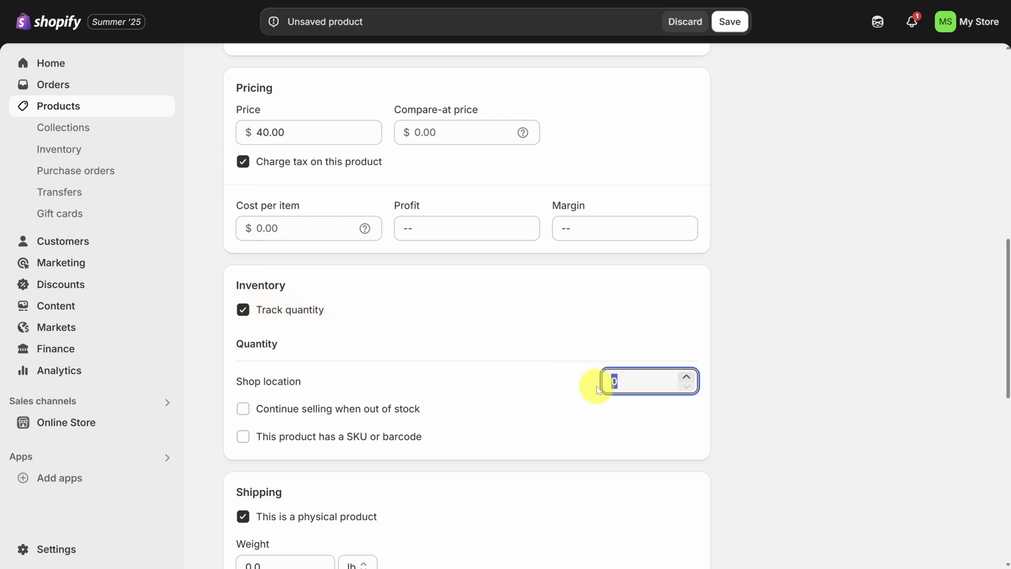
{"action": "type", "text": "100"}
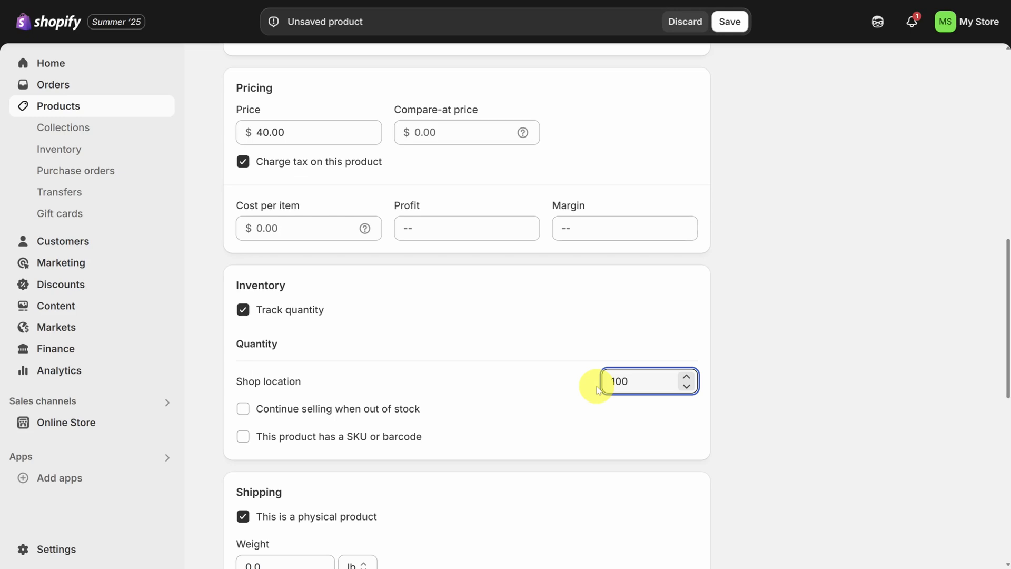
{"action": "left_click", "coordinate": [635, 380]}
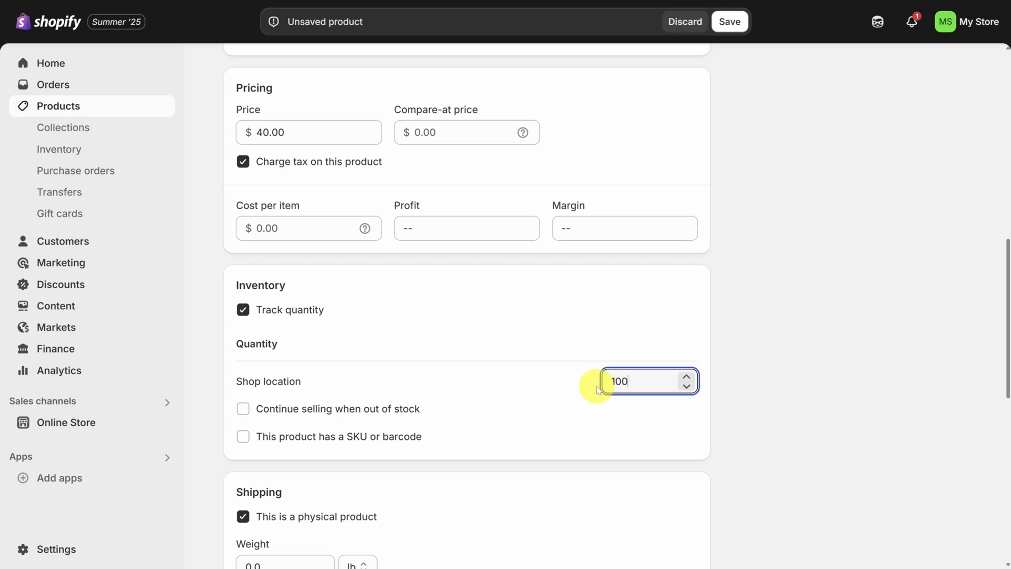
{"action": "mouse_move", "coordinate": [677, 105]}
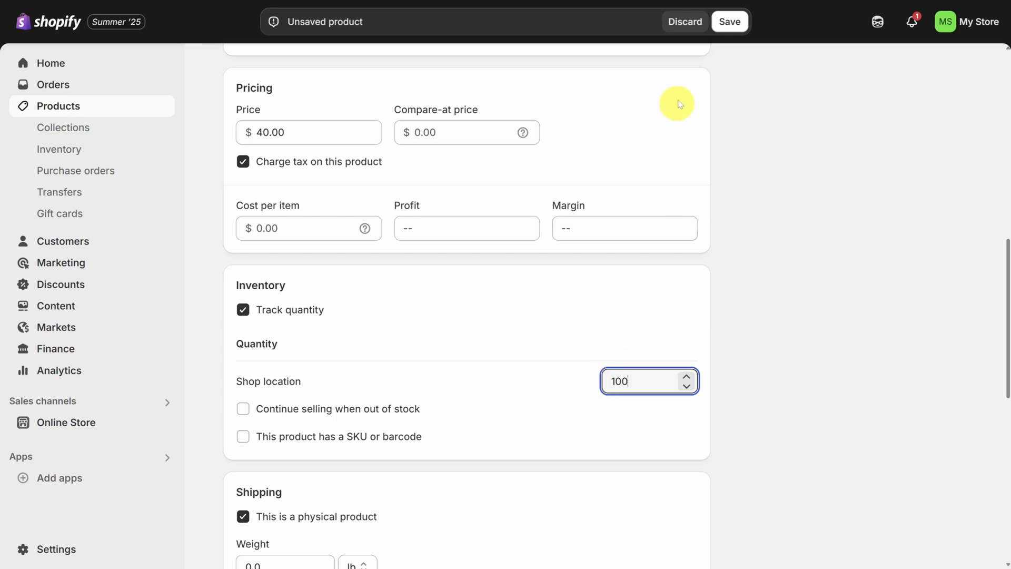
{"action": "left_click", "coordinate": [729, 22]}
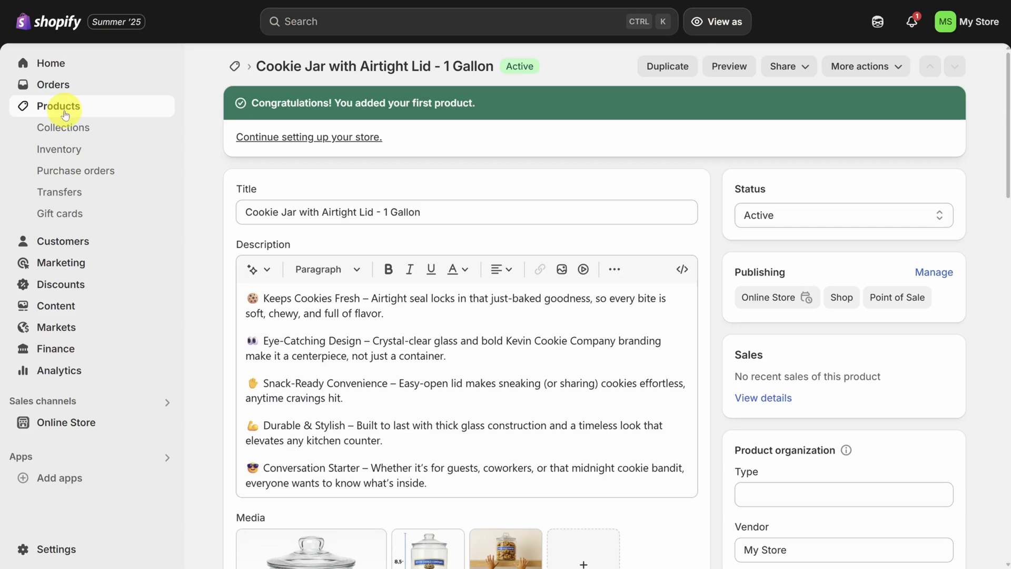
- Go to Products and then the store's Collections list
{"action": "left_click", "coordinate": [59, 105]}
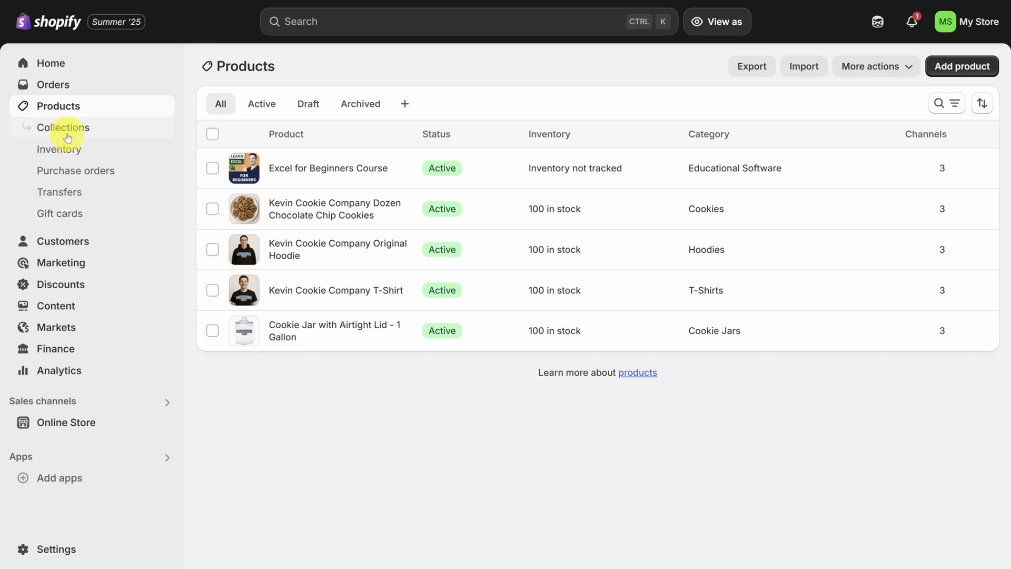
{"action": "left_click", "coordinate": [63, 128]}
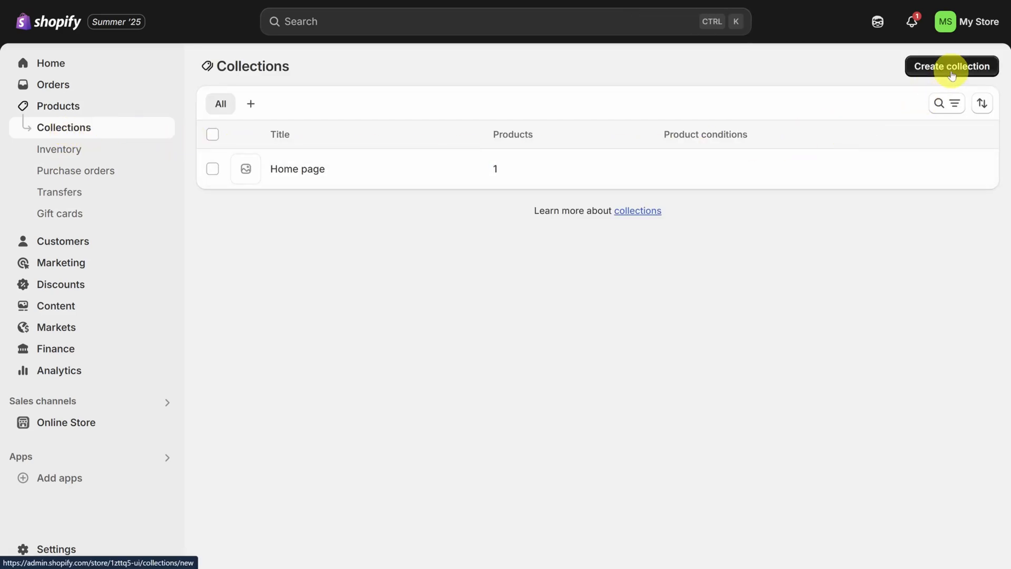
- Create a new collection titled 'Cookies' with the cookie-jars-and-plate photo as its image
{"action": "left_click", "coordinate": [951, 65]}
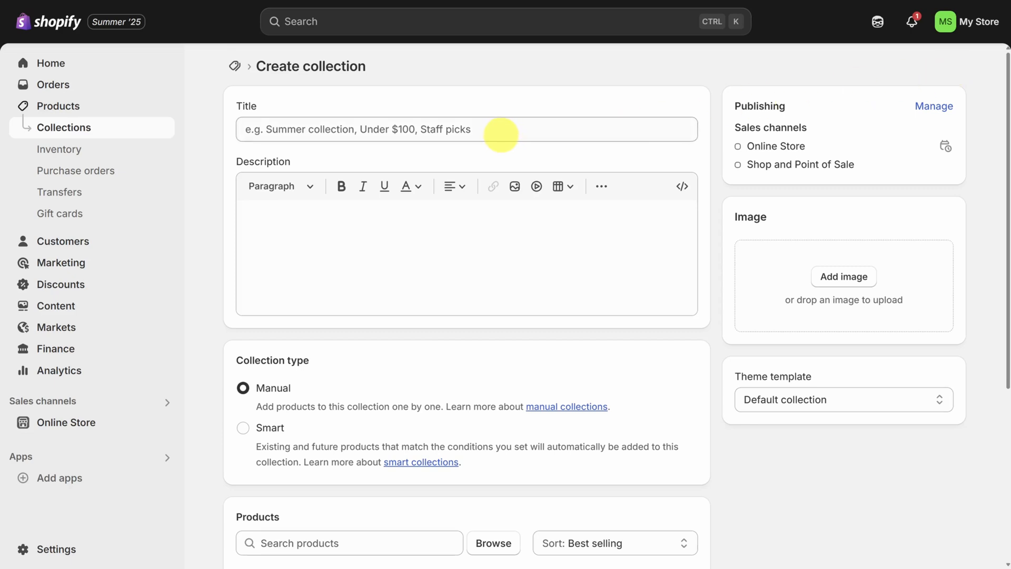
{"action": "mouse_move", "coordinate": [401, 390]}
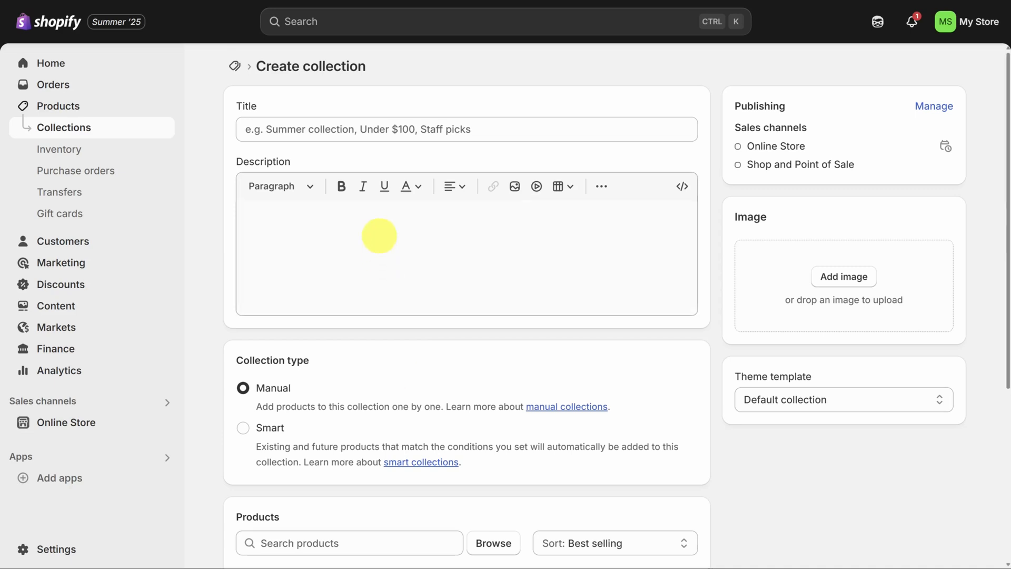
{"action": "type", "text": "Cookies"}
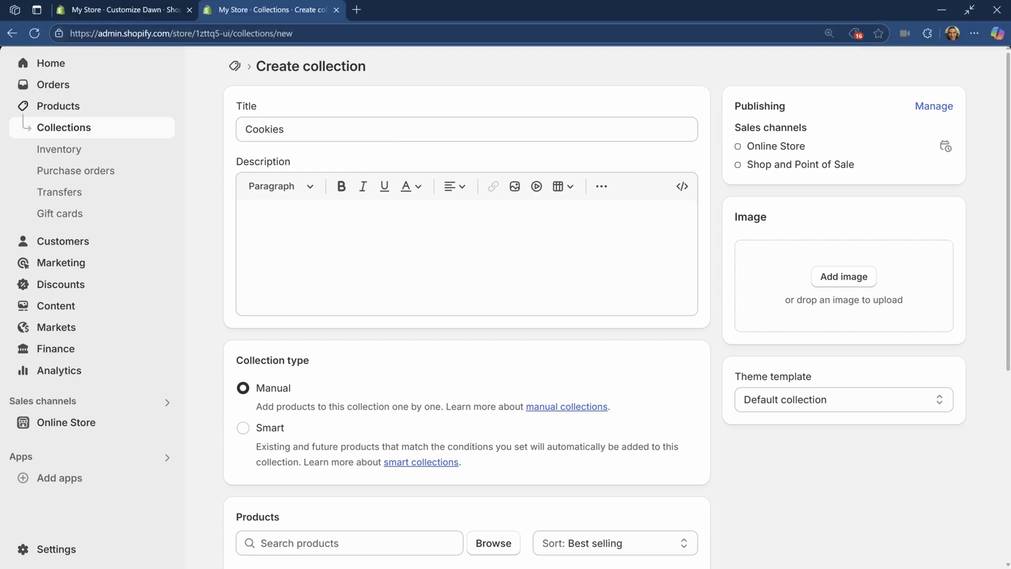
{"action": "left_click", "coordinate": [842, 276]}
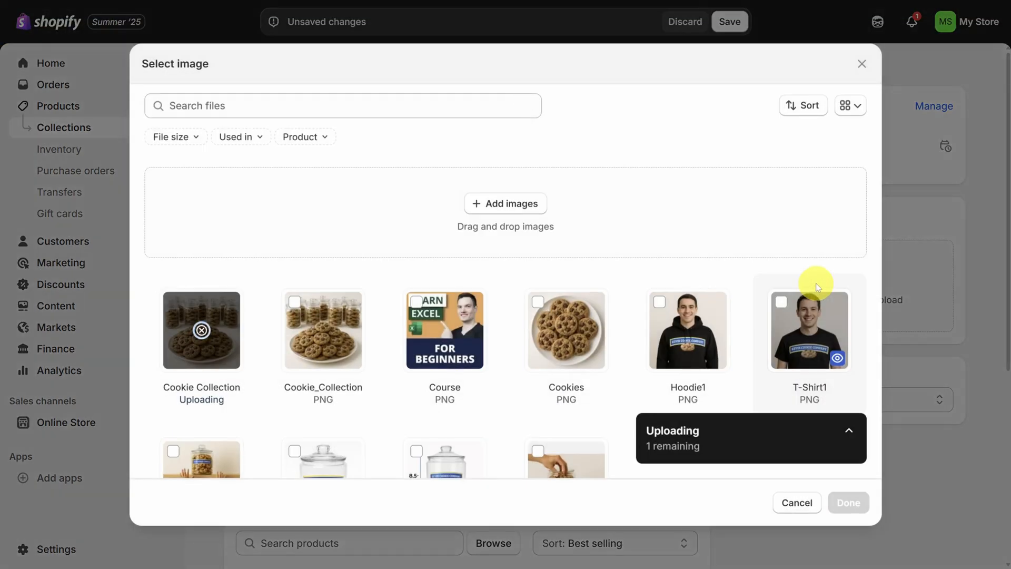
{"action": "left_click", "coordinate": [848, 503]}
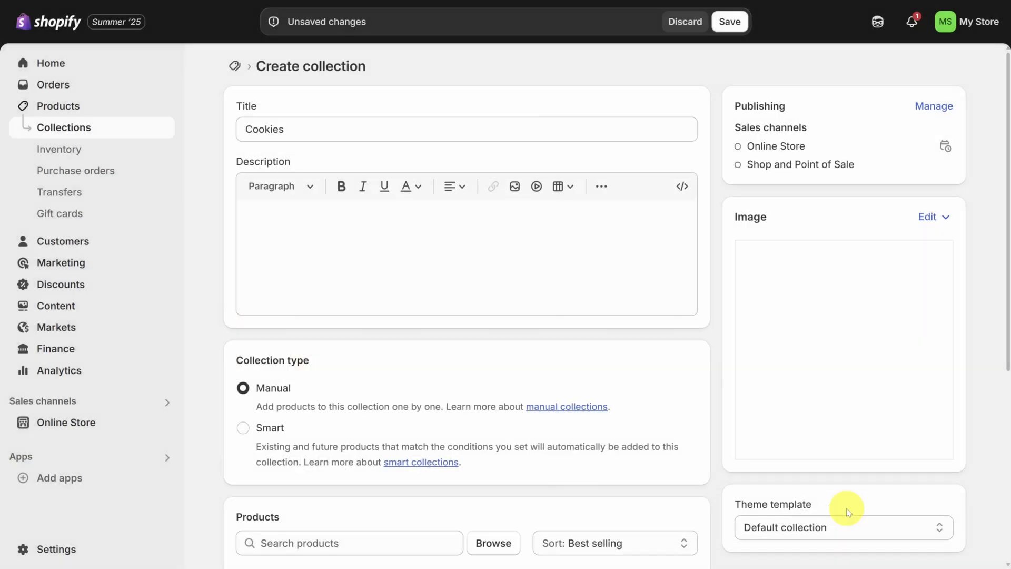
{"action": "scroll", "scroll_direction": "down", "scroll_amount": 3}
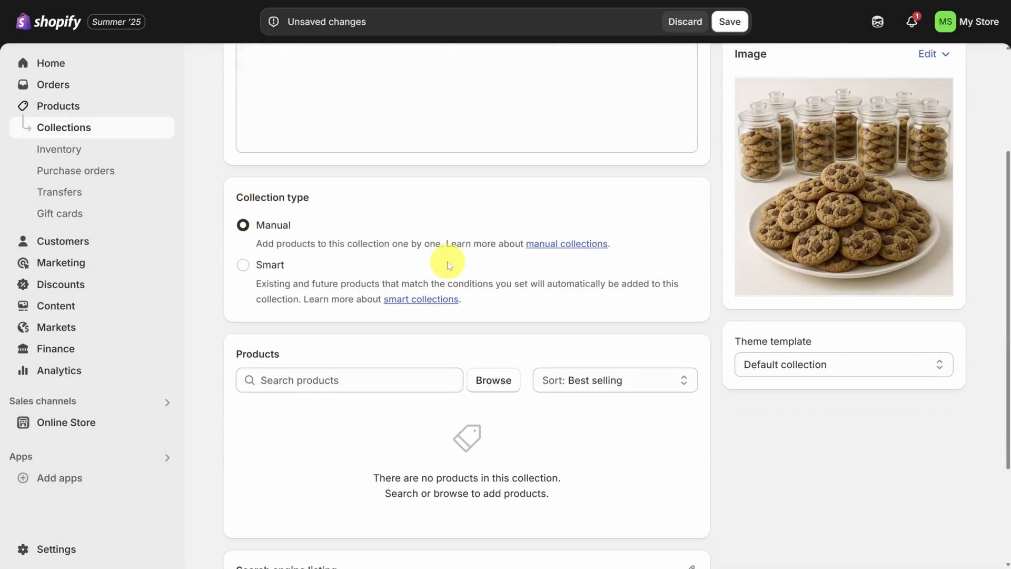
{"action": "scroll", "scroll_direction": "down", "scroll_amount": 3}
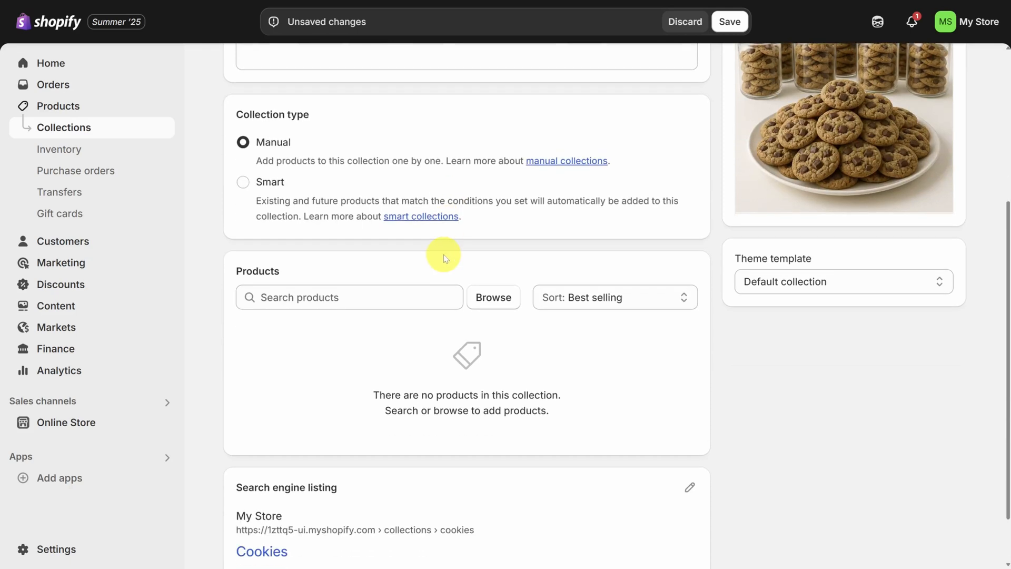
{"action": "mouse_move", "coordinate": [373, 274]}
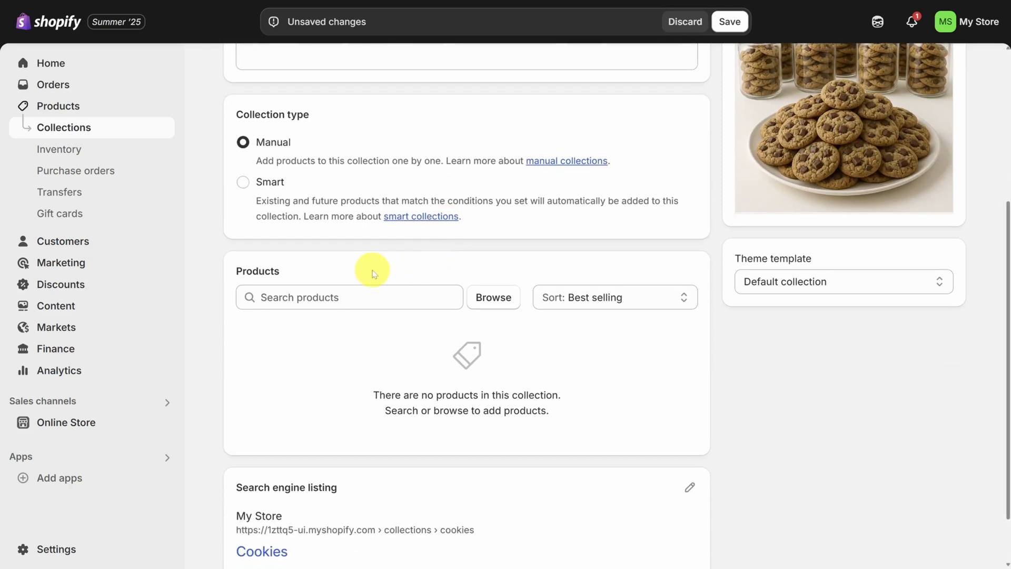
- Add the cookie jar and dozen chocolate chip cookies to the Cookies collection and save it
{"action": "left_click", "coordinate": [348, 297]}
{"action": "type", "text": "Cookie"}
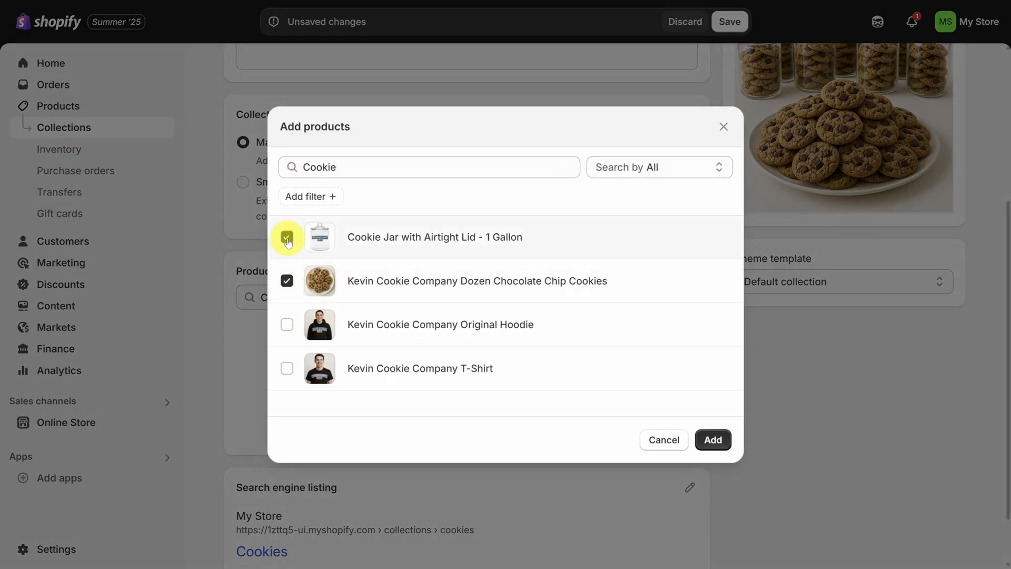
{"action": "left_click", "coordinate": [713, 440]}
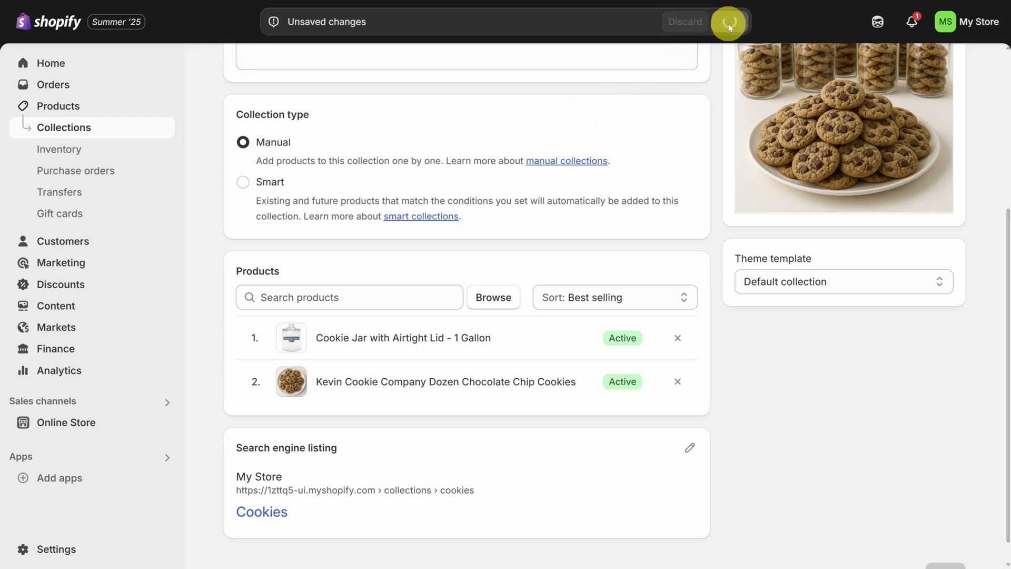
{"action": "left_click", "coordinate": [728, 21]}
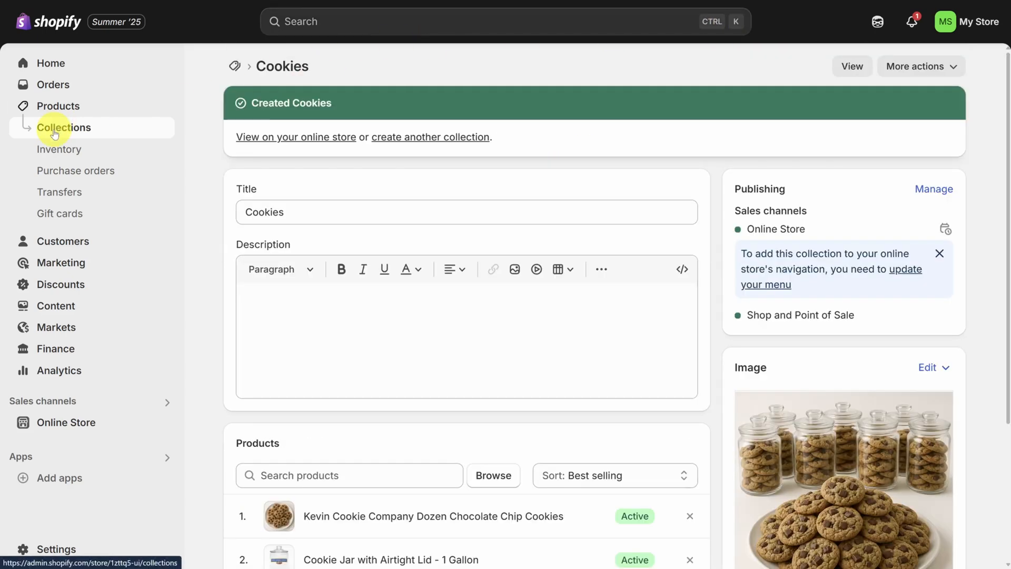
{"action": "left_click", "coordinate": [64, 128]}
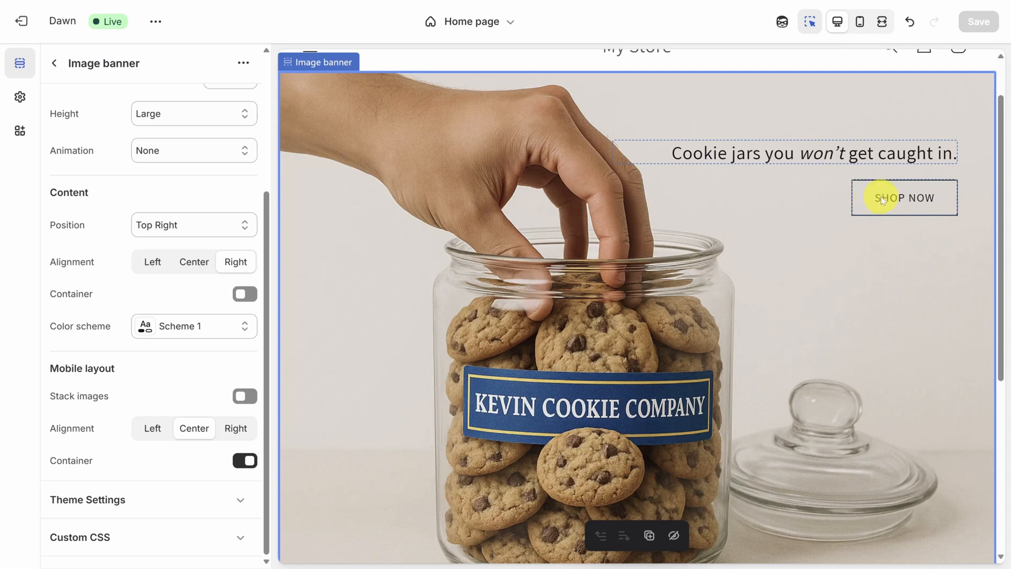
- Link the banner's SHOP NOW button to the Cookie Jar with Airtight Lid - 1 Gallon product
{"action": "left_click", "coordinate": [904, 197]}
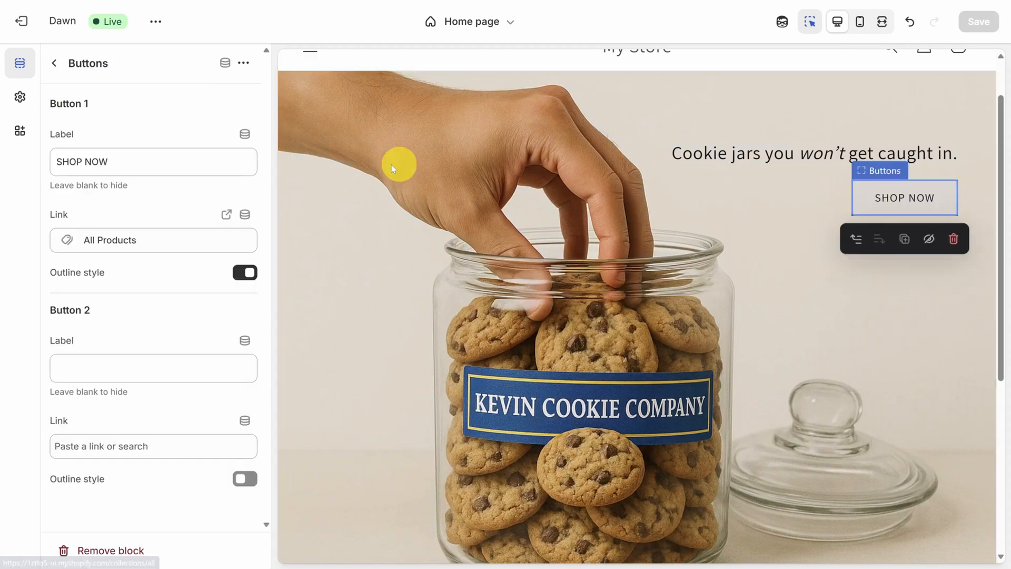
{"action": "left_click", "coordinate": [153, 240]}
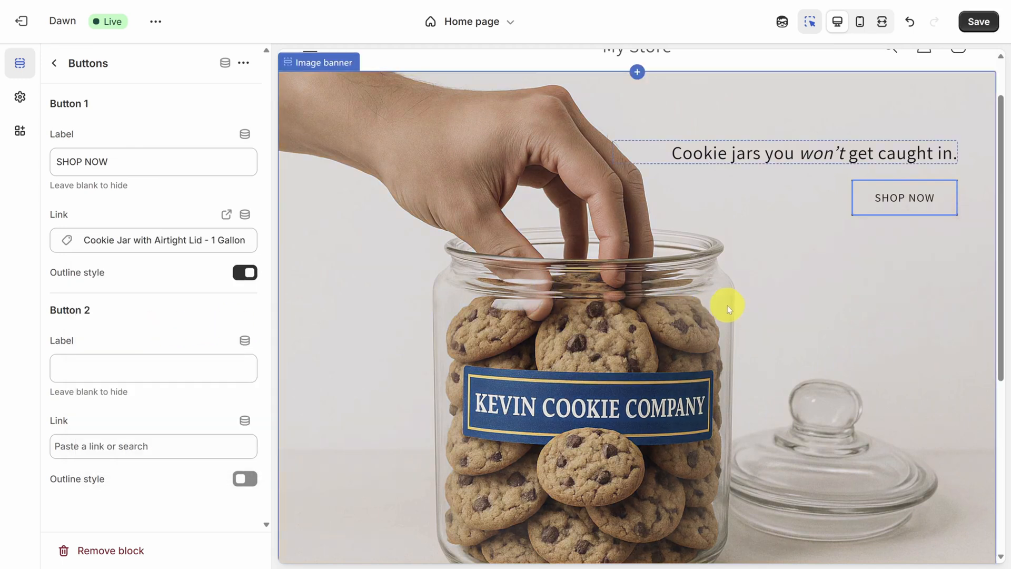
{"action": "scroll", "scroll_direction": "down", "scroll_amount": 3}
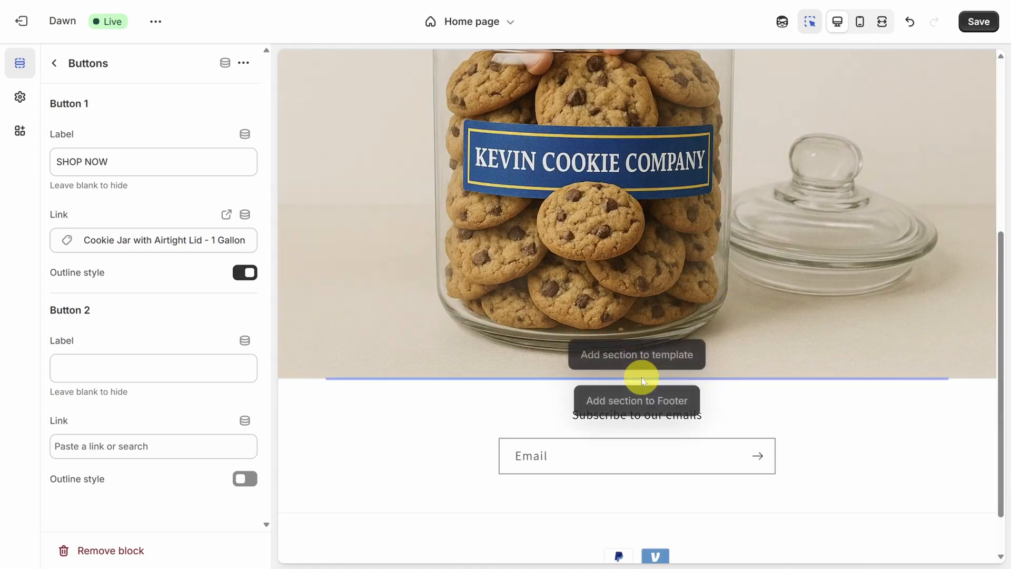
- Add a featured collection section below the banner showing Clothing, headed 'Clothing'
{"action": "left_click", "coordinate": [636, 354]}
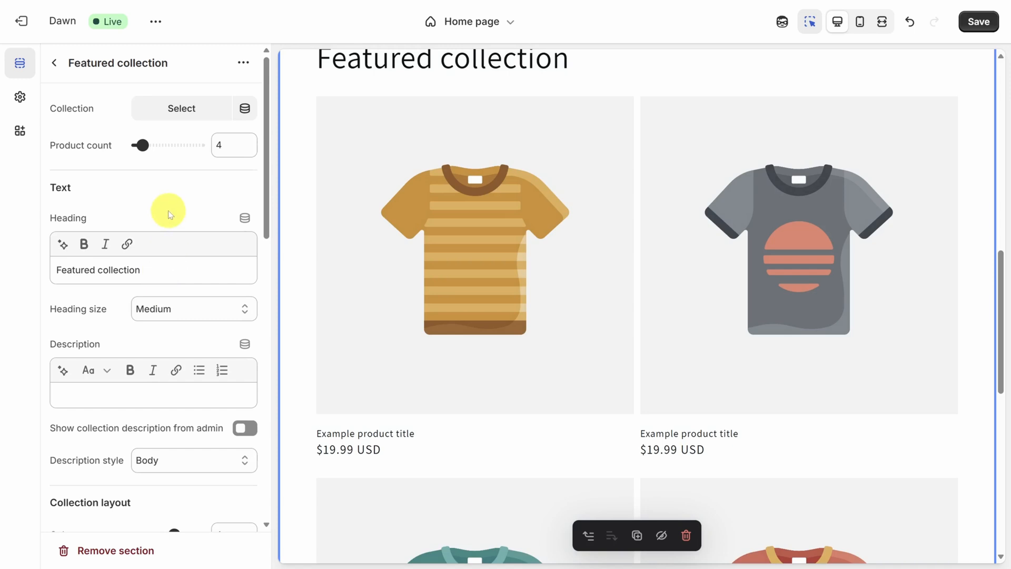
{"action": "left_click", "coordinate": [182, 107]}
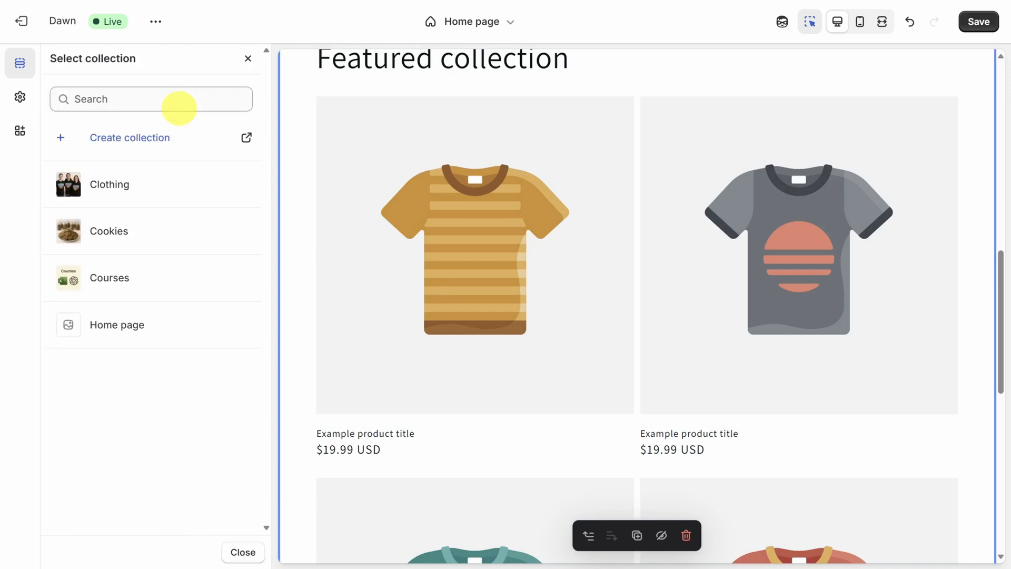
{"action": "left_click", "coordinate": [109, 184]}
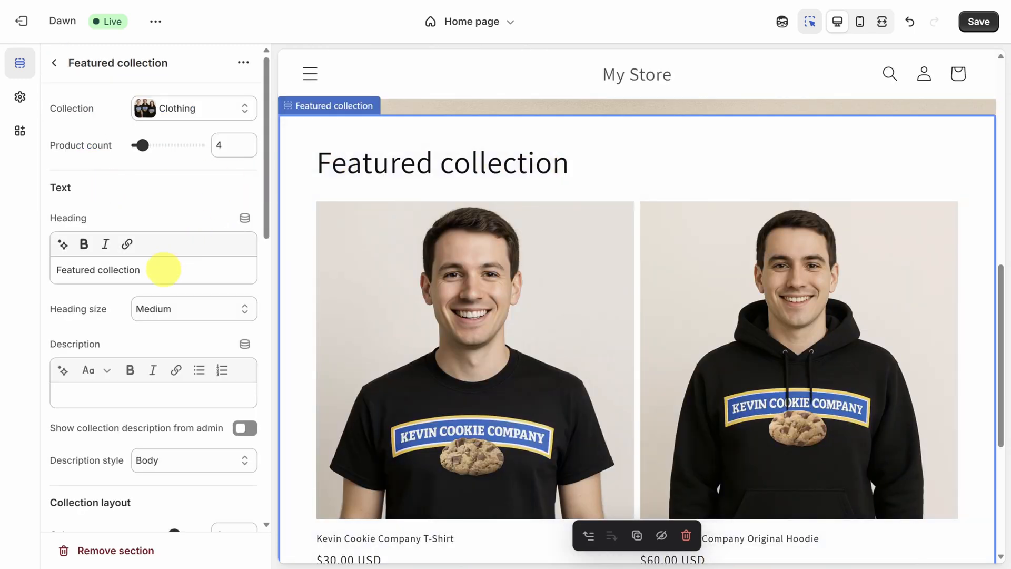
{"action": "triple_click", "coordinate": [98, 269]}
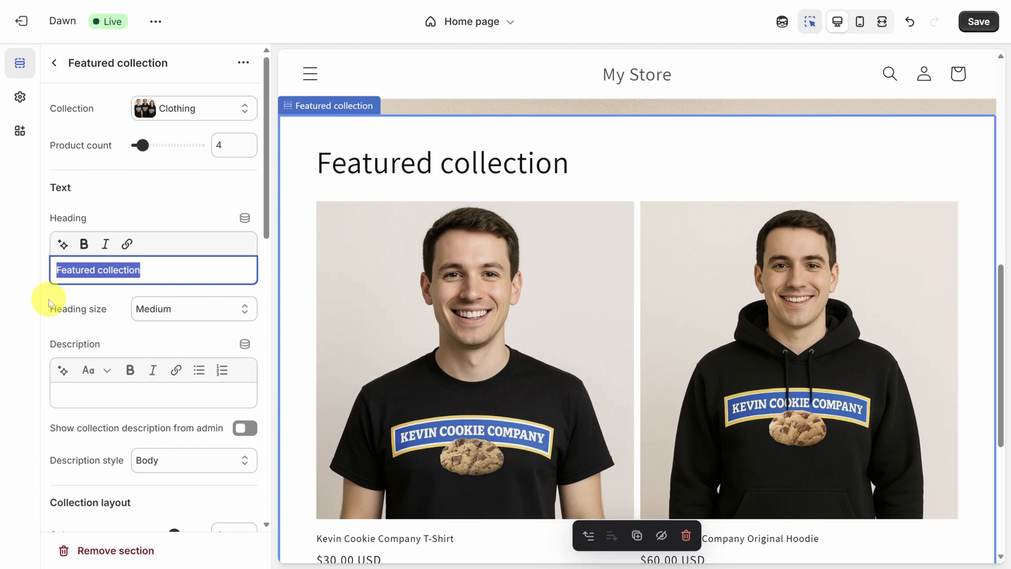
{"action": "type", "text": "Clothing"}
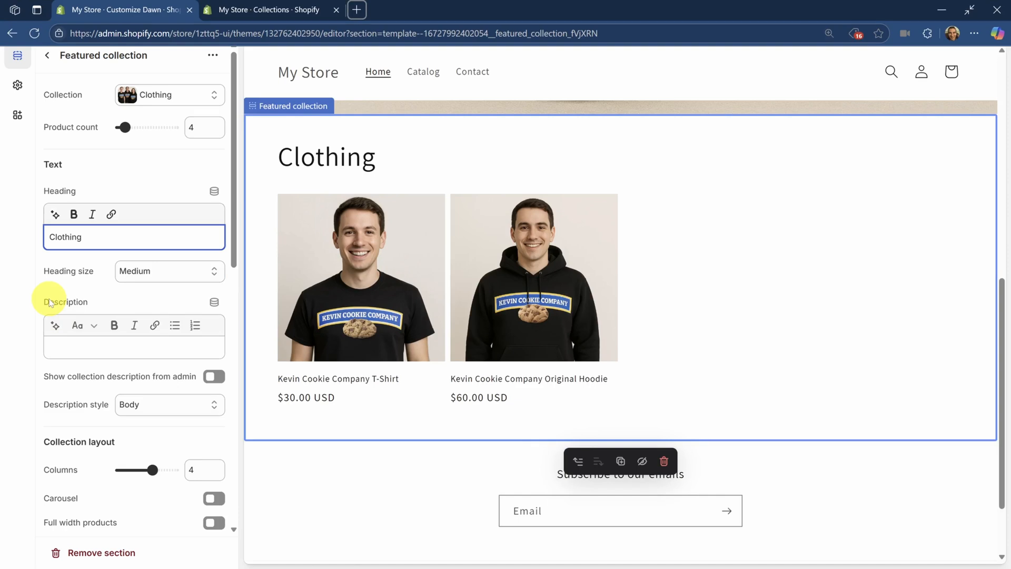
{"action": "mouse_move", "coordinate": [151, 470]}
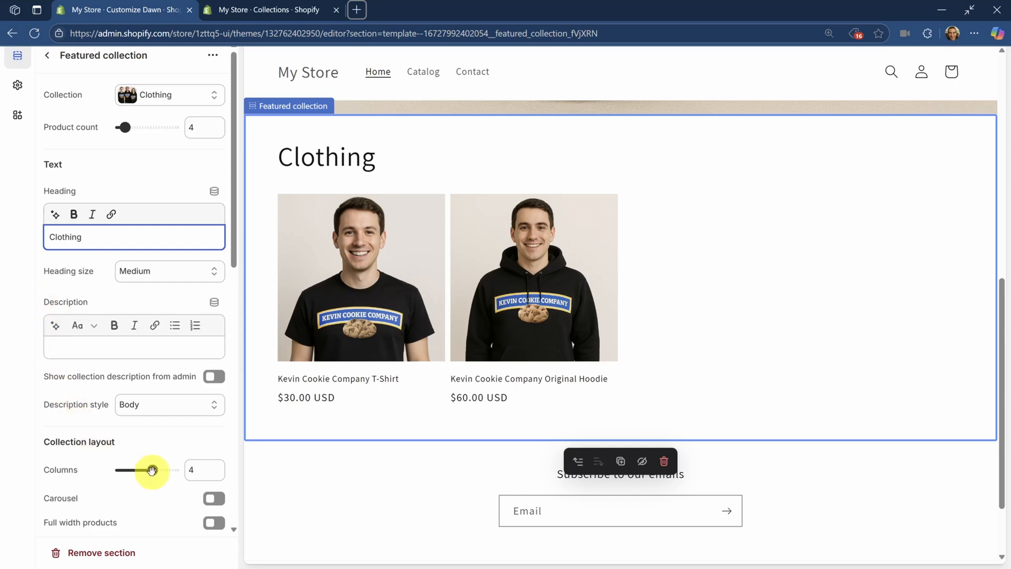
- Set the Clothing section's columns to 2 and try the carousel option on, then off
{"action": "left_click_drag", "start_coordinate": [152, 470], "coordinate": [132, 470]}
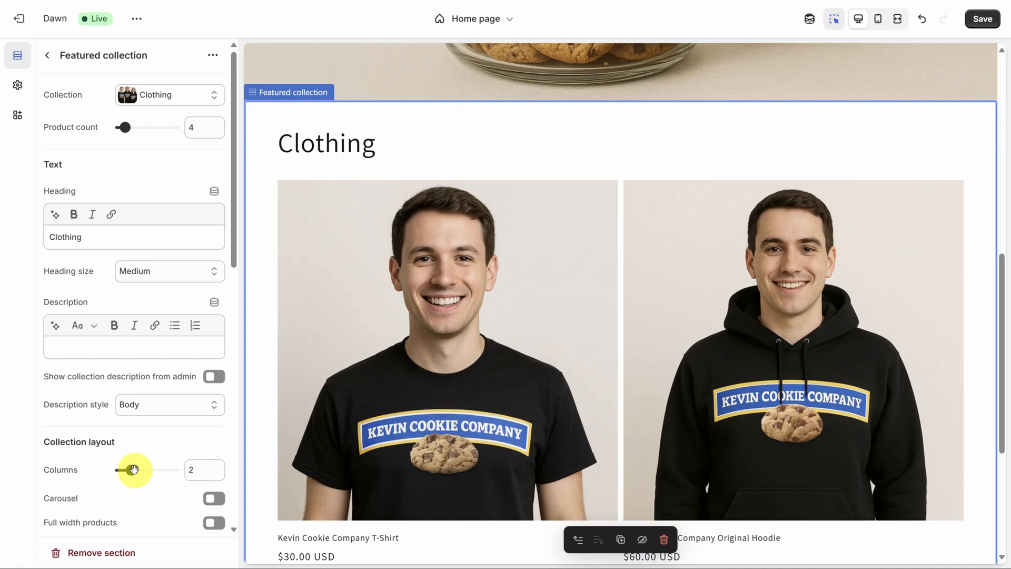
{"action": "left_click_drag", "start_coordinate": [134, 470], "coordinate": [120, 470]}
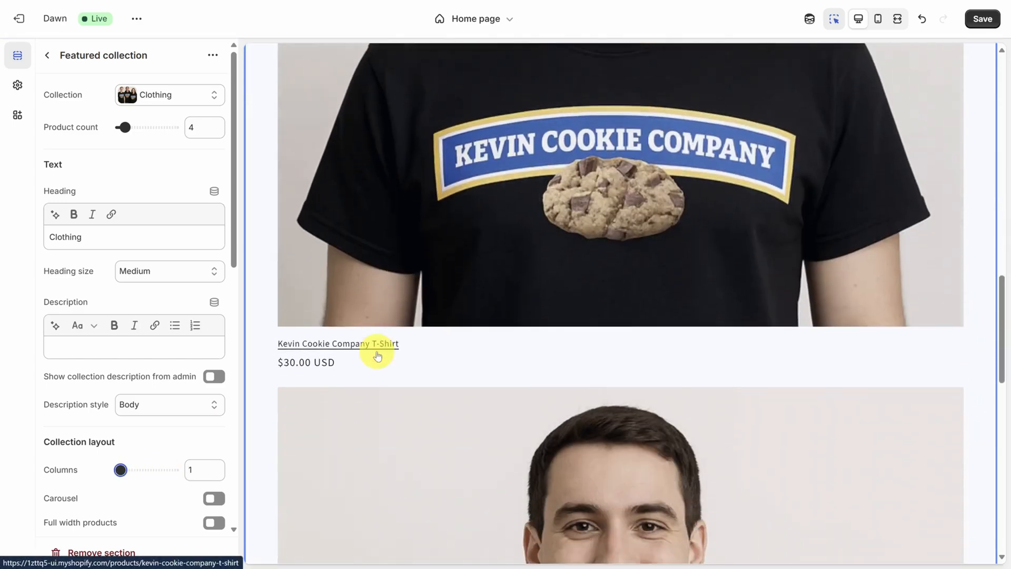
{"action": "scroll", "scroll_direction": "down", "scroll_amount": 3}
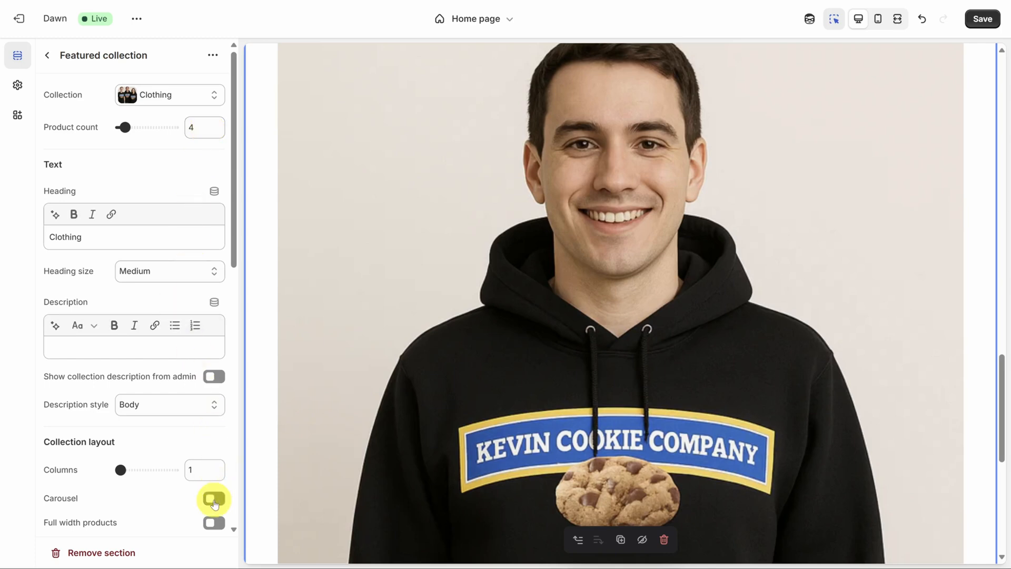
{"action": "left_click", "coordinate": [214, 498]}
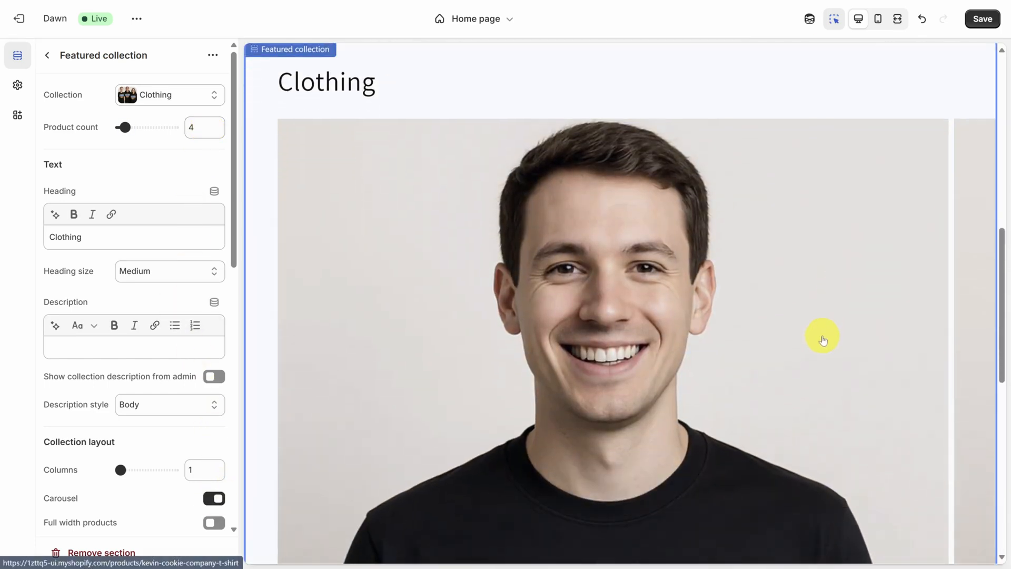
{"action": "scroll", "scroll_direction": "down", "scroll_amount": 3}
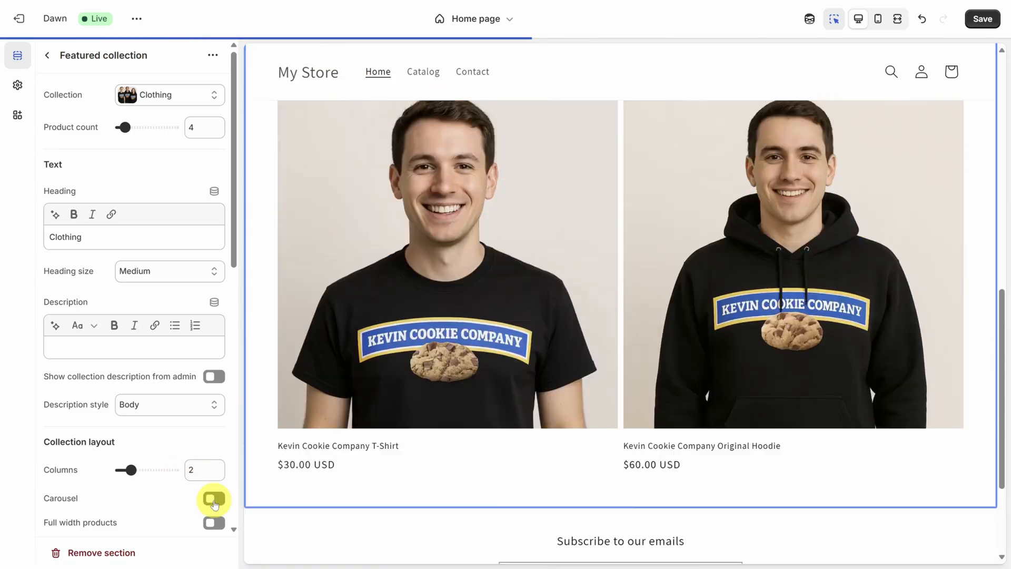
{"action": "left_click", "coordinate": [214, 498]}
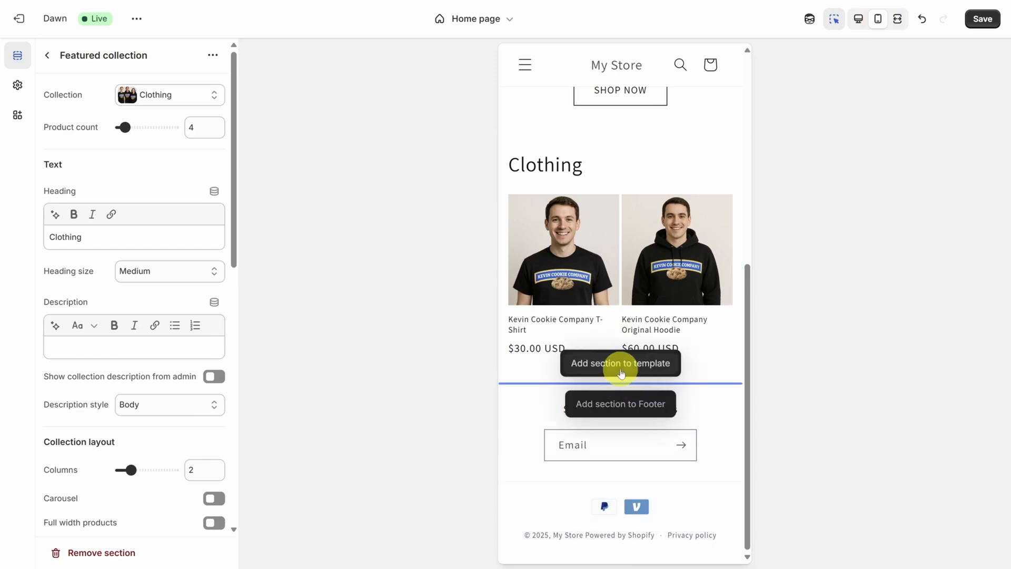
- Add a Collection list section below Clothing headed 'More from Kevin Stratvert'
{"action": "left_click", "coordinate": [619, 362]}
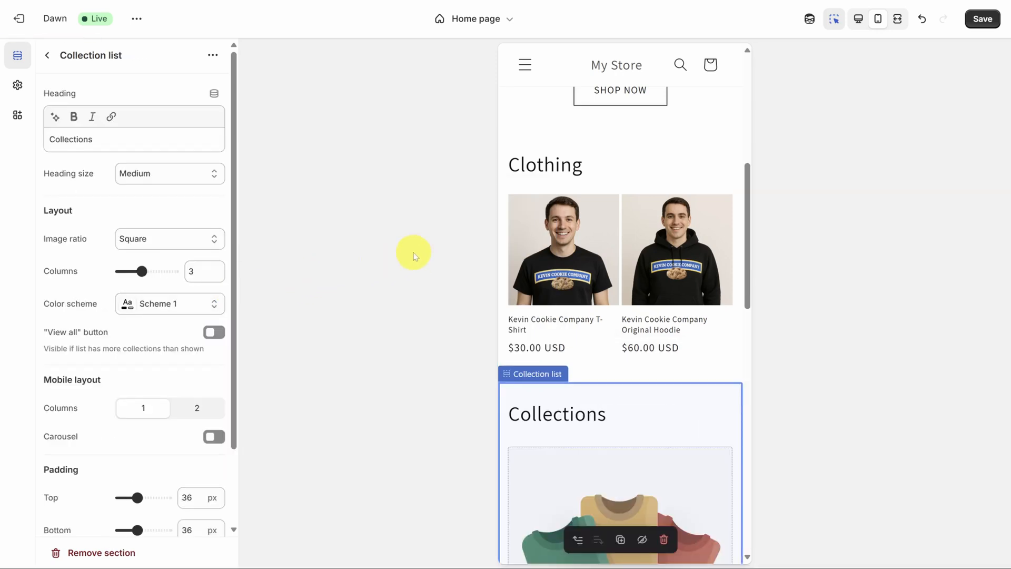
{"action": "scroll", "scroll_direction": "down", "scroll_amount": 3}
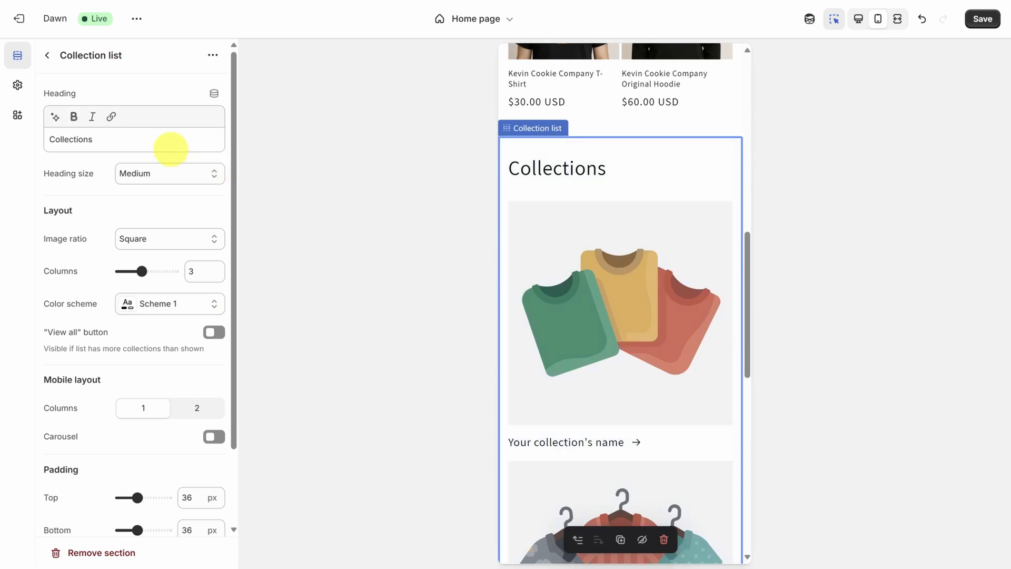
{"action": "type", "text": "More from Kevin Stratvert"}
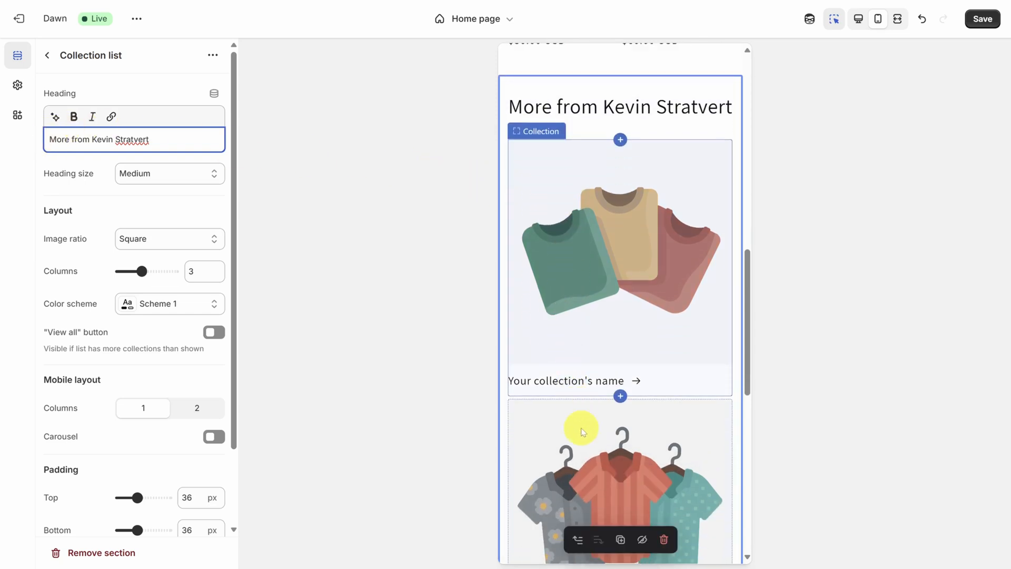
- Assign the Cookies and Courses collections to the two collection tiles
{"action": "left_click", "coordinate": [619, 265]}
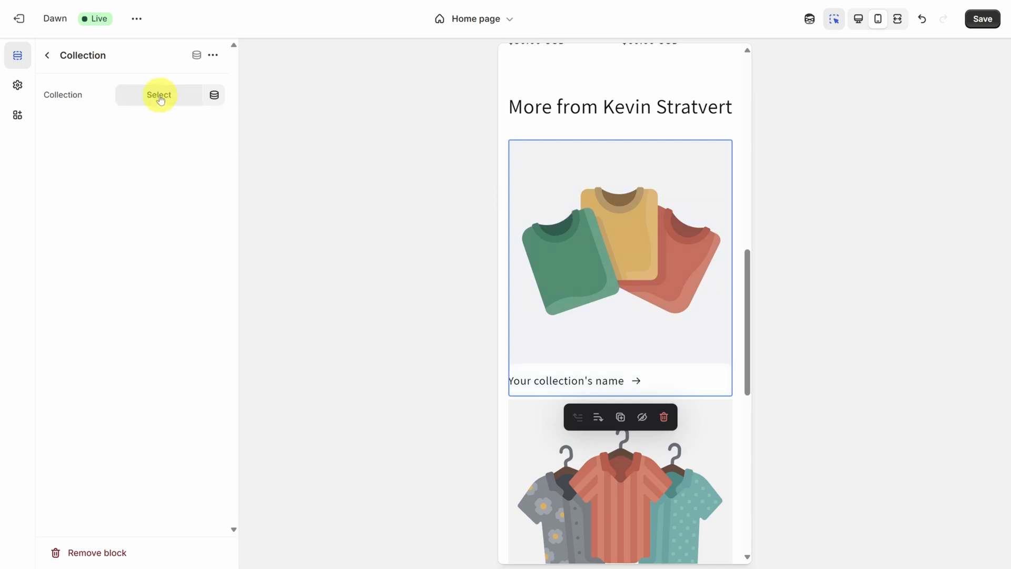
{"action": "left_click", "coordinate": [159, 95]}
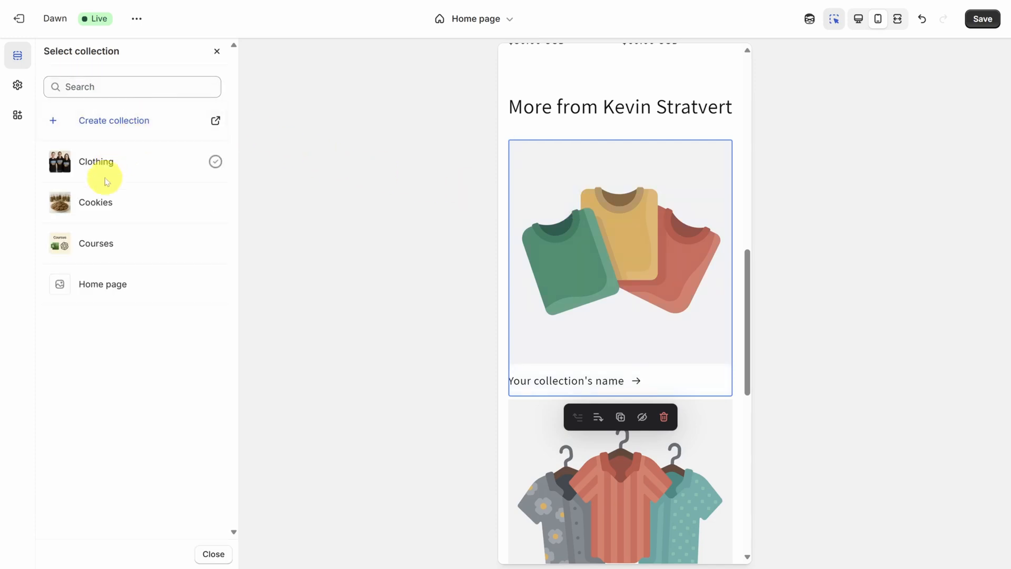
{"action": "left_click", "coordinate": [96, 202]}
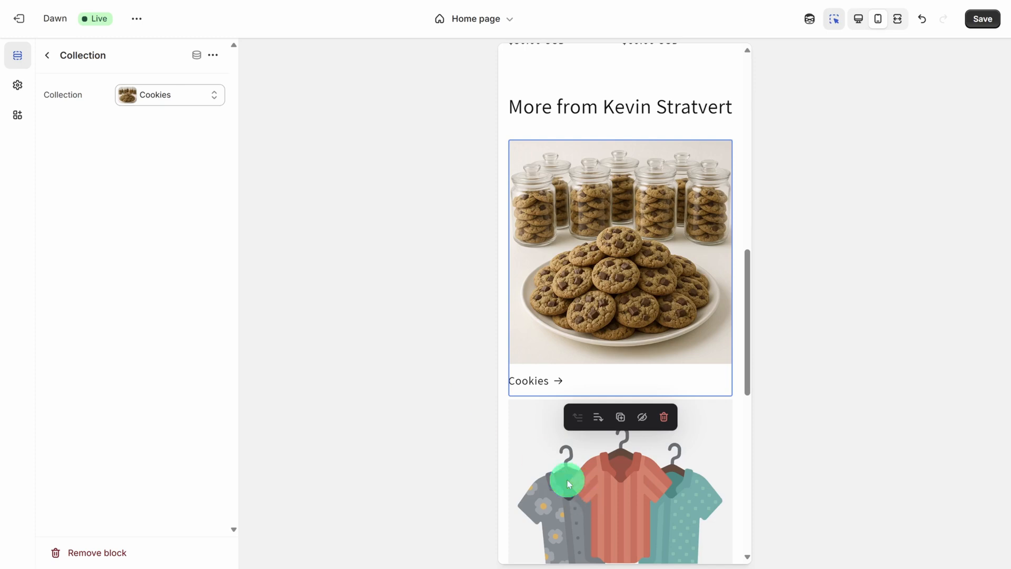
{"action": "left_click", "coordinate": [169, 94]}
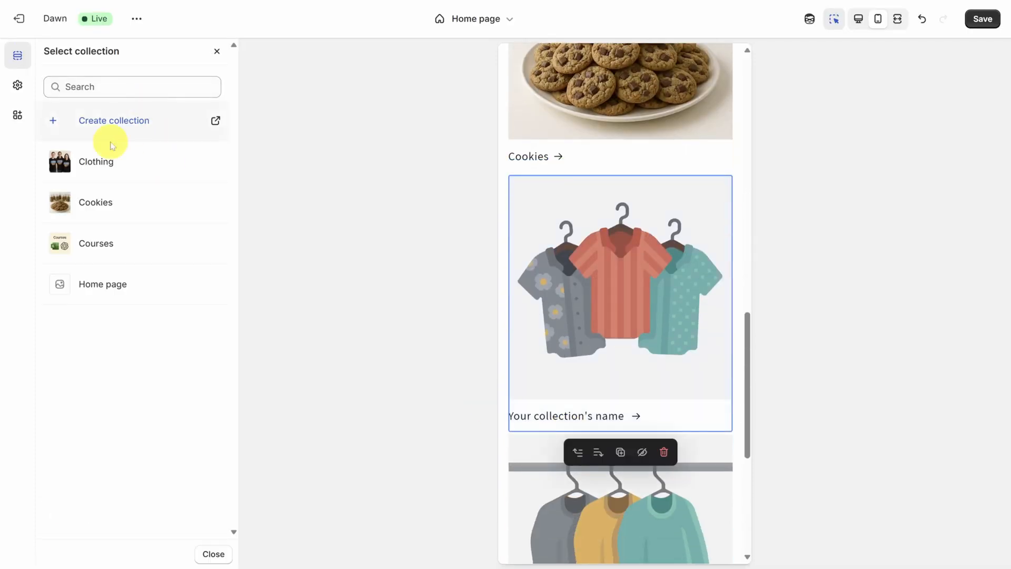
{"action": "left_click", "coordinate": [96, 243]}
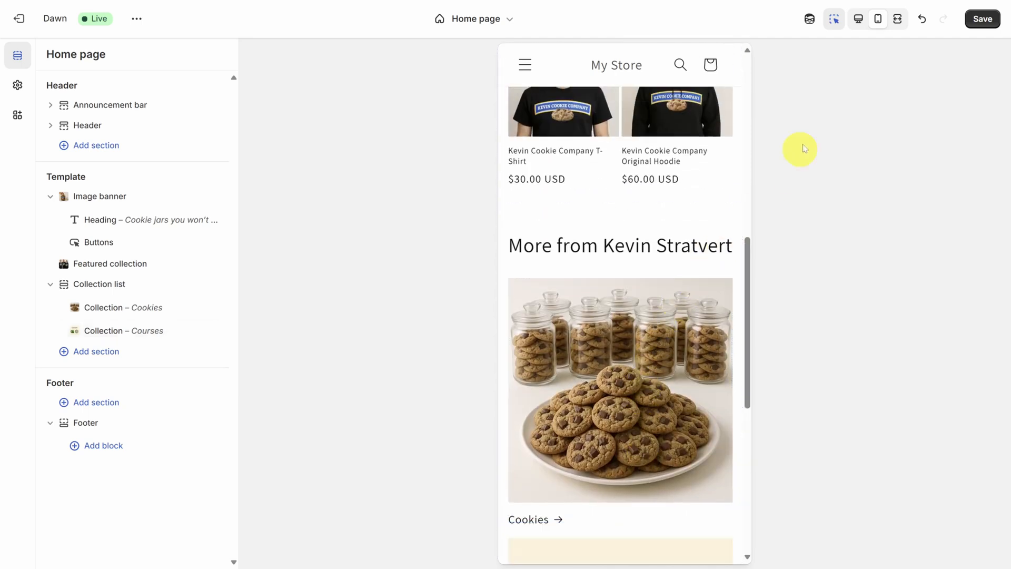
- Preview at desktop size and set the More from Kevin Stratvert list to 2 columns
{"action": "left_click", "coordinate": [858, 19]}
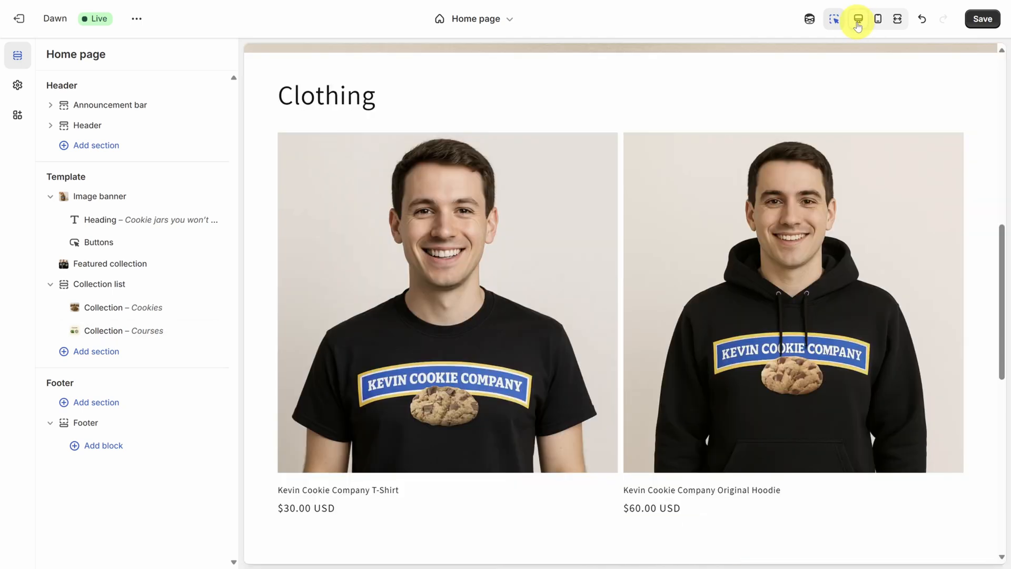
{"action": "scroll", "scroll_direction": "down", "scroll_amount": 3}
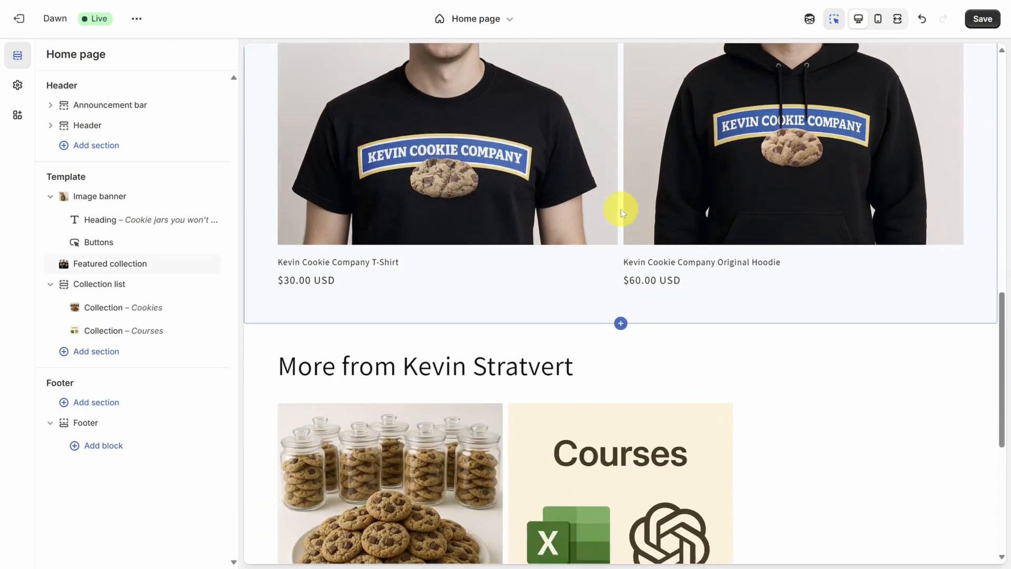
{"action": "scroll", "scroll_direction": "down", "scroll_amount": 3}
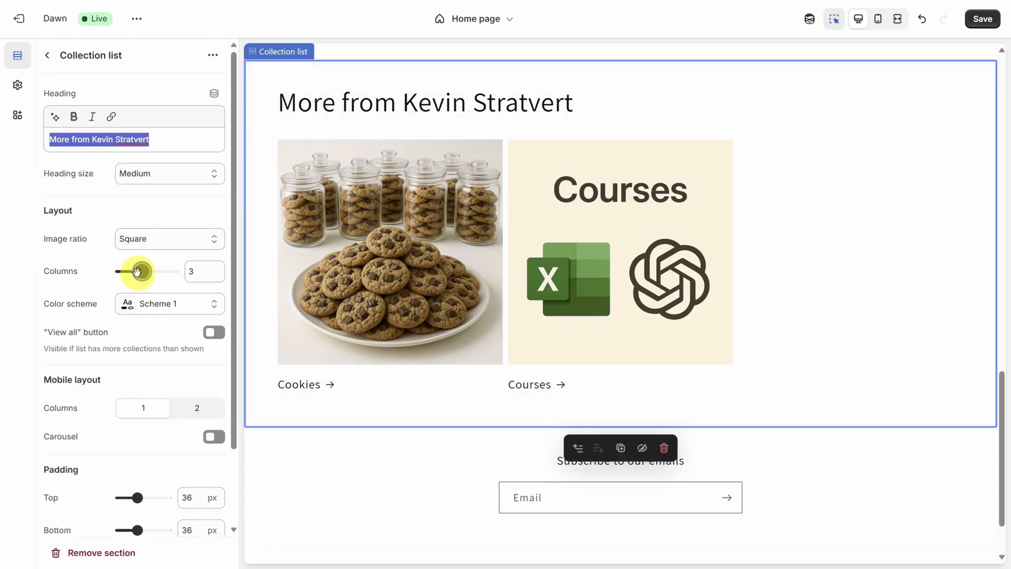
{"action": "left_click_drag", "start_coordinate": [137, 271], "coordinate": [127, 271]}
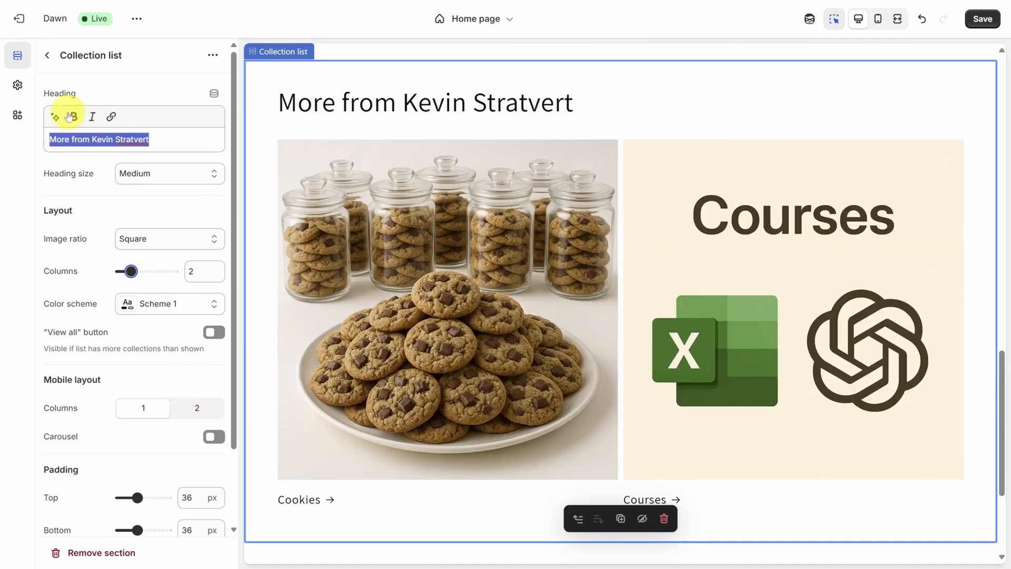
{"action": "left_click", "coordinate": [47, 54]}
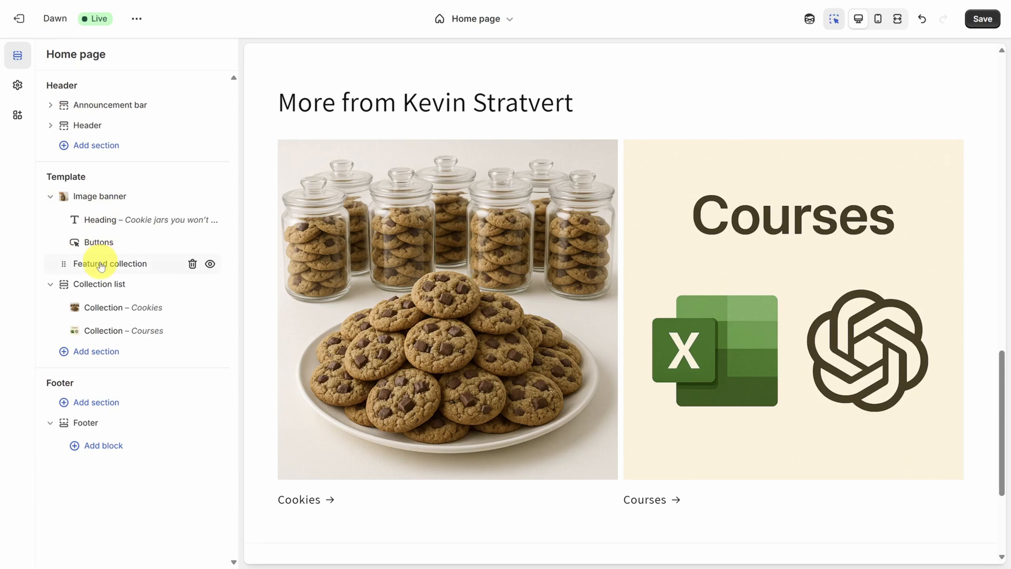
{"action": "mouse_move", "coordinate": [98, 352]}
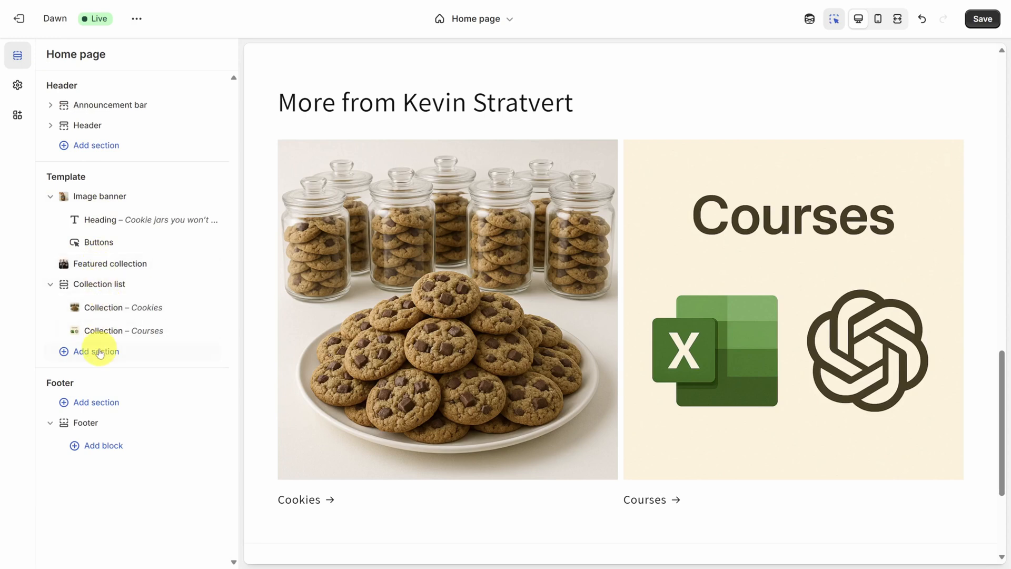
{"action": "left_click", "coordinate": [97, 352]}
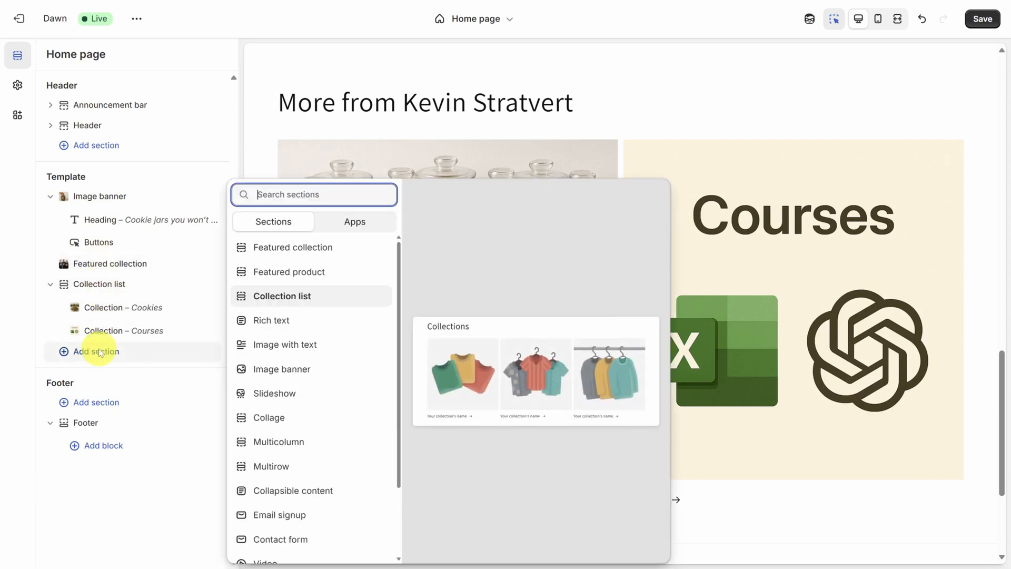
{"action": "mouse_move", "coordinate": [275, 393]}
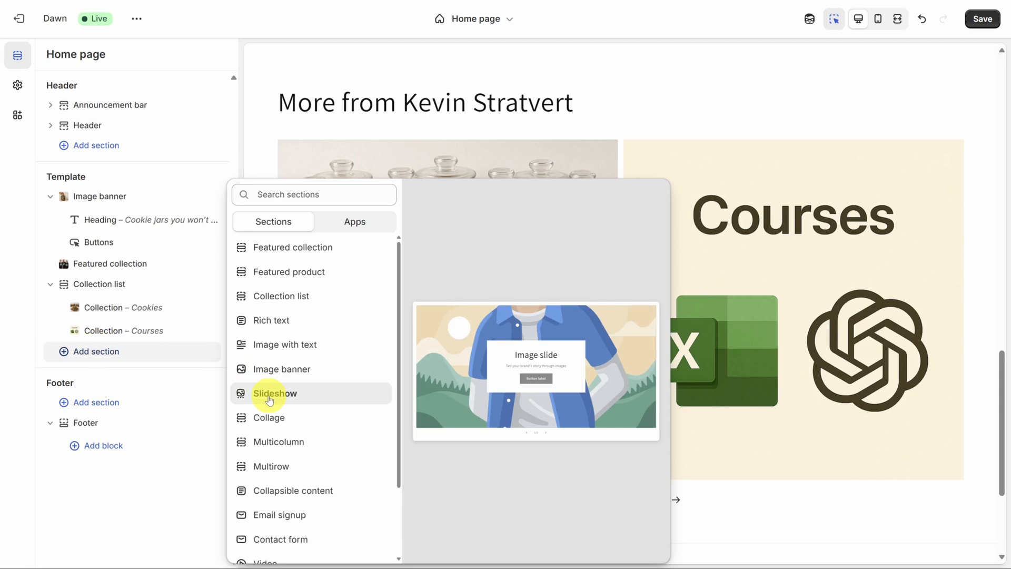
{"action": "mouse_move", "coordinate": [269, 419]}
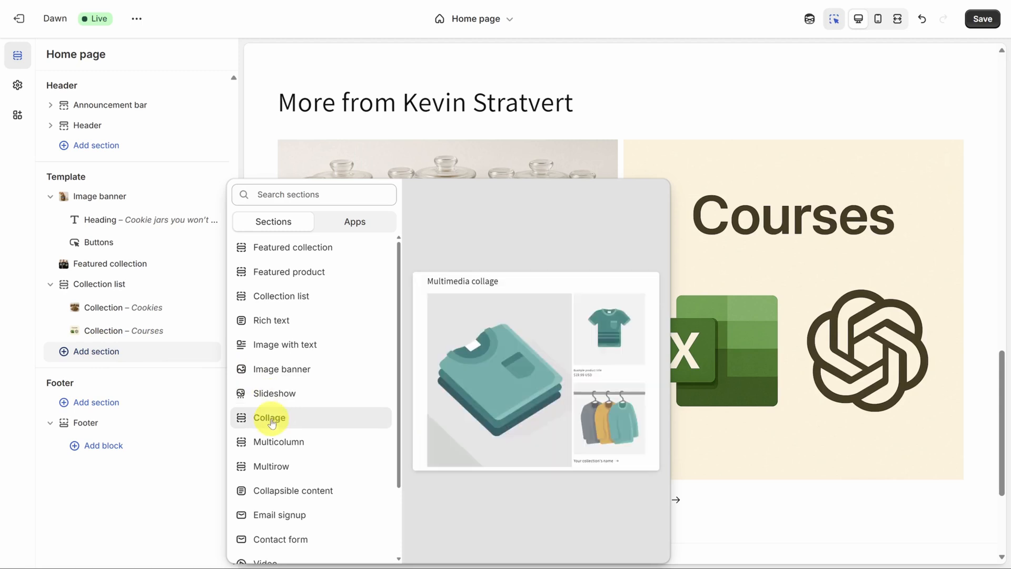
{"action": "mouse_move", "coordinate": [279, 441]}
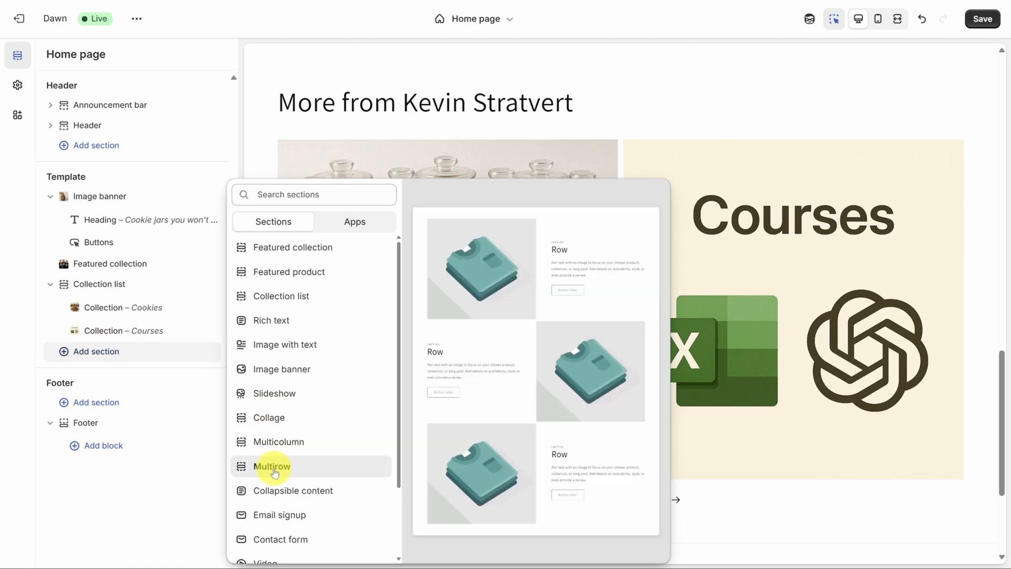
{"action": "mouse_move", "coordinate": [274, 448]}
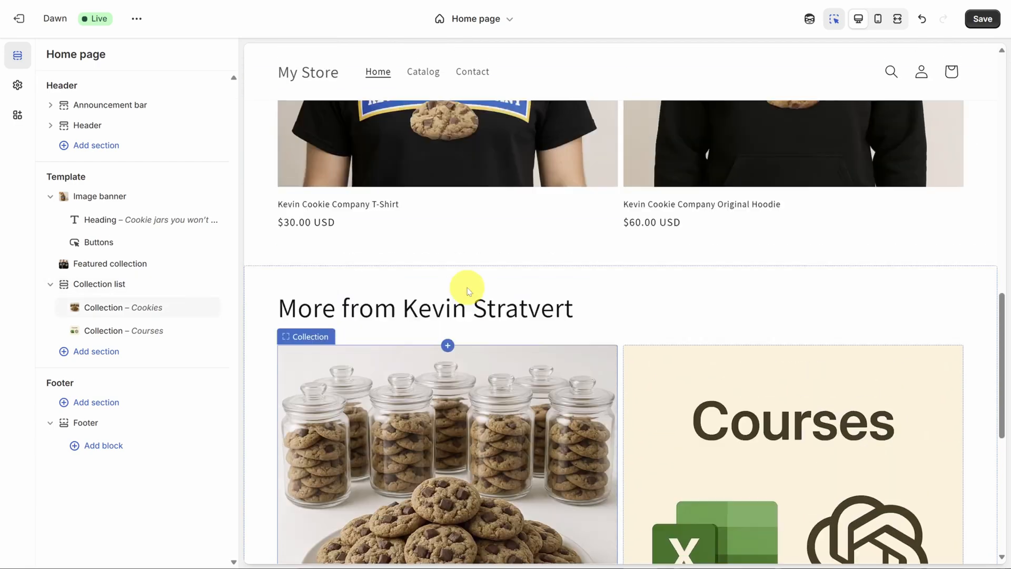
{"action": "scroll", "scroll_direction": "up", "scroll_amount": 3}
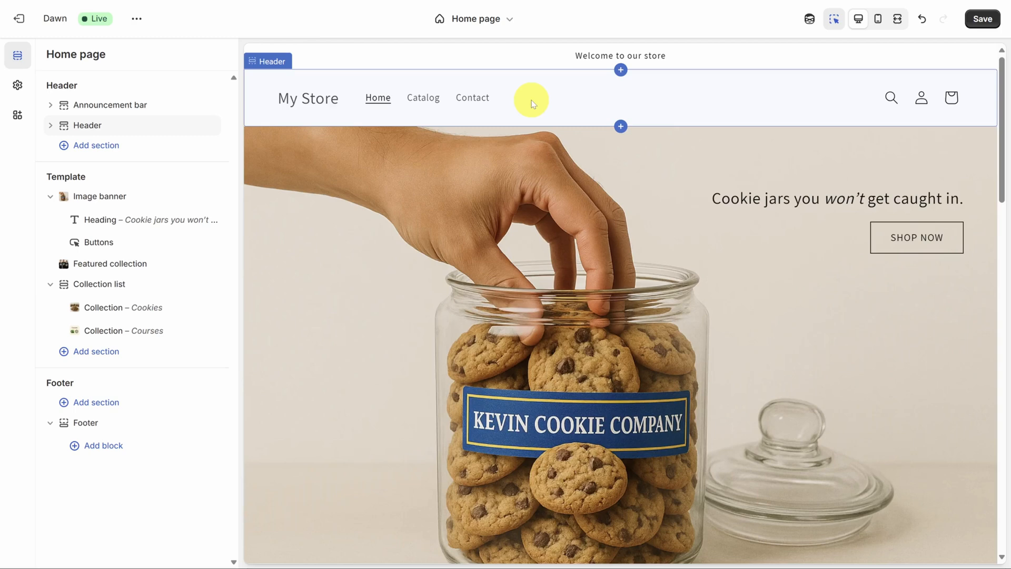
{"action": "mouse_move", "coordinate": [17, 88]}
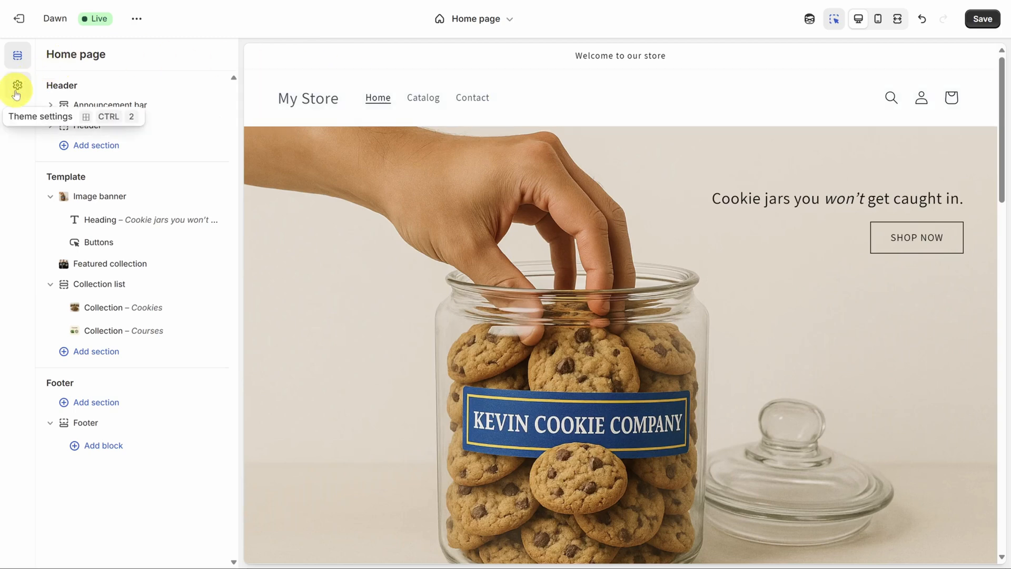
- Set the KCC_Logo image as the store logo in the theme settings
{"action": "left_click", "coordinate": [17, 87]}
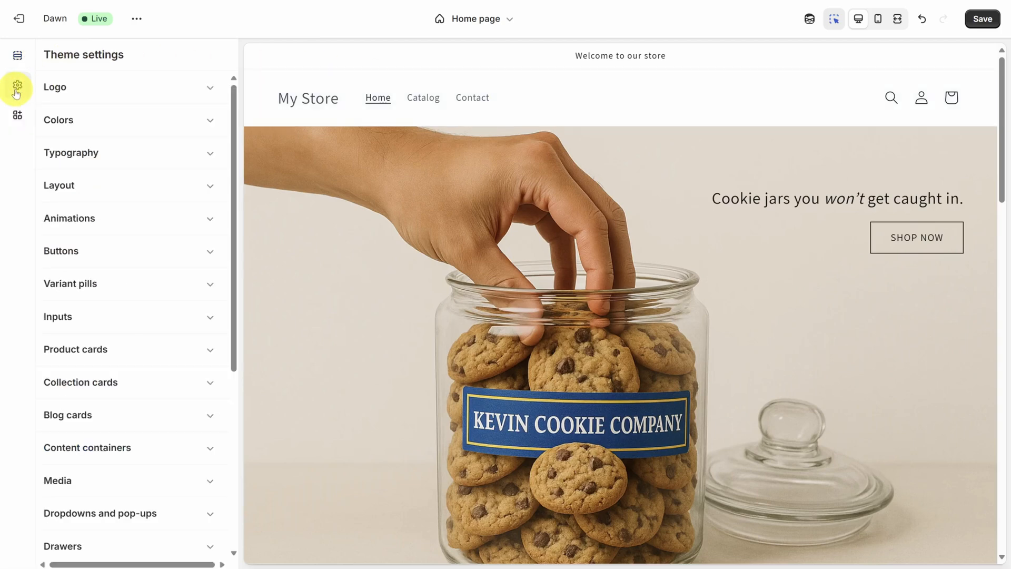
{"action": "left_click", "coordinate": [128, 87]}
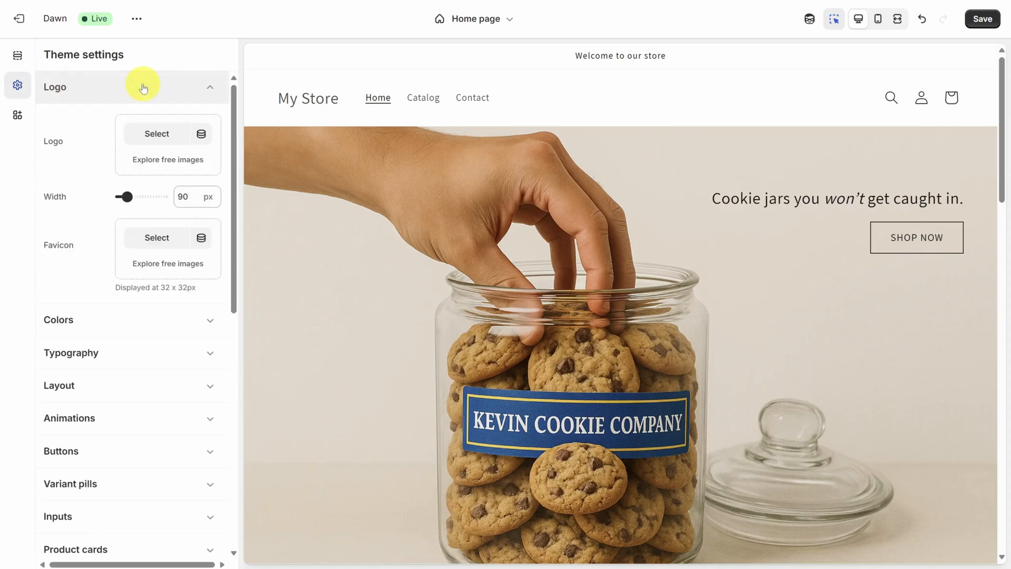
{"action": "left_click", "coordinate": [156, 134]}
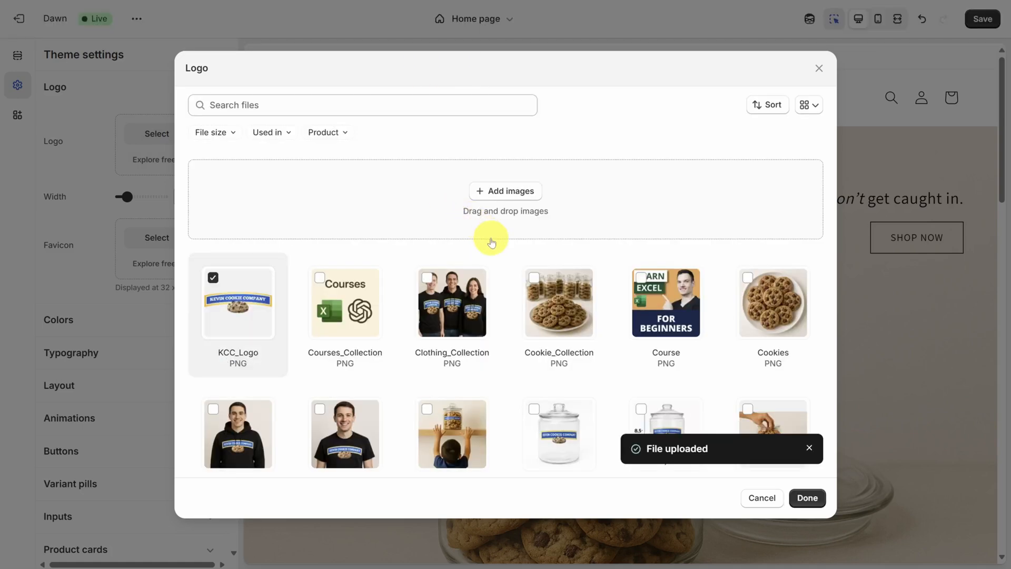
{"action": "left_click", "coordinate": [806, 497]}
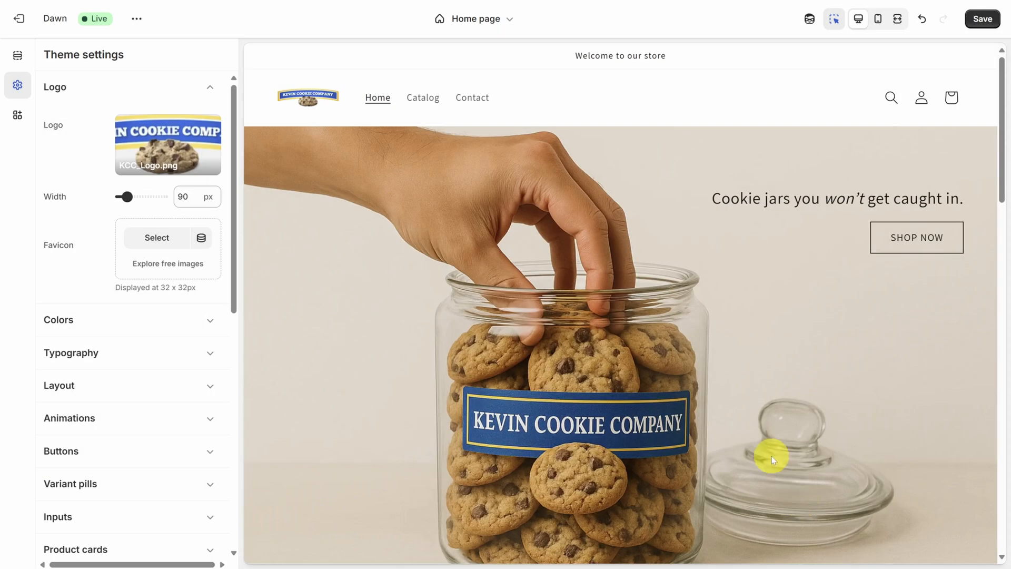
- Set the header logo position to Middle center and widen the logo with the Width slider
{"action": "left_click", "coordinate": [316, 100]}
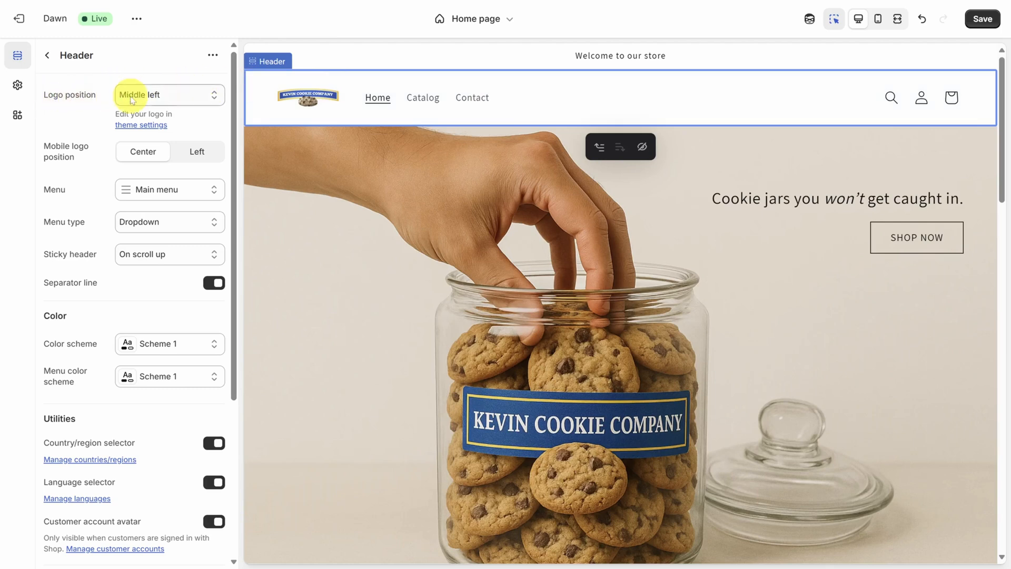
{"action": "left_click", "coordinate": [169, 94]}
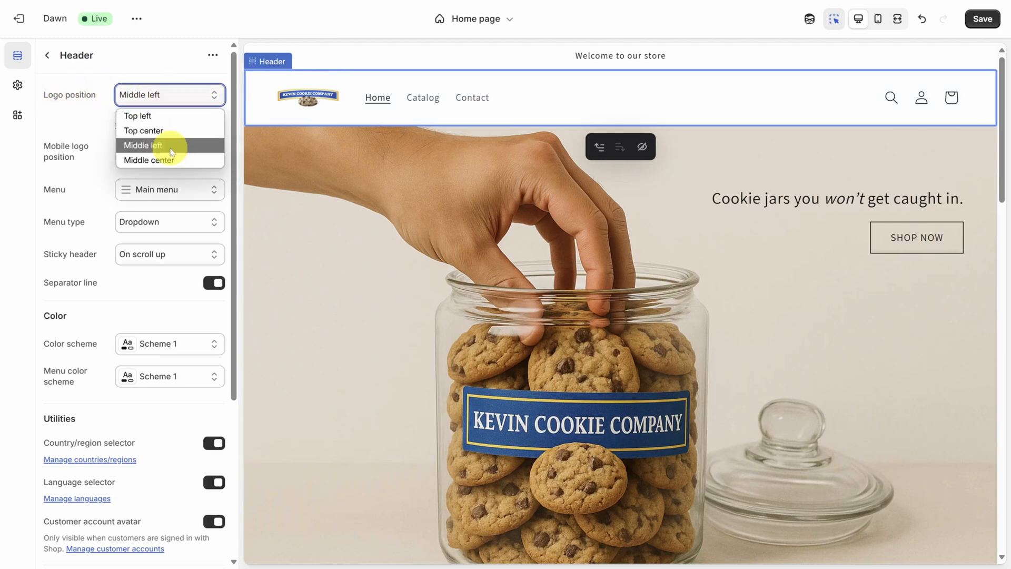
{"action": "left_click", "coordinate": [149, 160]}
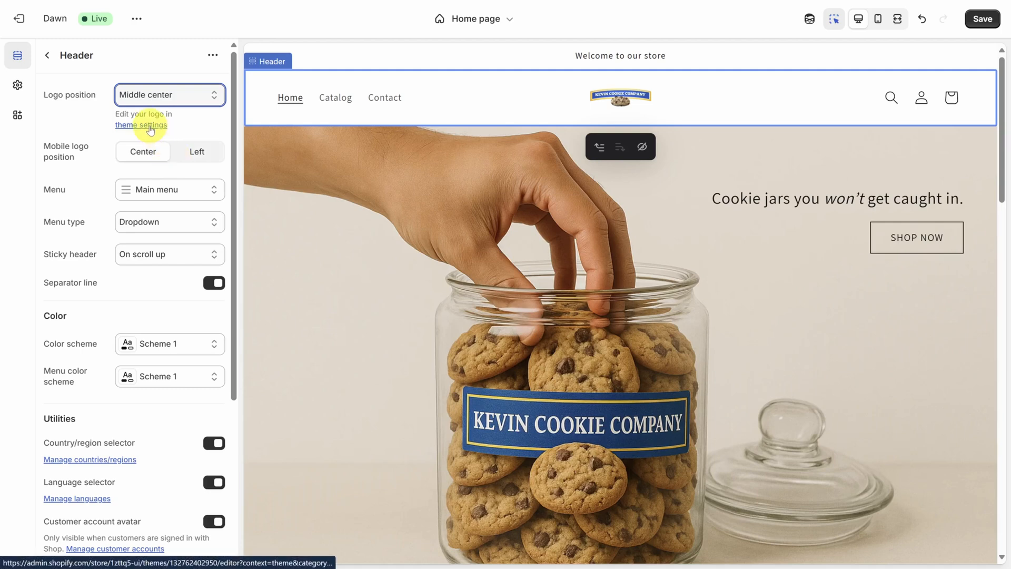
{"action": "left_click", "coordinate": [140, 124]}
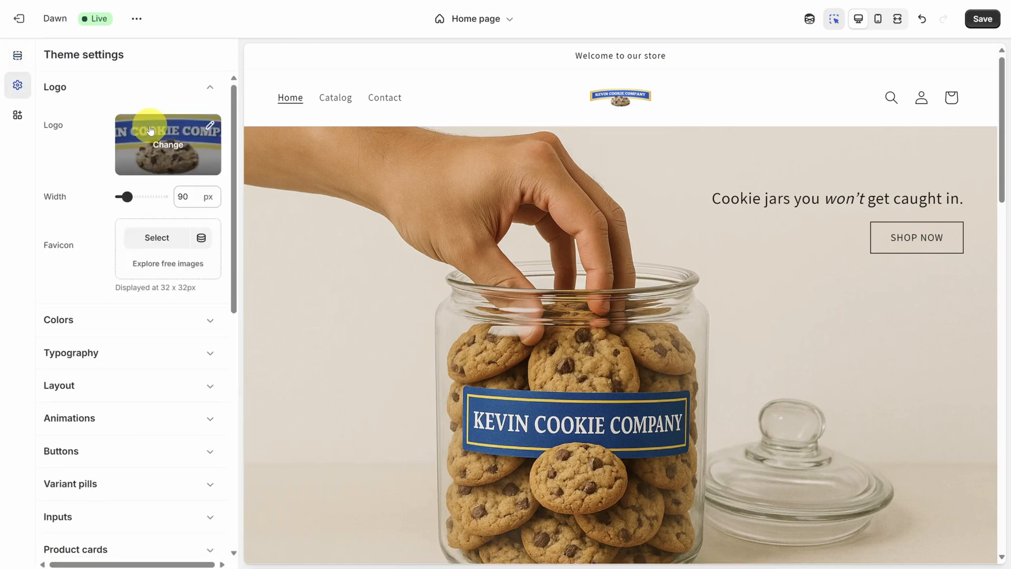
{"action": "left_click_drag", "start_coordinate": [120, 196], "coordinate": [136, 197]}
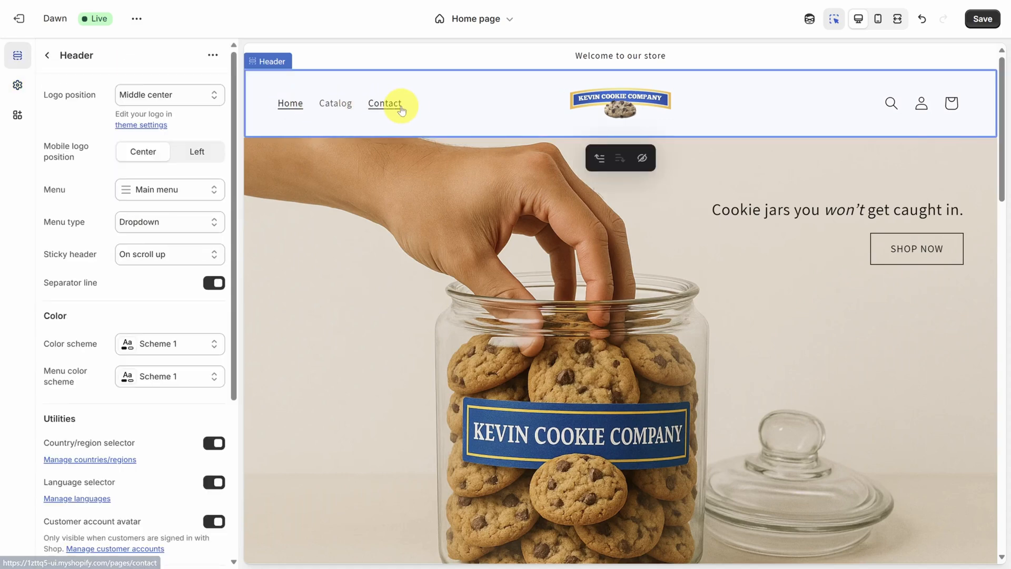
{"action": "mouse_move", "coordinate": [178, 194]}
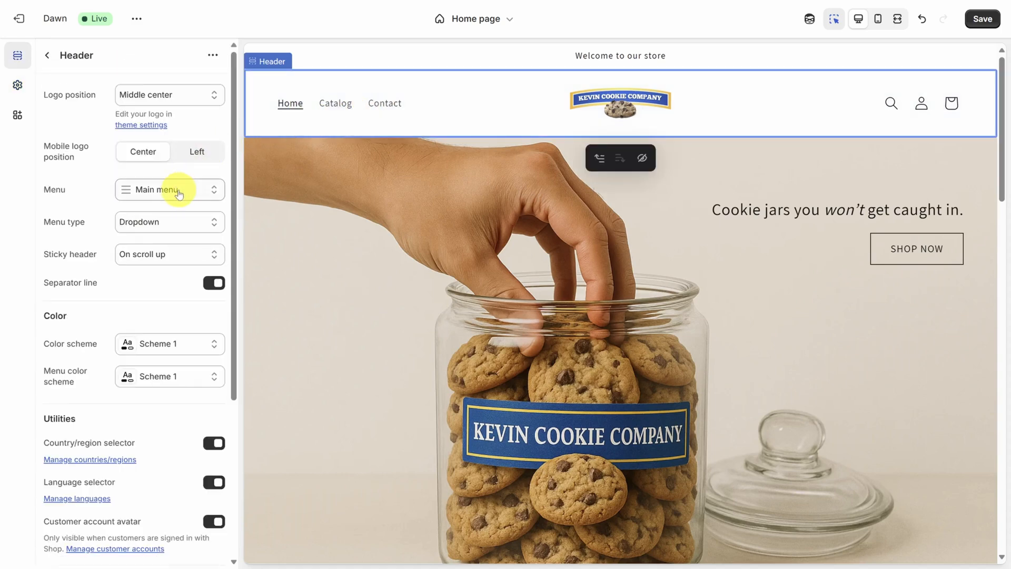
- Edit the main menu, adding a Cookies item linked to the Cookies collection plus further items
{"action": "left_click", "coordinate": [168, 189]}
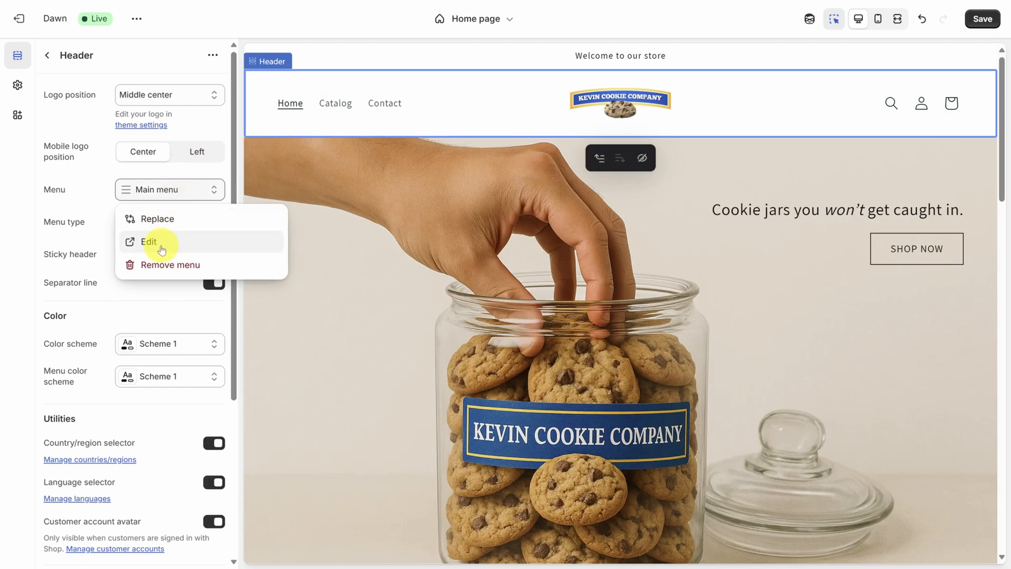
{"action": "left_click", "coordinate": [149, 242]}
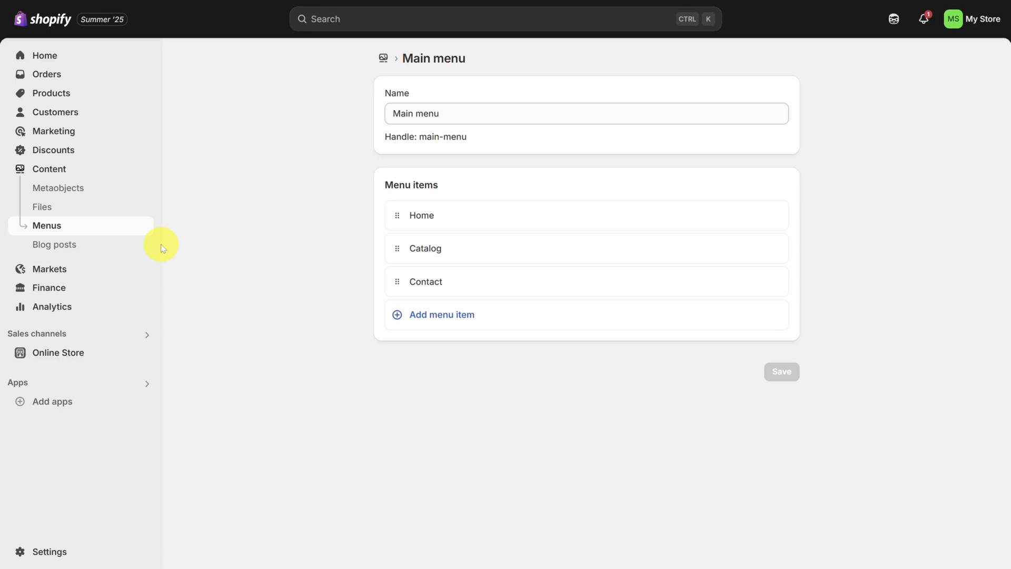
{"action": "left_click", "coordinate": [442, 314]}
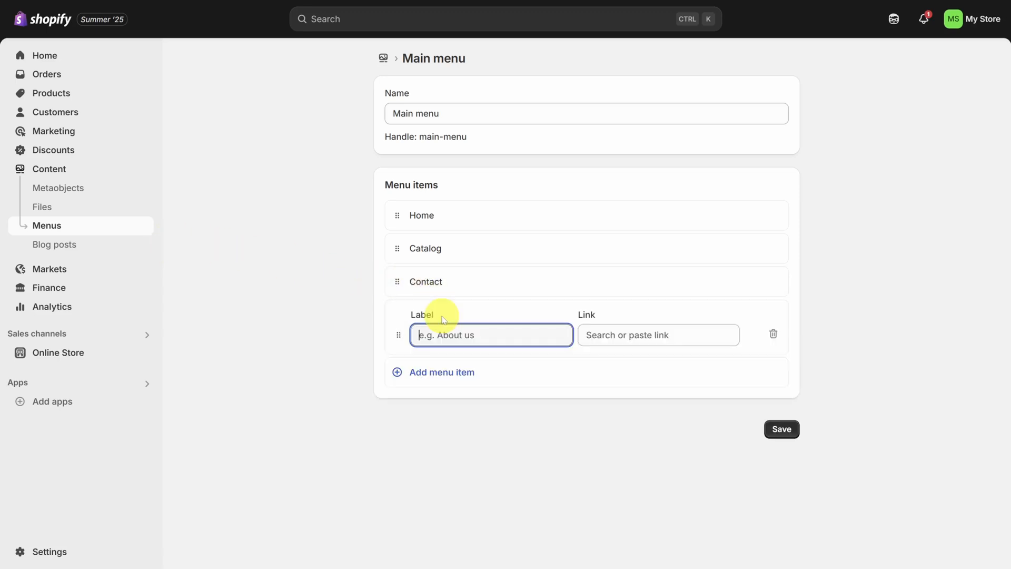
{"action": "type", "text": "Cookies"}
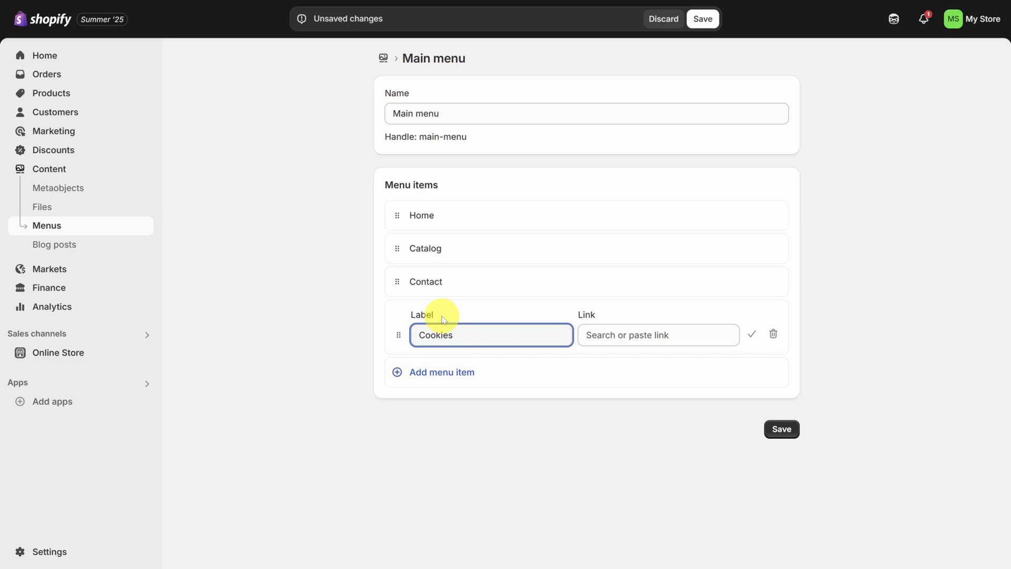
{"action": "left_click", "coordinate": [657, 335]}
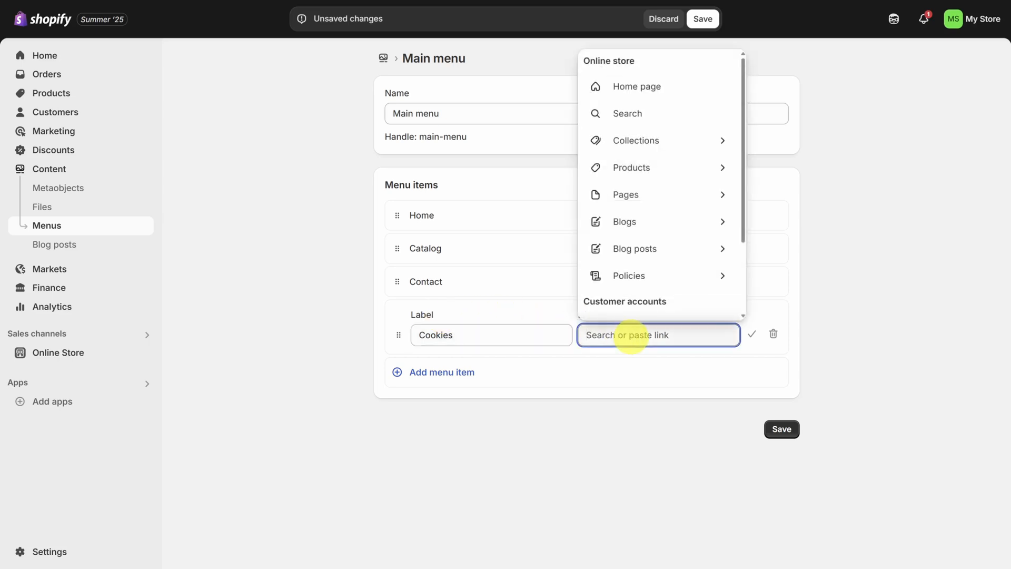
{"action": "left_click", "coordinate": [636, 140]}
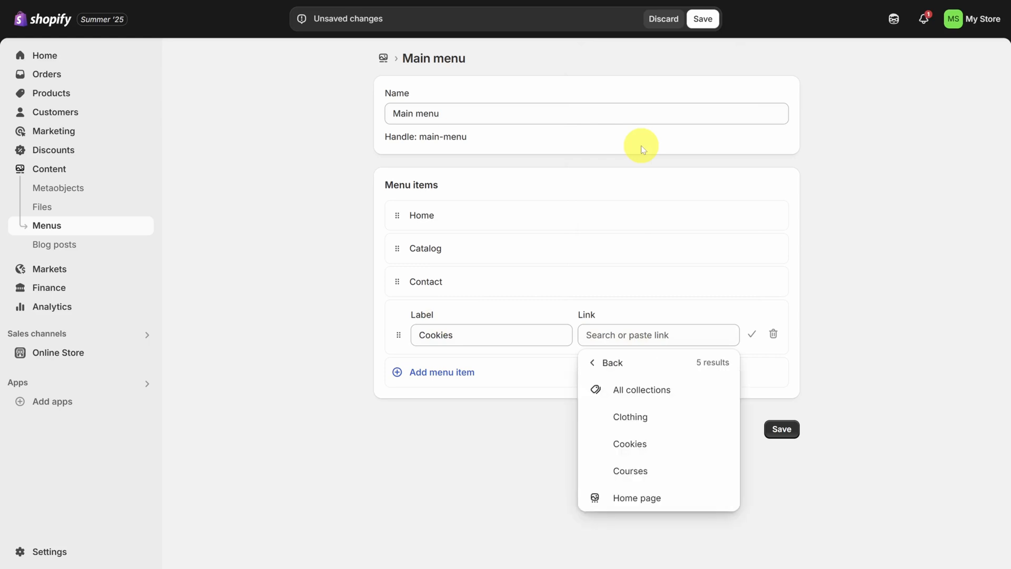
{"action": "left_click", "coordinate": [630, 443]}
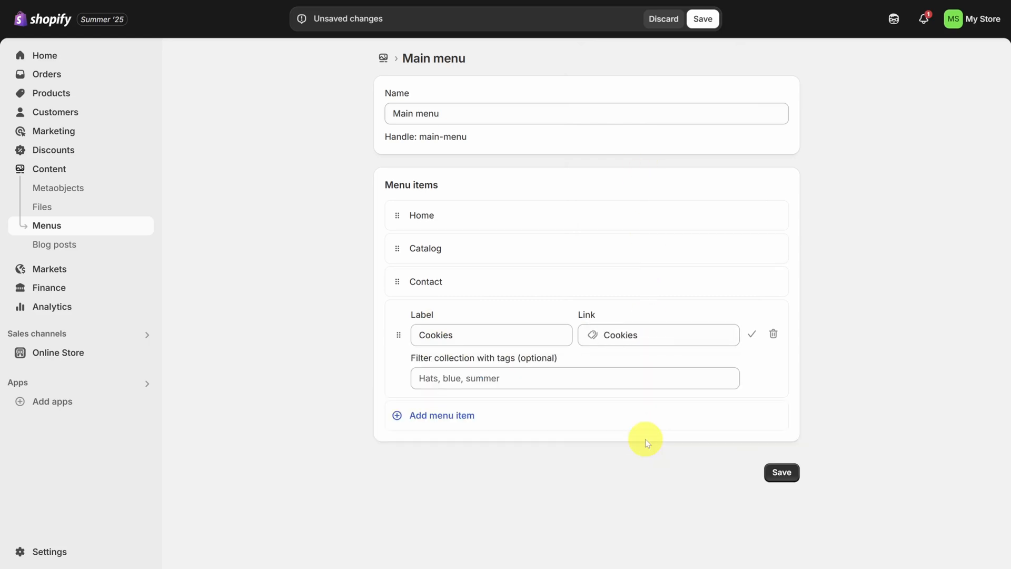
{"action": "left_click", "coordinate": [441, 415]}
{"action": "type", "text": "Cookie Jar"}
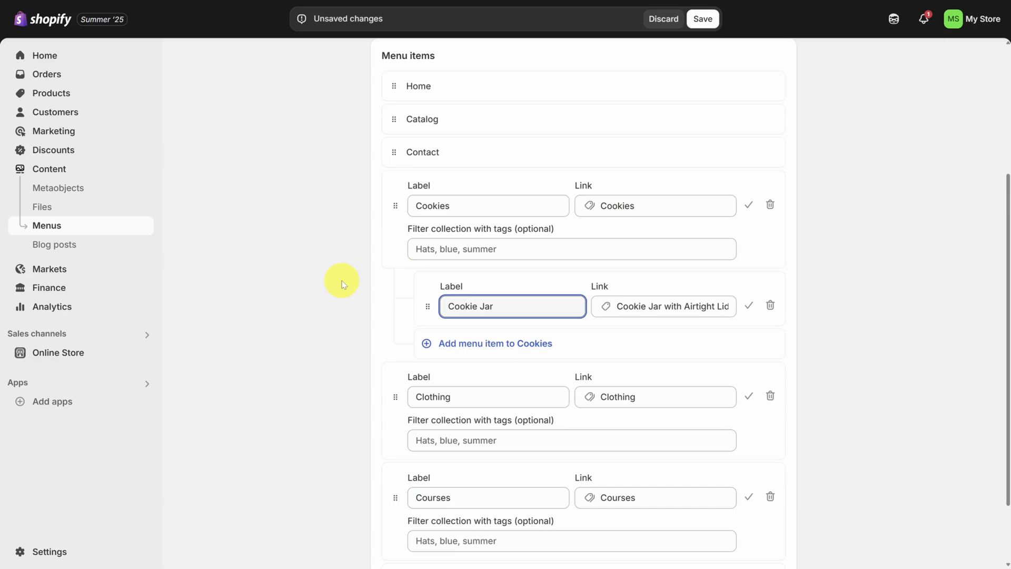
{"action": "mouse_move", "coordinate": [699, 88]}
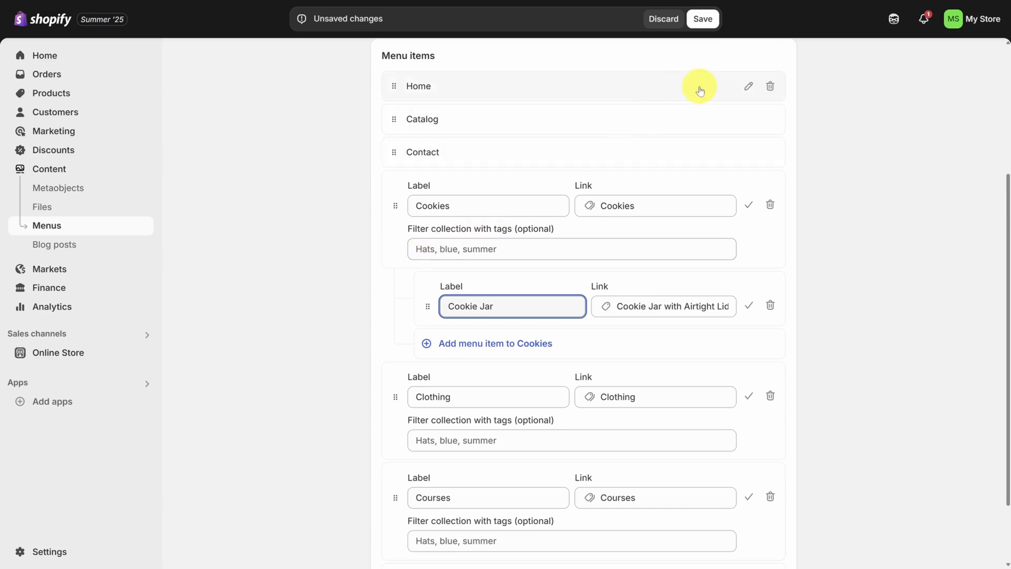
- Remove the Home item from the main menu
{"action": "left_click", "coordinate": [770, 86]}
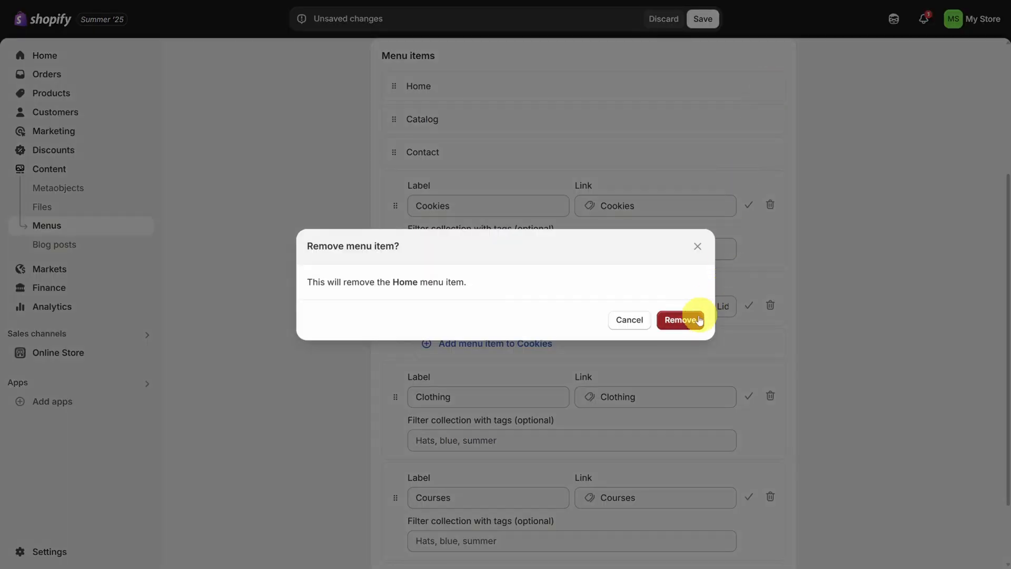
{"action": "left_click", "coordinate": [681, 320]}
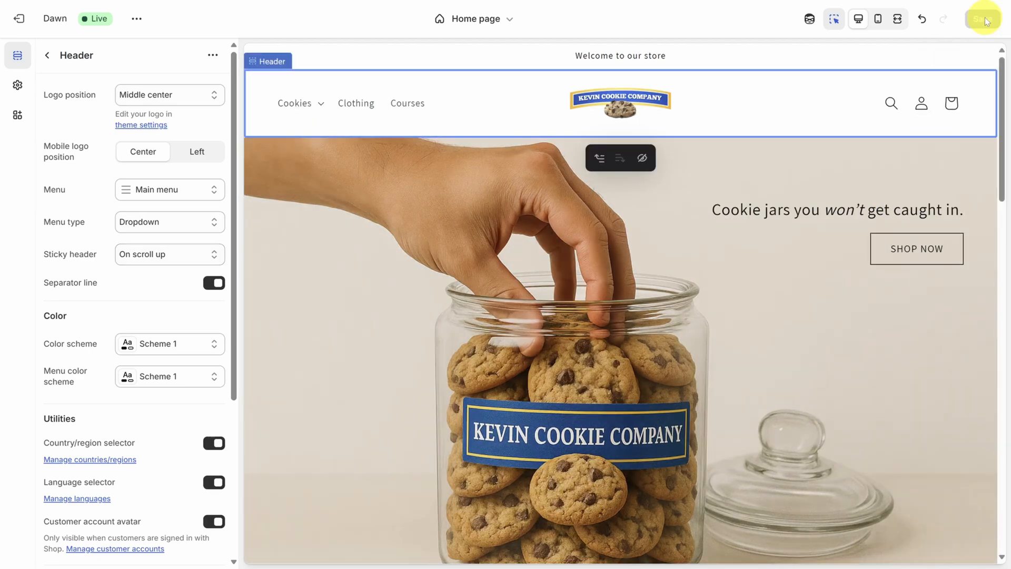
{"action": "mouse_move", "coordinate": [408, 103]}
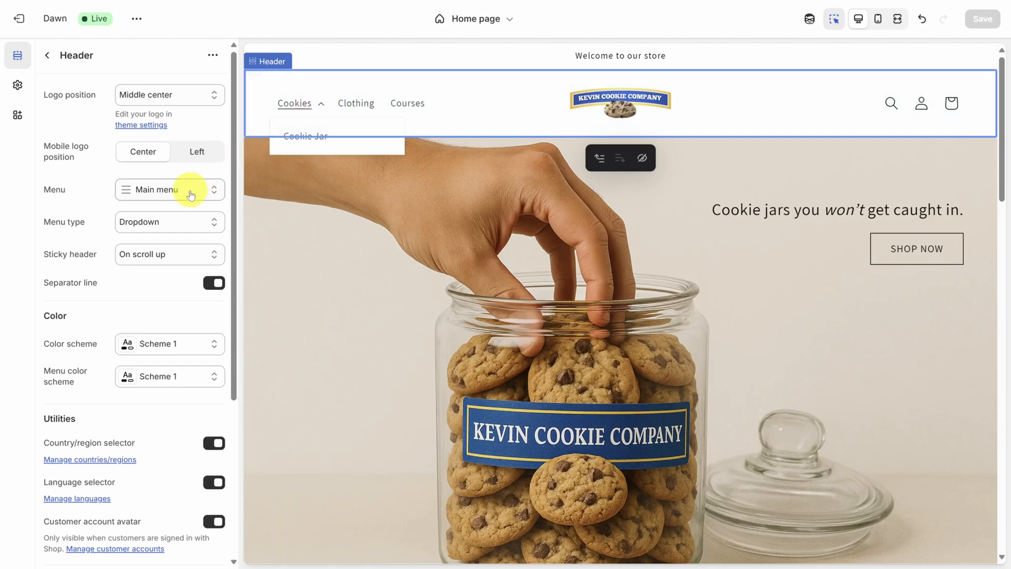
- Change the header's menu type from Dropdown to Mega menu
{"action": "left_click", "coordinate": [169, 222]}
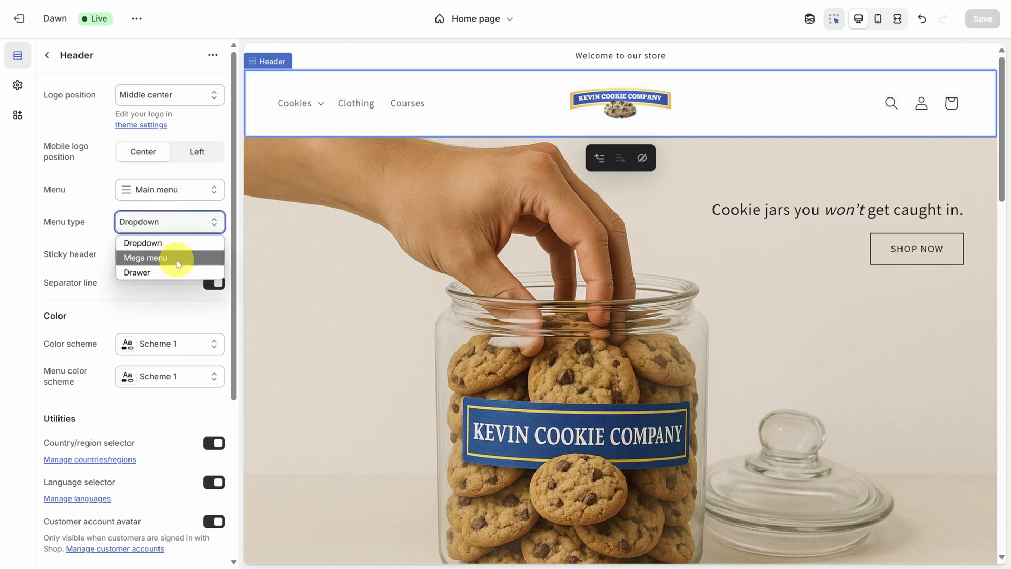
{"action": "left_click", "coordinate": [146, 257]}
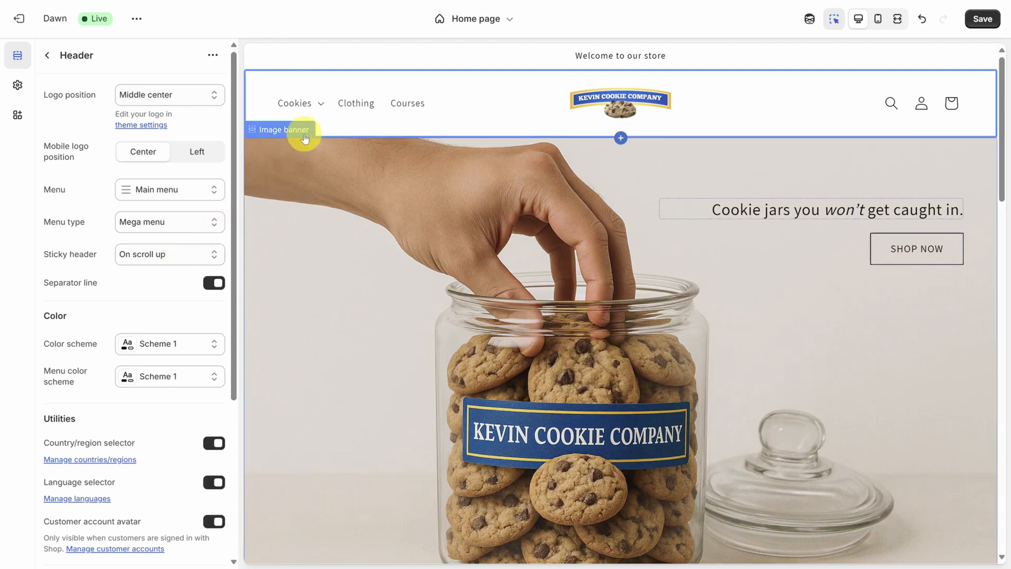
{"action": "left_click", "coordinate": [293, 103]}
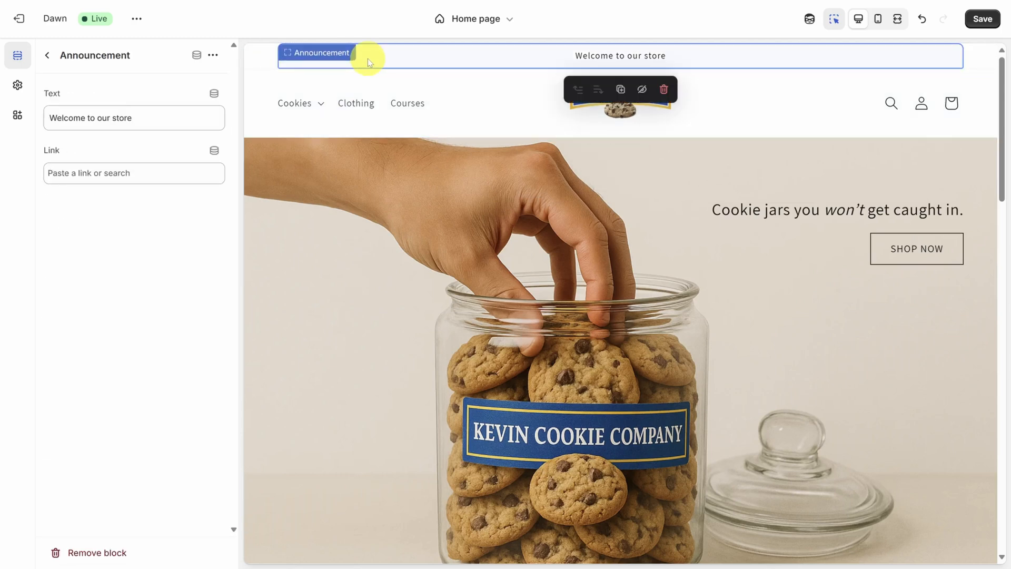
- Set the announcement bar text to 'The only official store for Kevin Stratvert'
{"action": "left_click", "coordinate": [47, 55]}
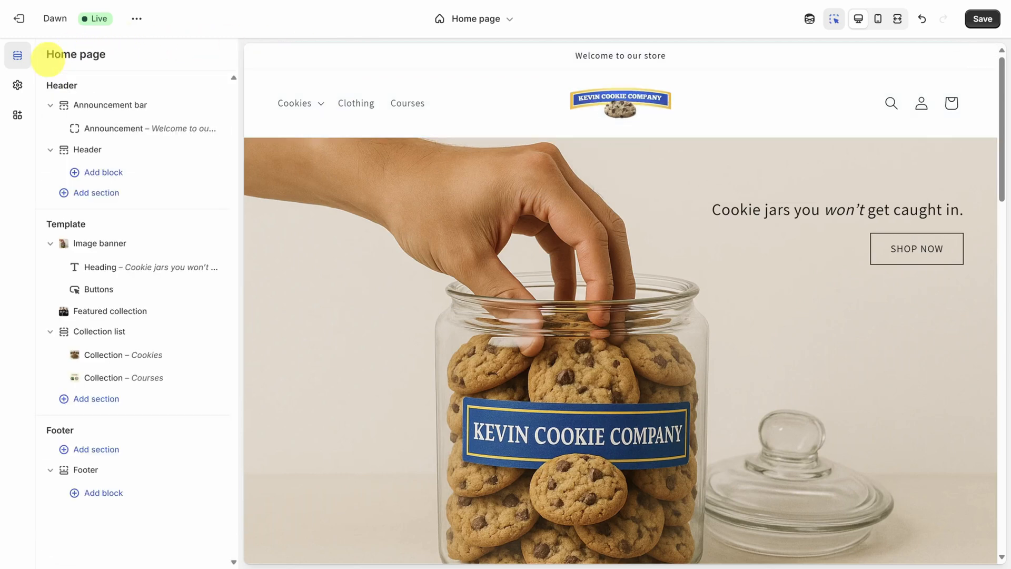
{"action": "left_click", "coordinate": [122, 105]}
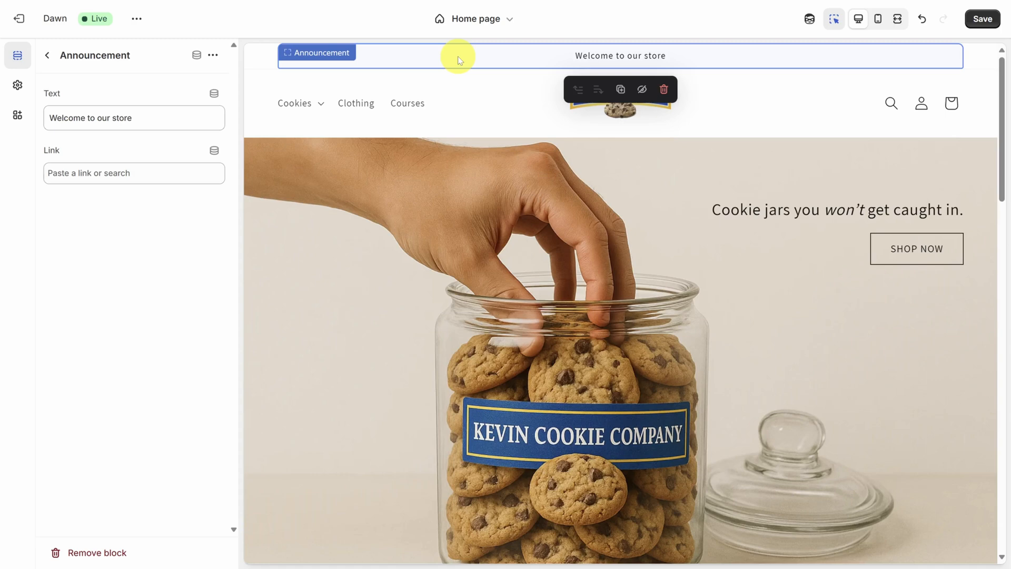
{"action": "type", "text": "The only official store for Kevin Stratvert"}
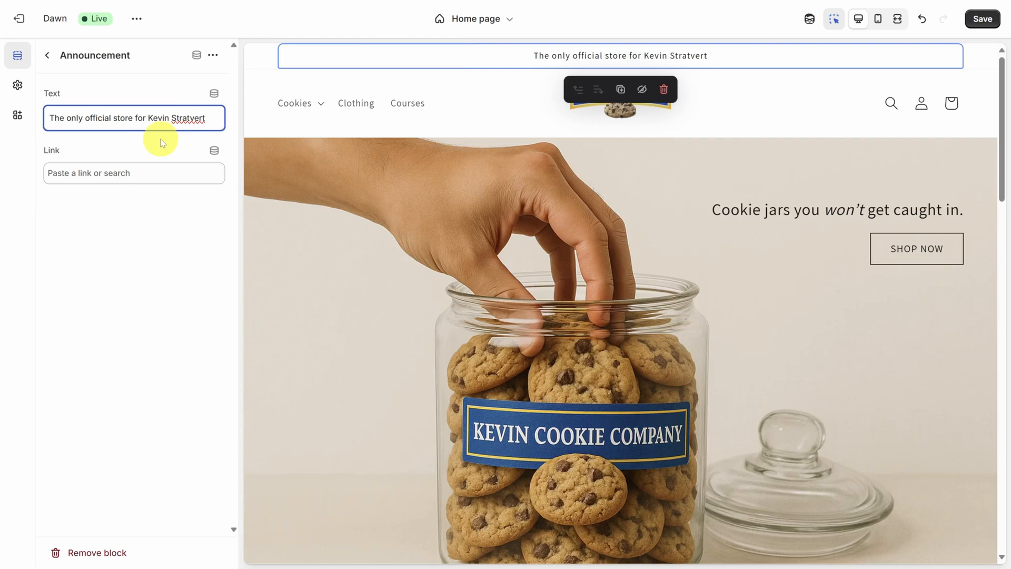
{"action": "left_click", "coordinate": [46, 54]}
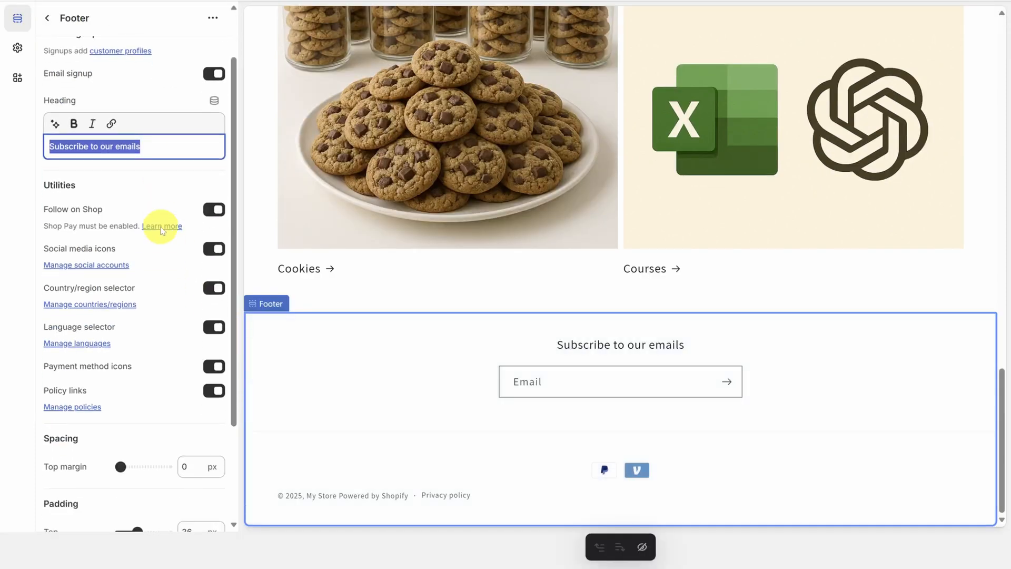
- Scroll the footer settings to review email signup, social, payment and policy link options
{"action": "scroll", "scroll_direction": "down", "scroll_amount": 3}
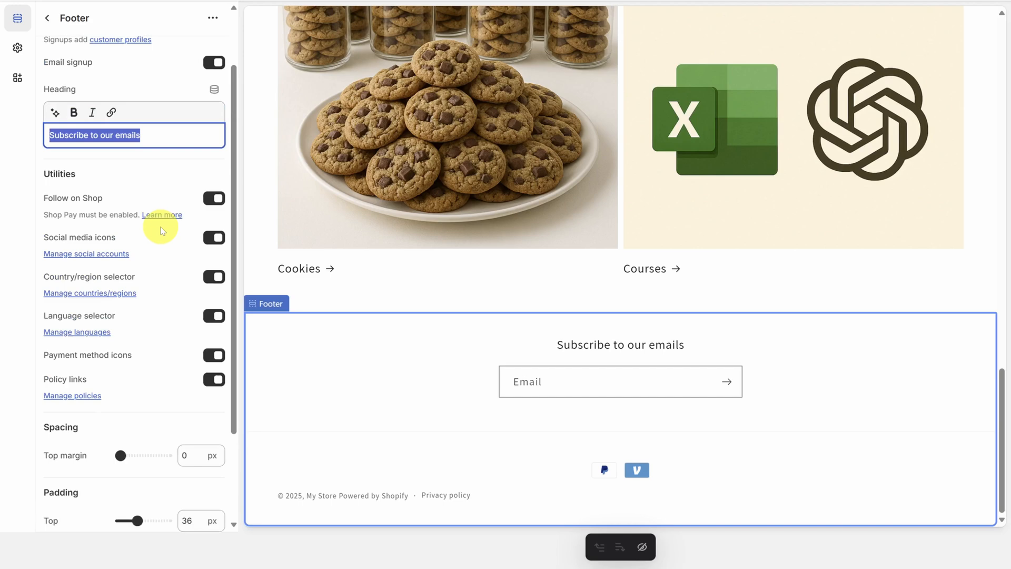
{"action": "scroll", "scroll_direction": "down", "scroll_amount": 3}
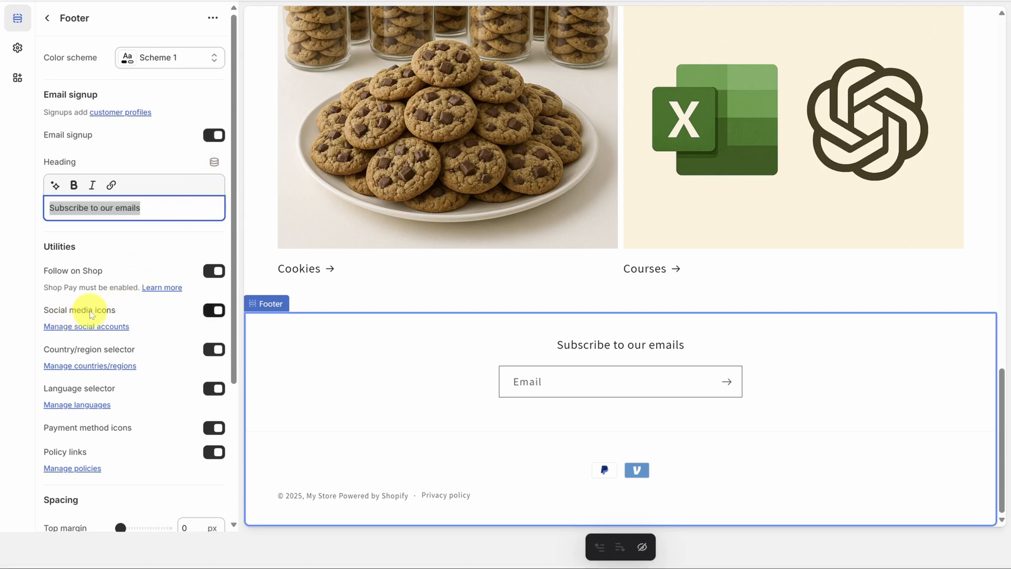
{"action": "mouse_move", "coordinate": [90, 348]}
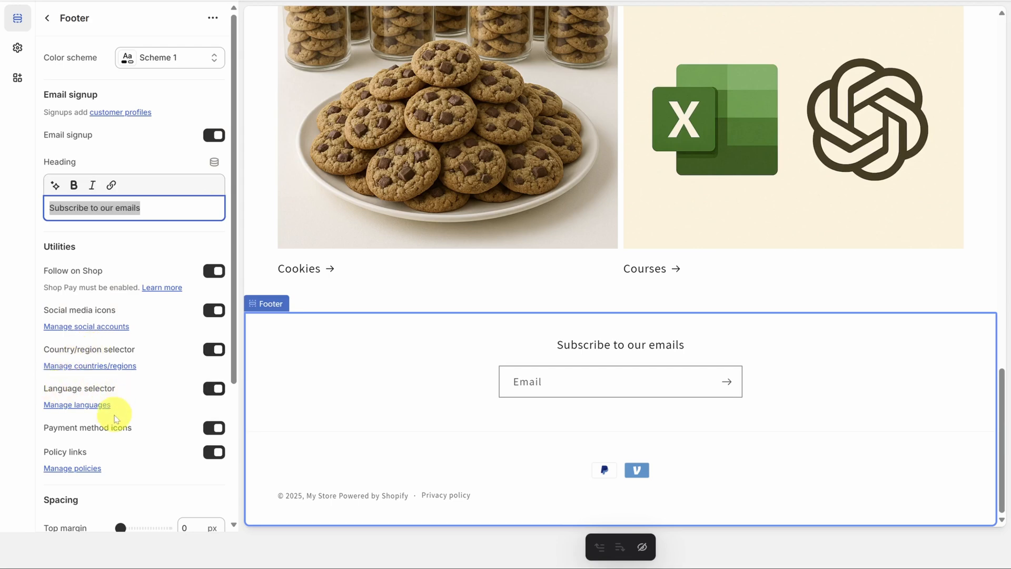
{"action": "mouse_move", "coordinate": [79, 453]}
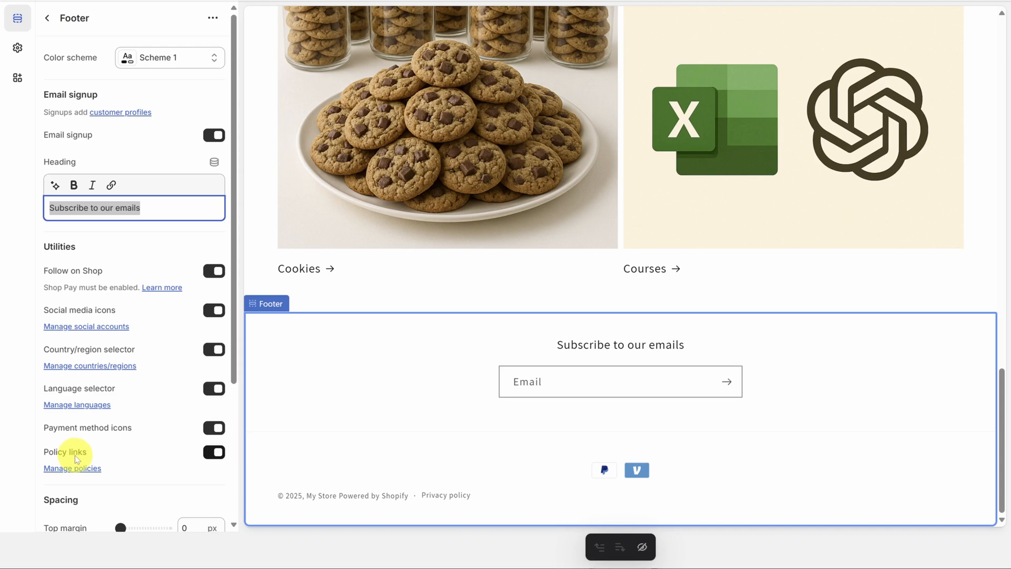
{"action": "mouse_move", "coordinate": [163, 286]}
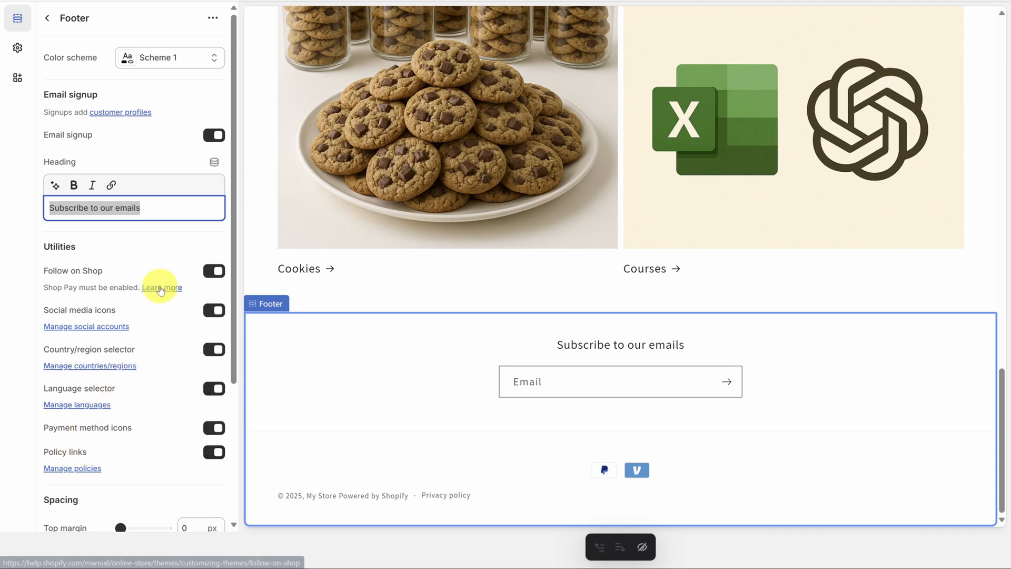
{"action": "mouse_move", "coordinate": [100, 400]}
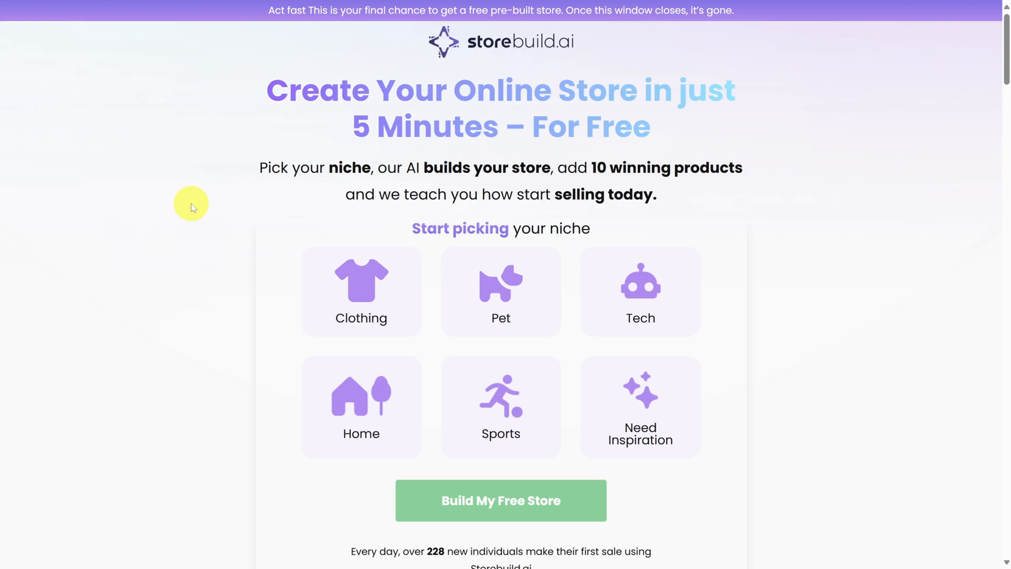
{"action": "mouse_move", "coordinate": [247, 62]}
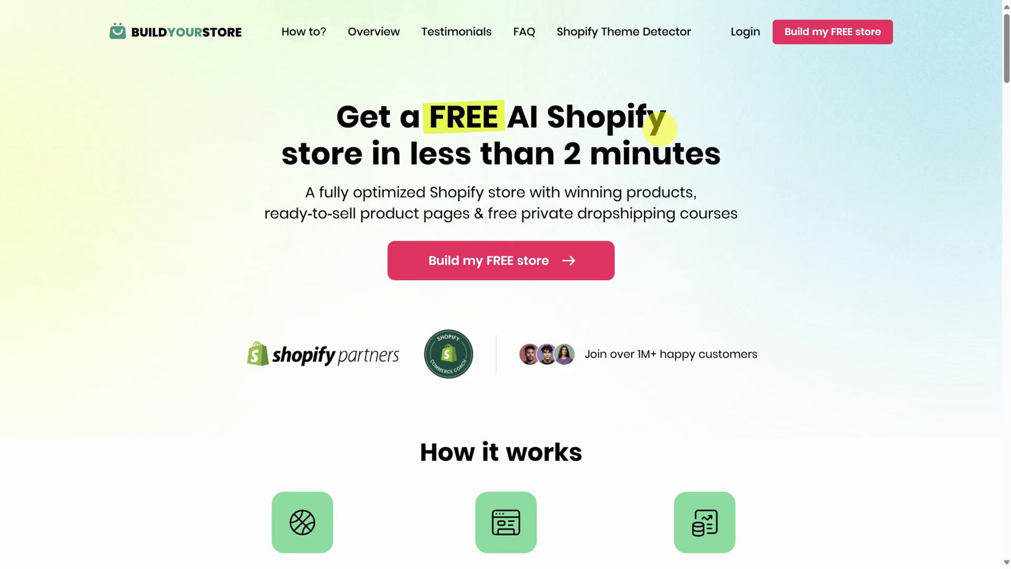
- Highlight the BuildYourStore headline promising a free AI Shopify store
{"action": "left_click_drag", "start_coordinate": [429, 116], "coordinate": [719, 154]}
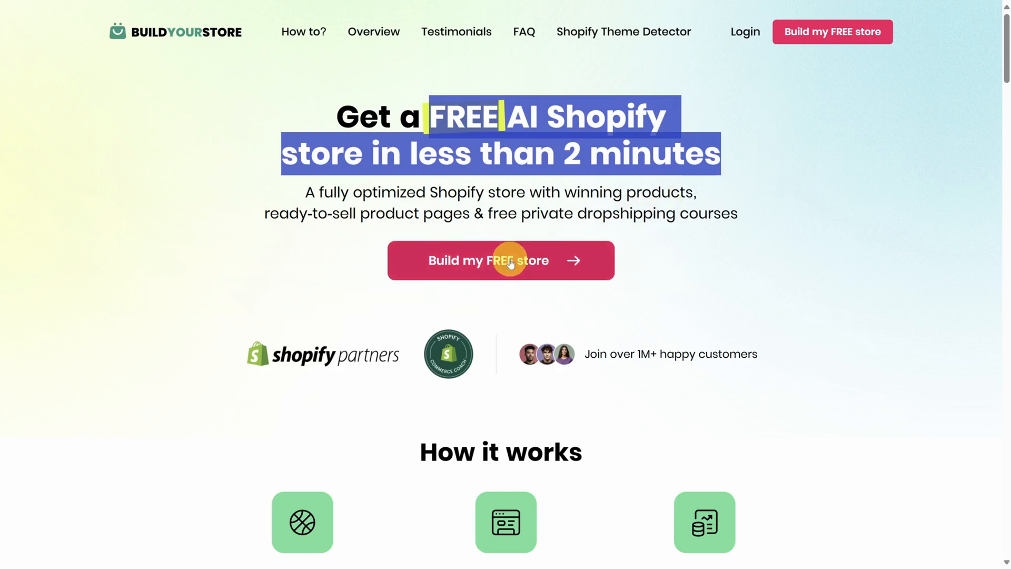
- Start the free store build, sign up as 'David DeW' and choose the Electronics & Gadgets niche
{"action": "left_click", "coordinate": [501, 260]}
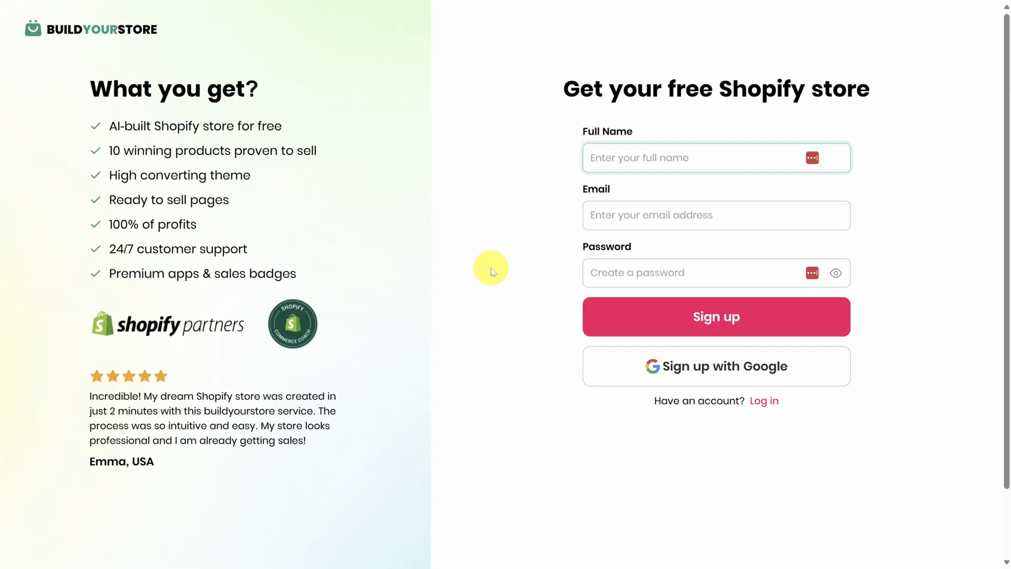
{"action": "type", "text": "David DeW"}
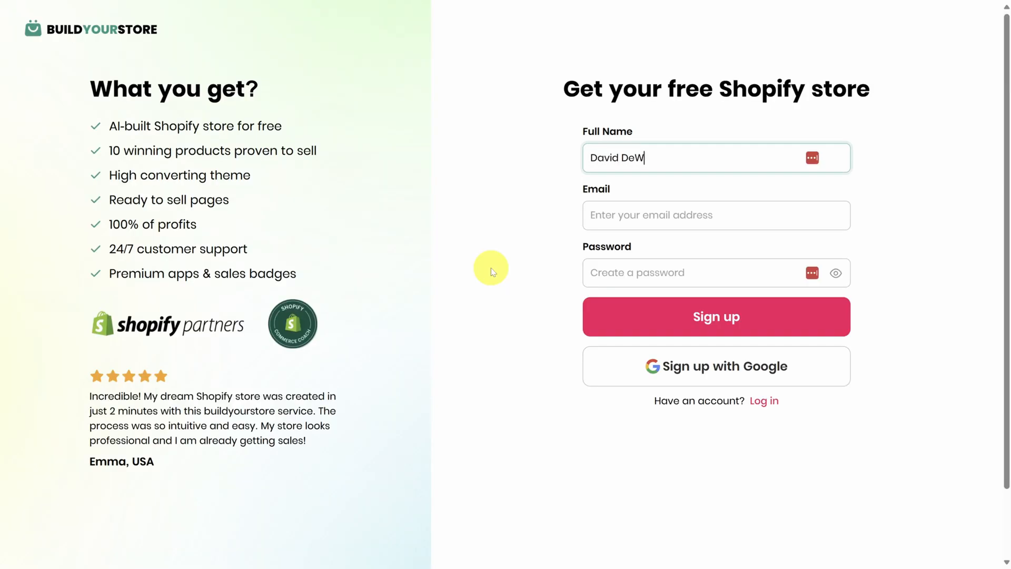
{"action": "left_click", "coordinate": [715, 317]}
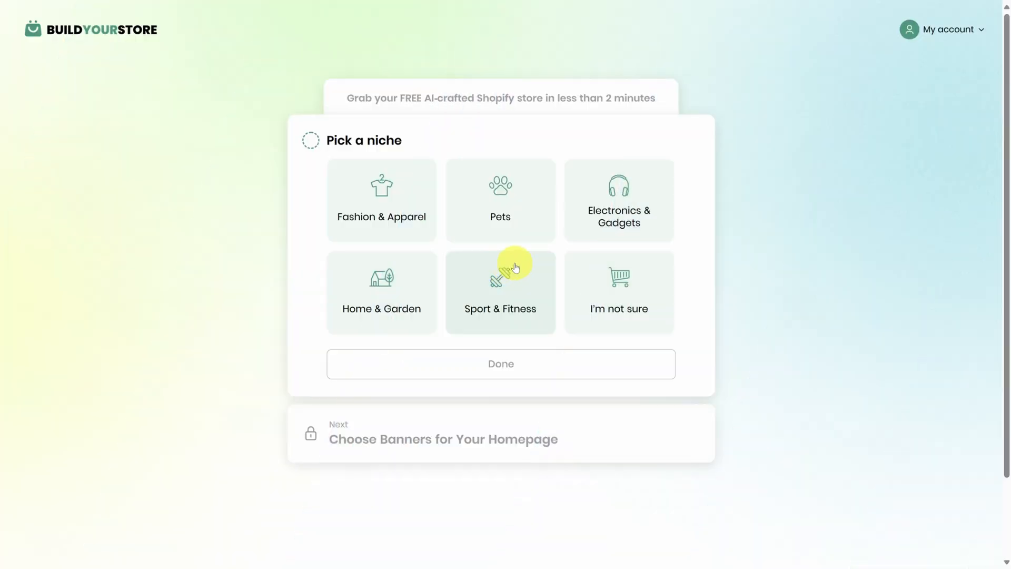
{"action": "left_click", "coordinate": [618, 199]}
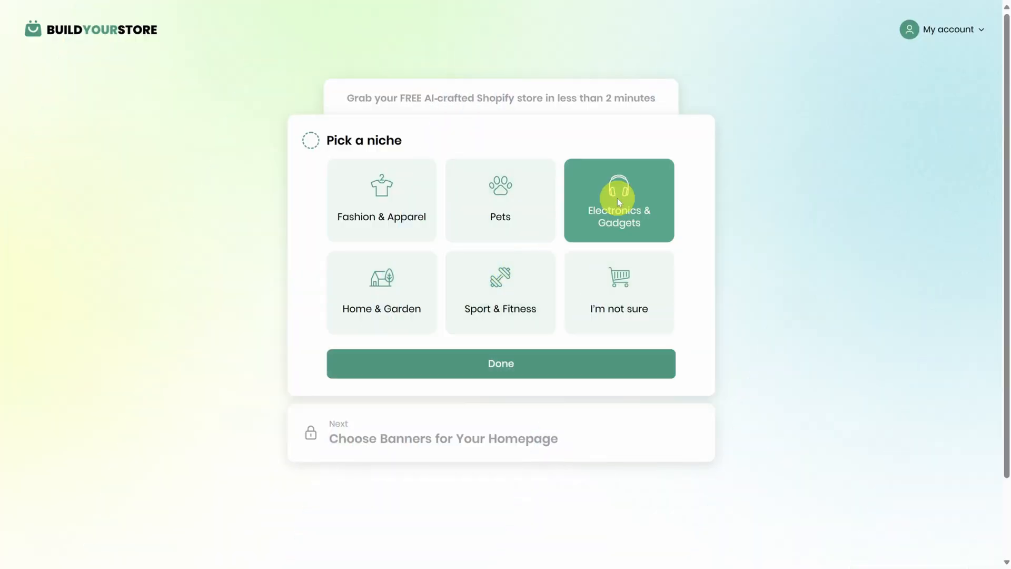
{"action": "left_click", "coordinate": [500, 363]}
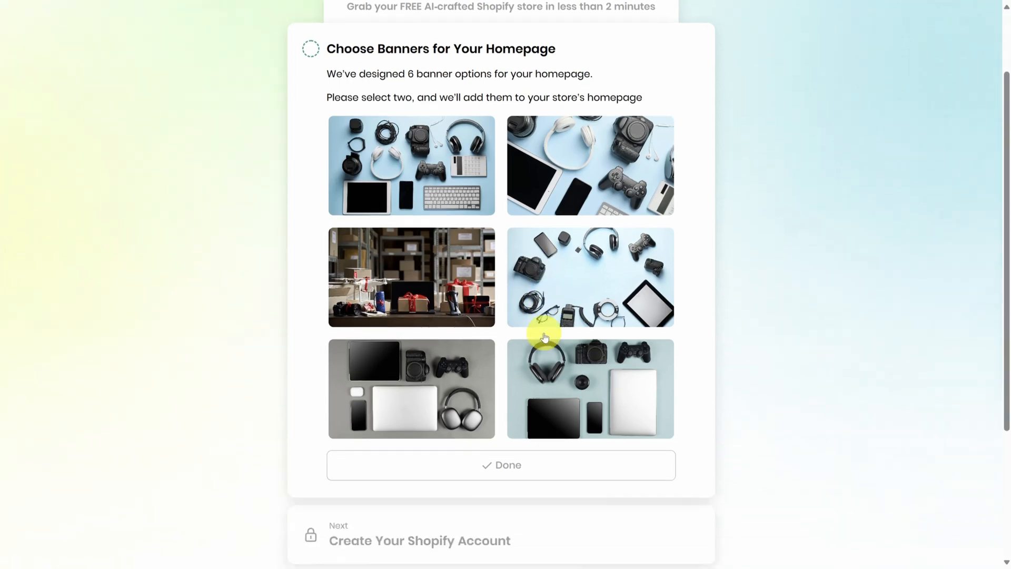
- Pick the flat-lay gadgets and laptop-headphones banners, then have the AI customize the Shopify store
{"action": "left_click", "coordinate": [589, 277]}
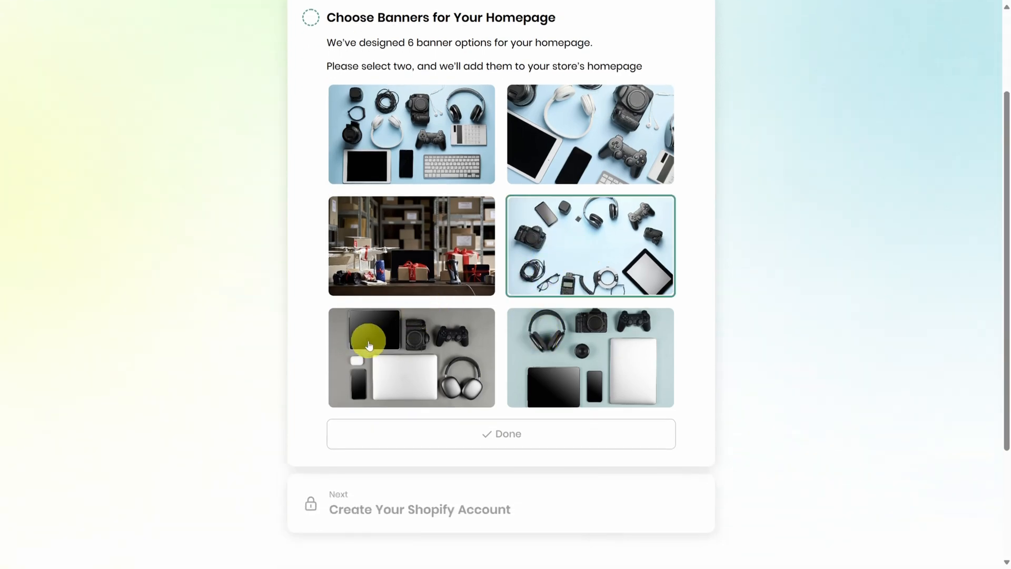
{"action": "left_click", "coordinate": [501, 433]}
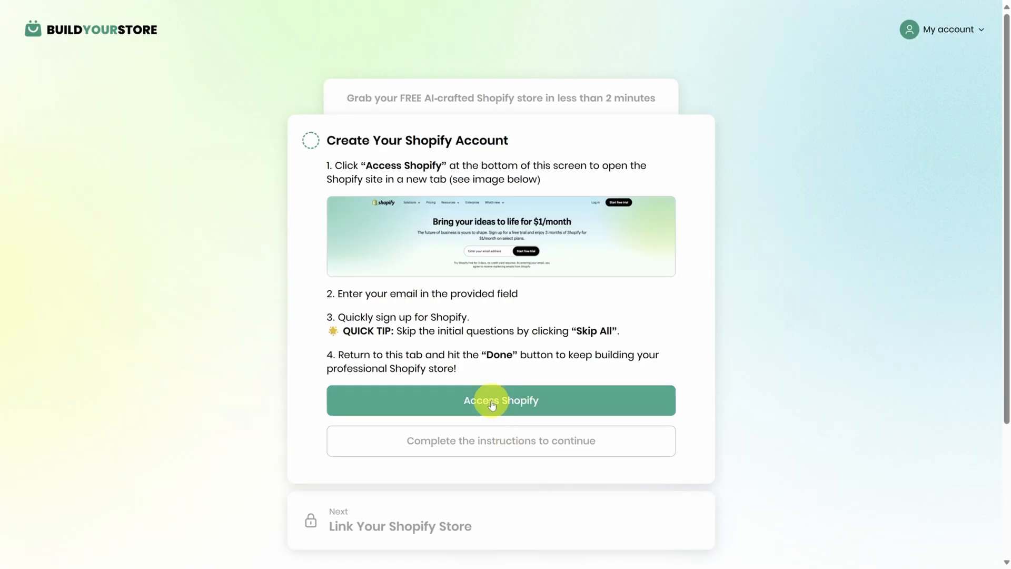
{"action": "left_click", "coordinate": [502, 400]}
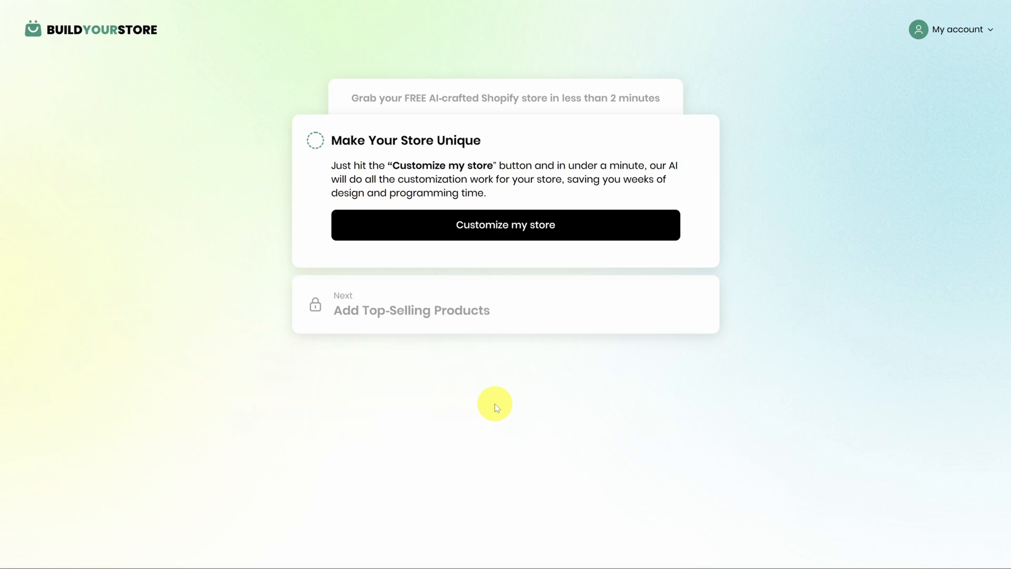
{"action": "mouse_move", "coordinate": [495, 281]}
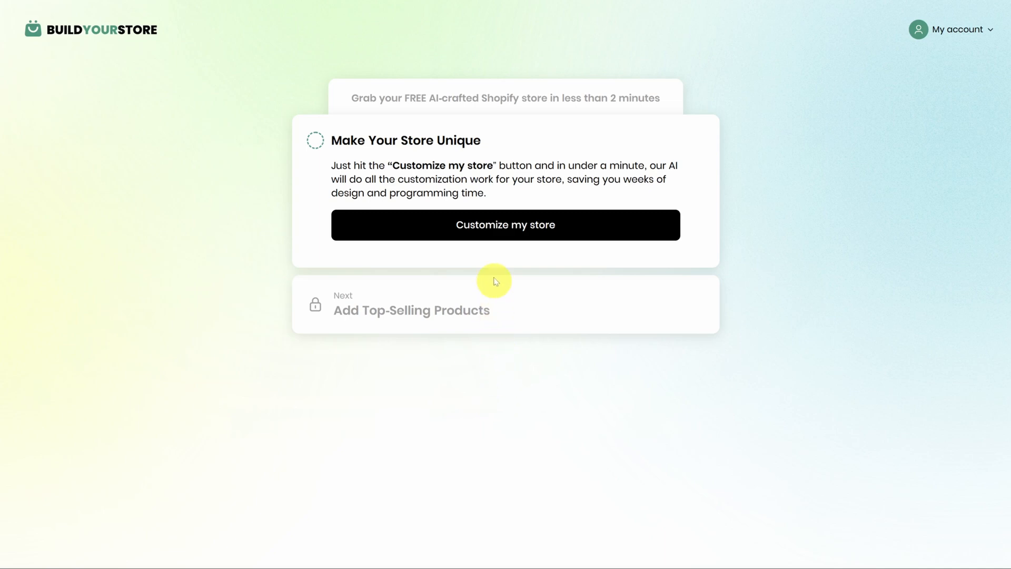
{"action": "left_click", "coordinate": [505, 225]}
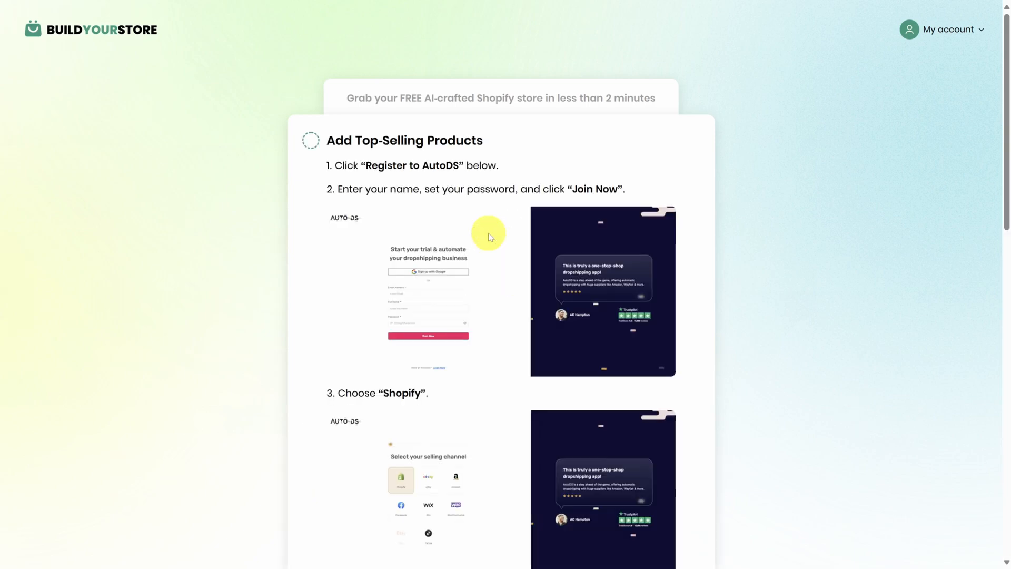
{"action": "scroll", "scroll_direction": "down", "scroll_amount": 3}
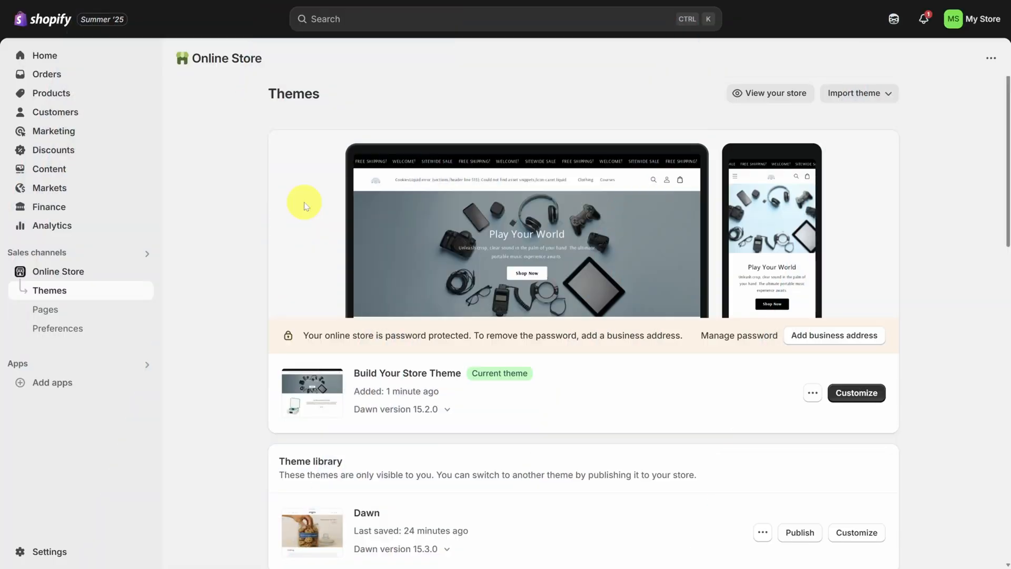
{"action": "mouse_move", "coordinate": [393, 342]}
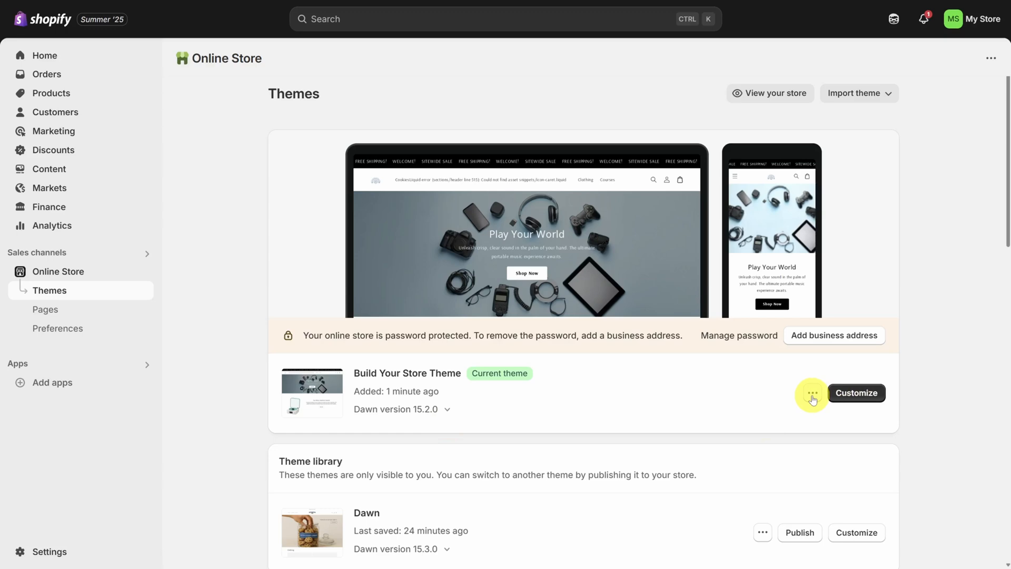
- Preview the Build Your Store Theme storefront from its ⋯ menu
{"action": "left_click", "coordinate": [812, 393]}
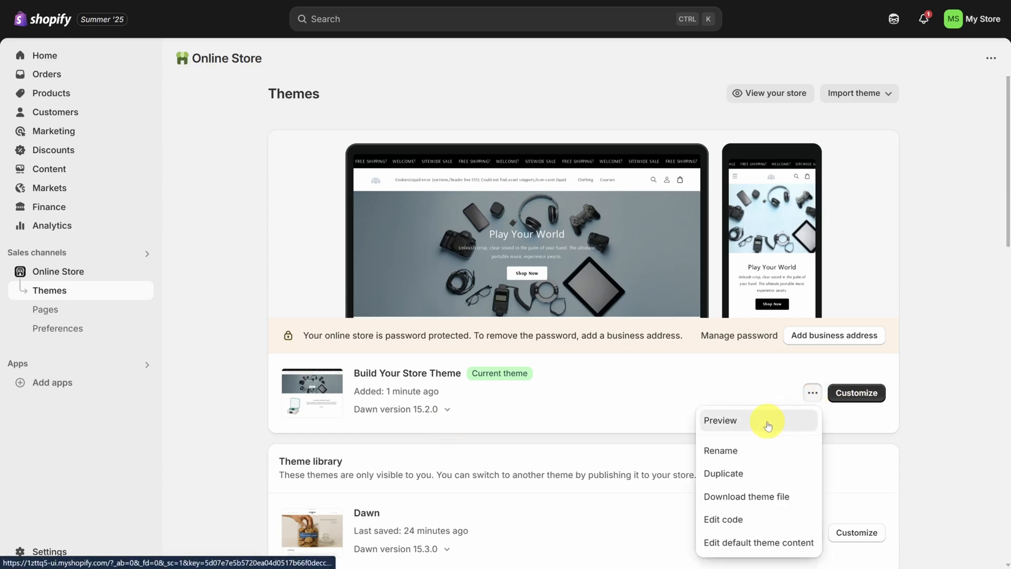
{"action": "left_click", "coordinate": [720, 420]}
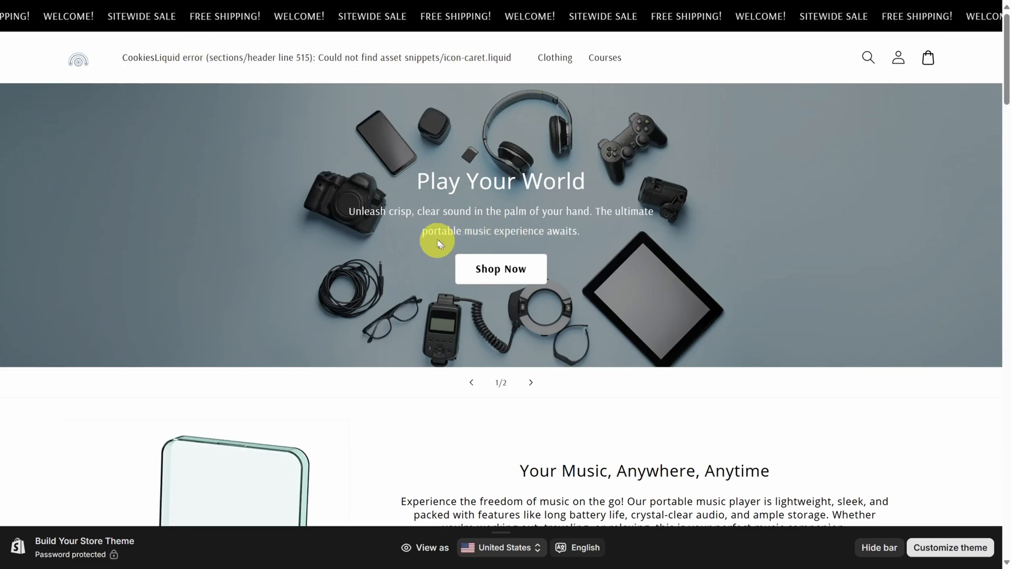
- Scroll the electronics homepage preview from hero banner through products, newsletter, testimonials and contact form
{"action": "scroll", "scroll_direction": "down", "scroll_amount": 3}
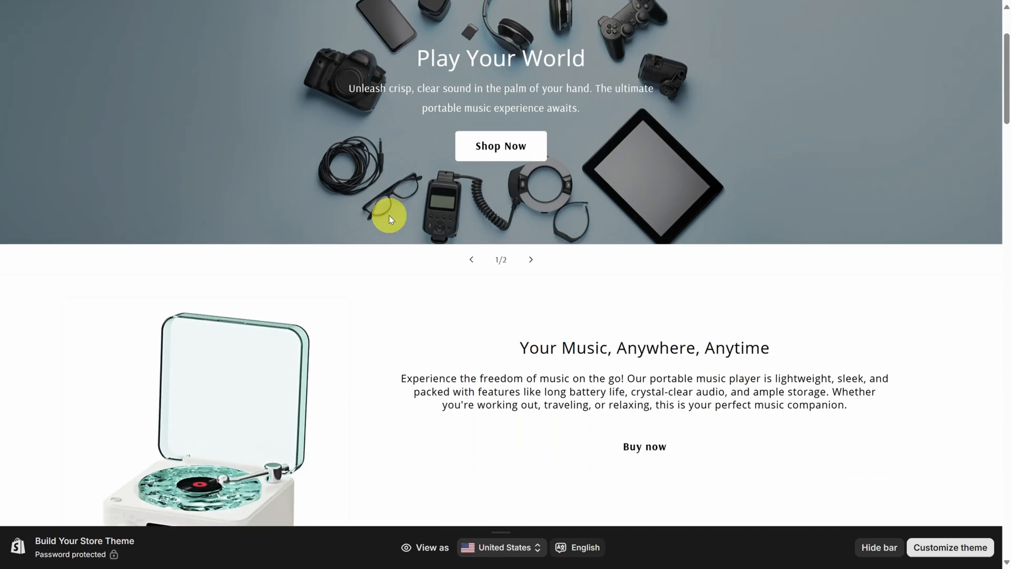
{"action": "scroll", "scroll_direction": "down", "scroll_amount": 3}
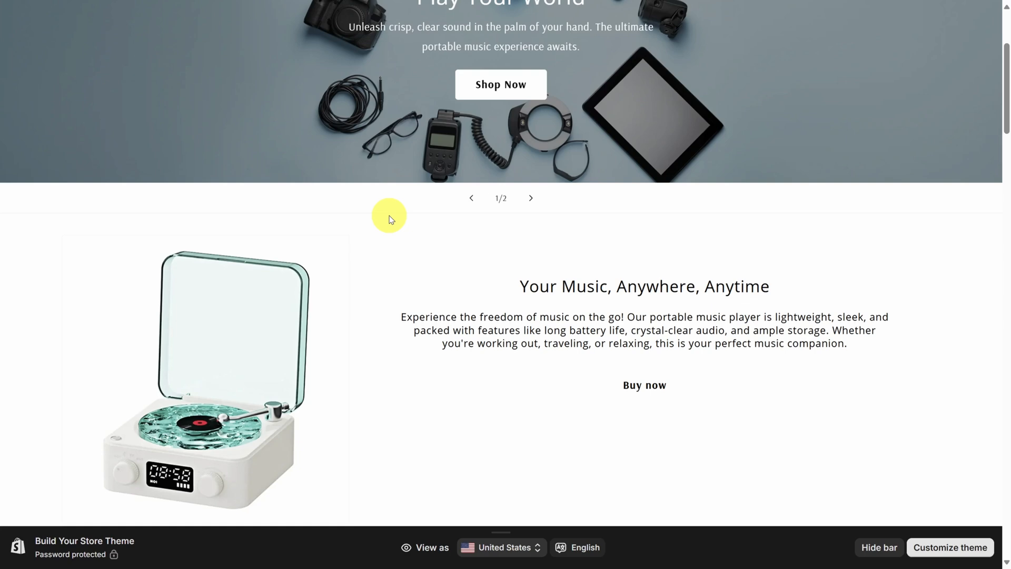
{"action": "scroll", "scroll_direction": "down", "scroll_amount": 3}
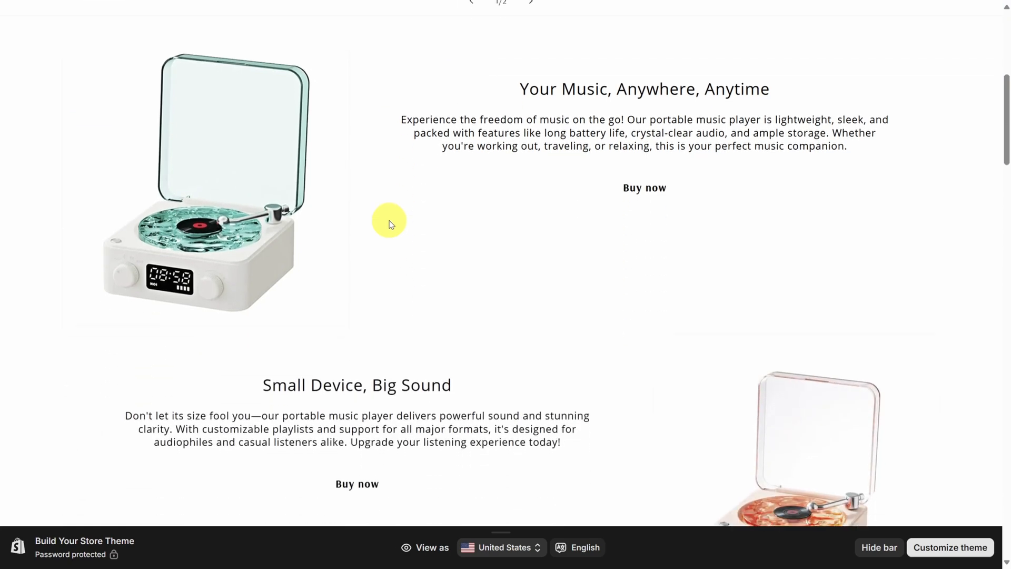
{"action": "scroll", "scroll_direction": "down", "scroll_amount": 3}
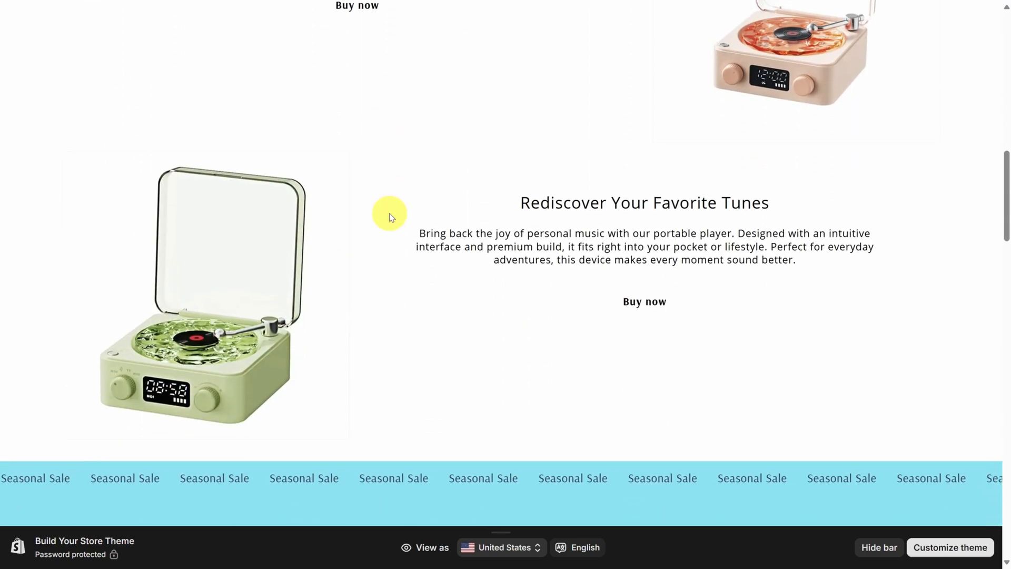
{"action": "scroll", "scroll_direction": "down", "scroll_amount": 3}
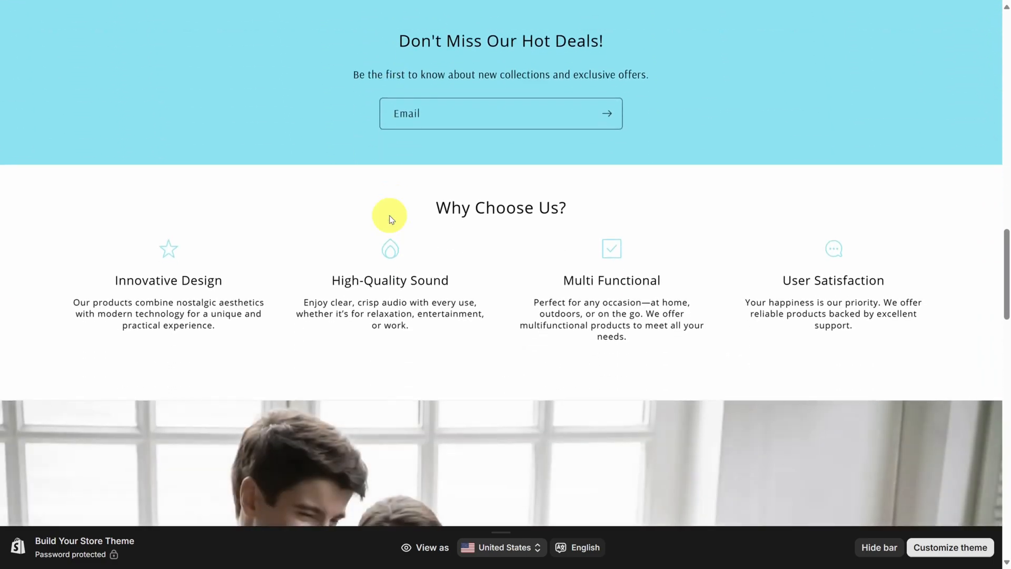
{"action": "scroll", "scroll_direction": "down", "scroll_amount": 3}
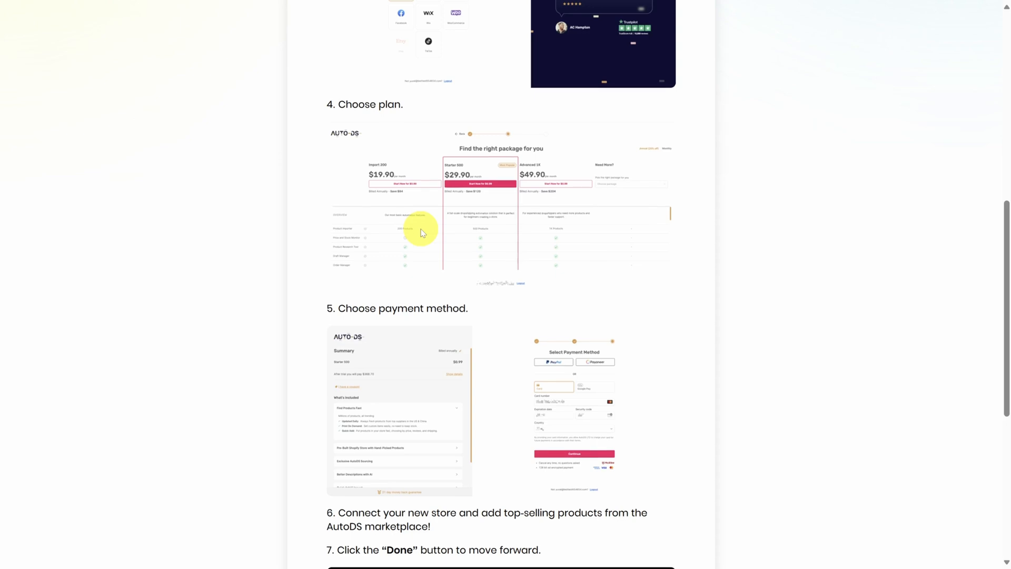
{"action": "scroll", "scroll_direction": "down", "scroll_amount": 3}
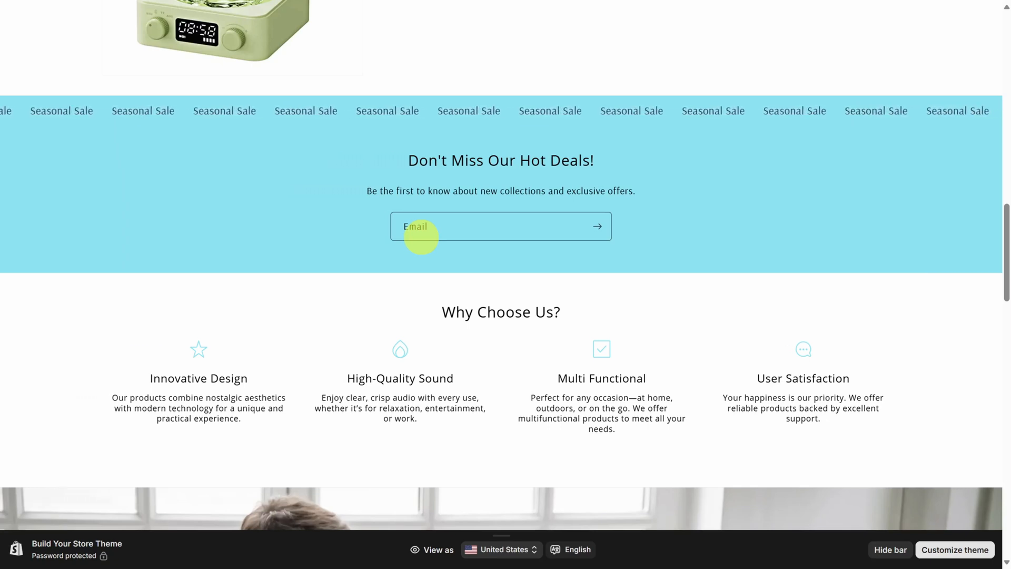
{"action": "scroll", "scroll_direction": "down", "scroll_amount": 3}
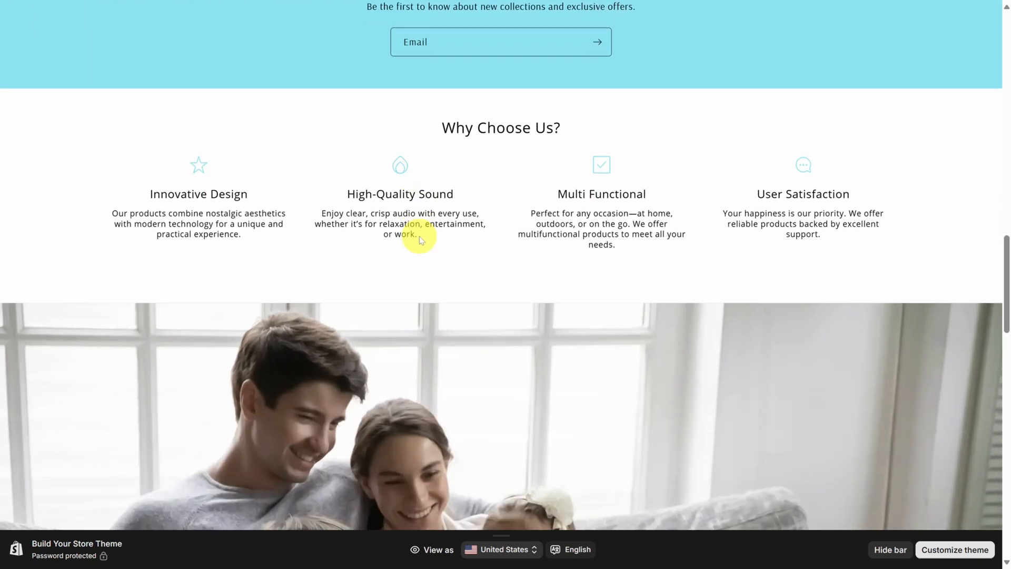
{"action": "scroll", "scroll_direction": "down", "scroll_amount": 3}
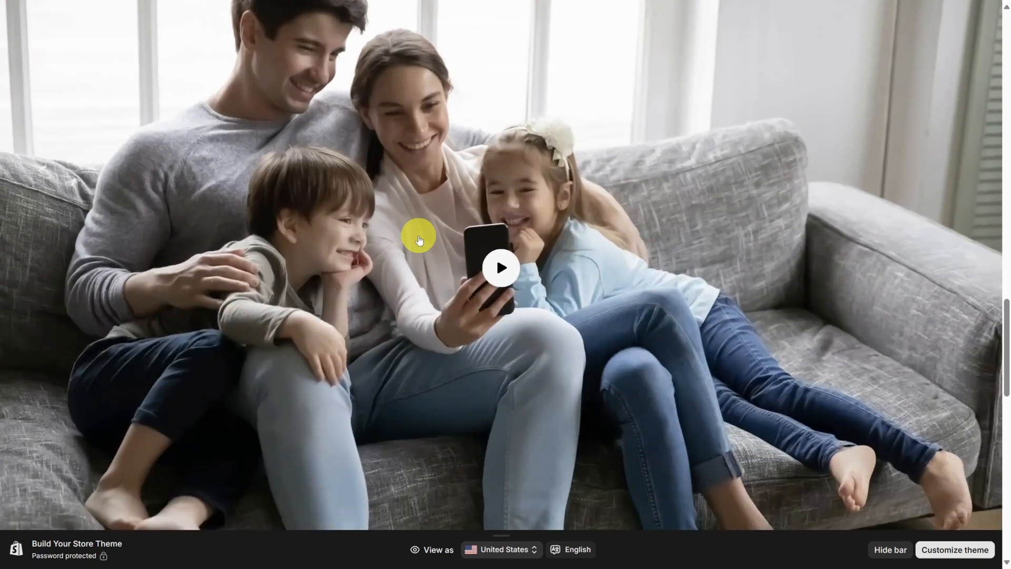
{"action": "scroll", "scroll_direction": "down", "scroll_amount": 3}
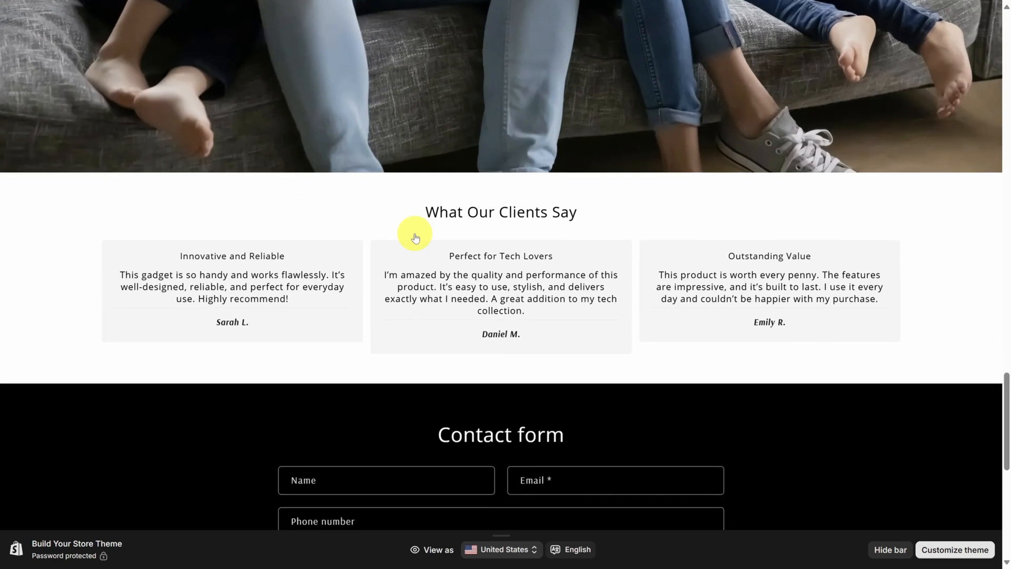
{"action": "scroll", "scroll_direction": "down", "scroll_amount": 3}
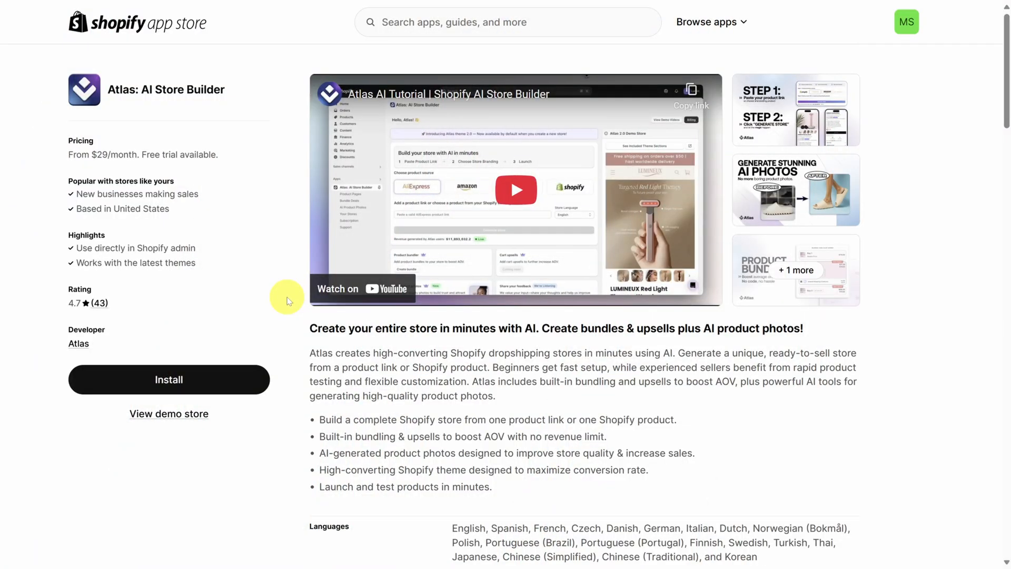
{"action": "mouse_move", "coordinate": [209, 343]}
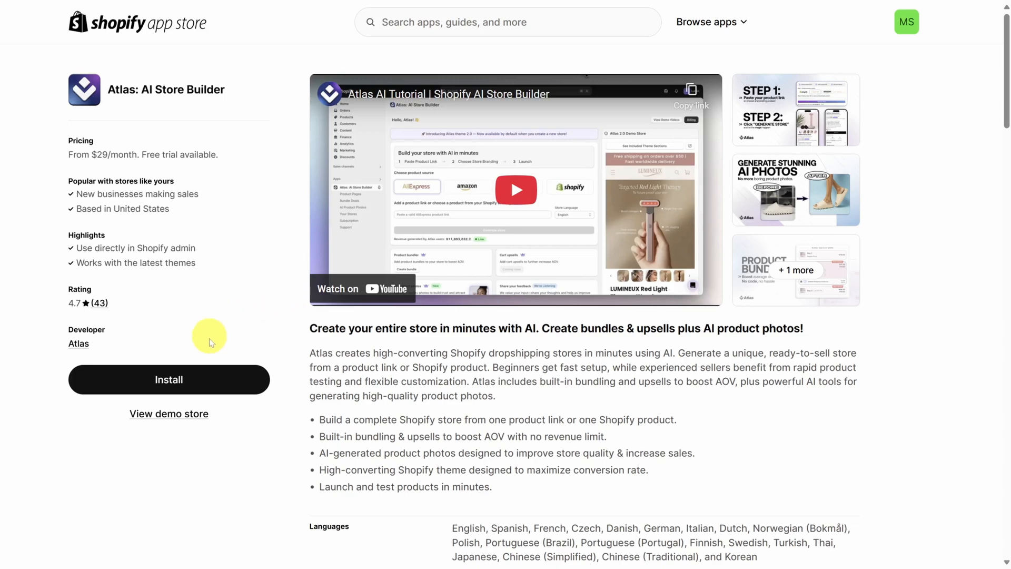
- Install the Atlas: AI Store Builder app so it opens in Shopify admin
{"action": "left_click", "coordinate": [169, 380]}
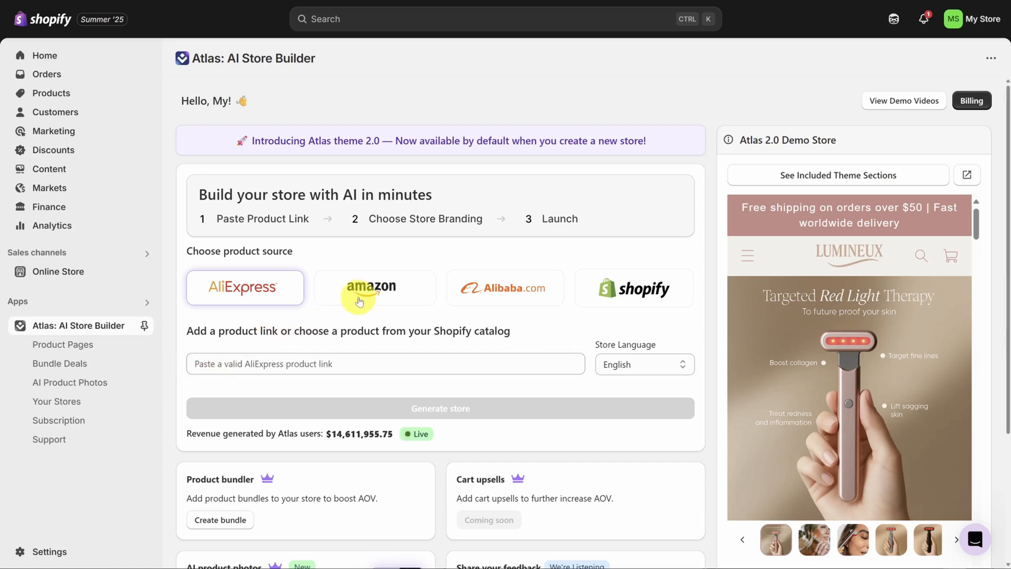
- Choose Amazon as the product source and generate a store from the cookie link
{"action": "left_click", "coordinate": [374, 288]}
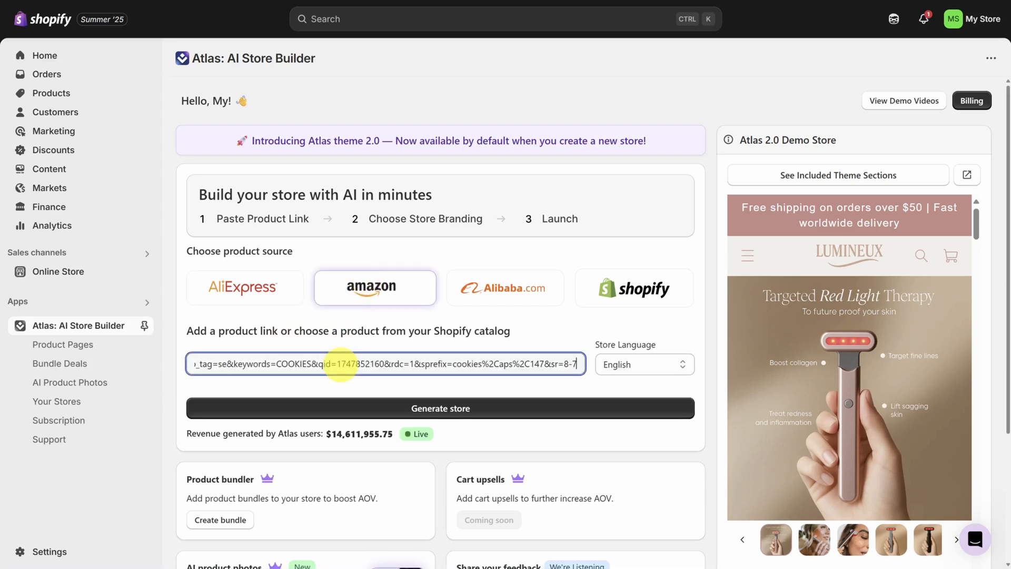
{"action": "left_click", "coordinate": [440, 407]}
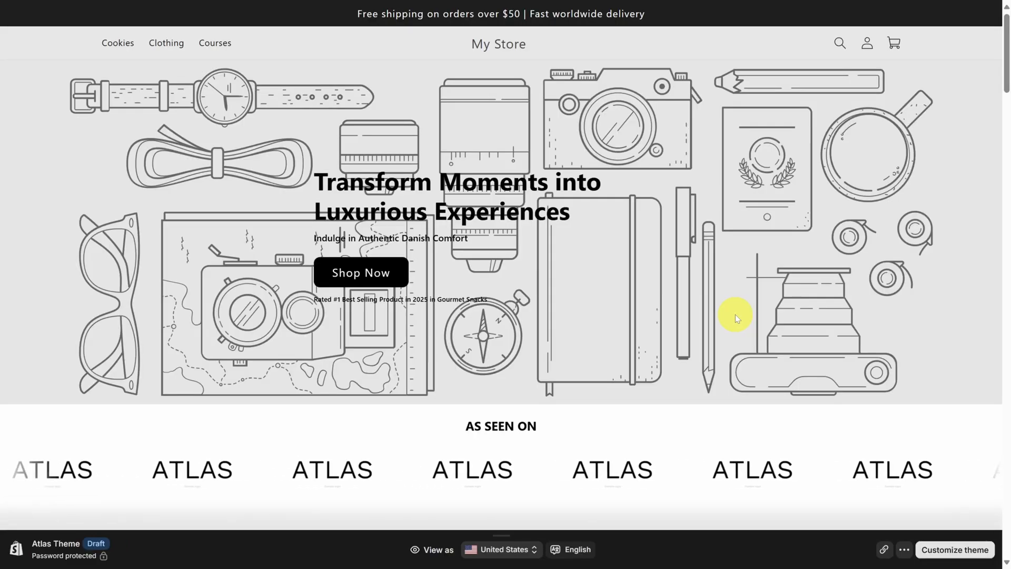
- Scroll the Atlas homepage, advance the reviews carousel, and open the Danish Butter Cookie Assortment product page
{"action": "scroll", "scroll_direction": "down", "scroll_amount": 3}
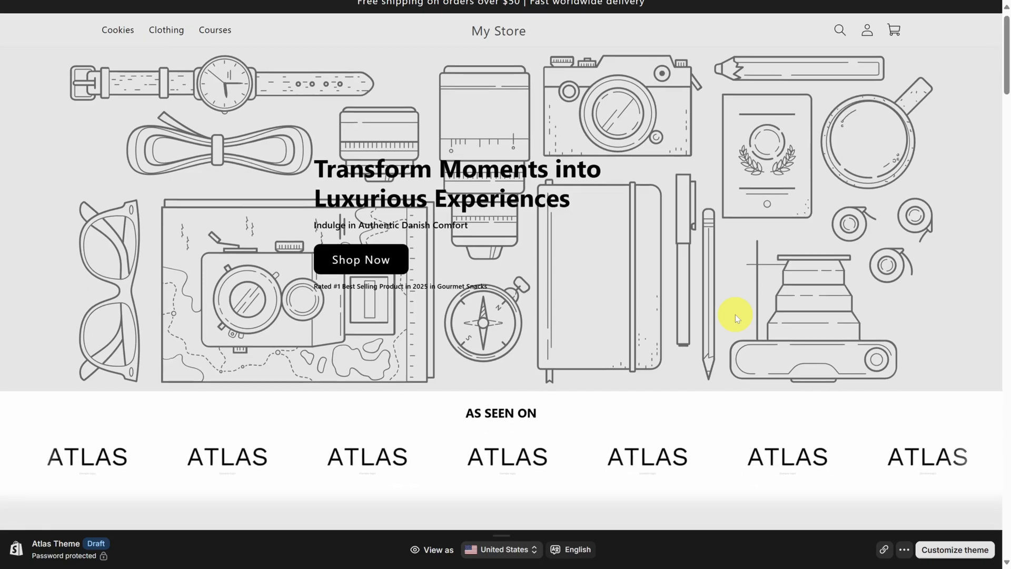
{"action": "scroll", "scroll_direction": "down", "scroll_amount": 3}
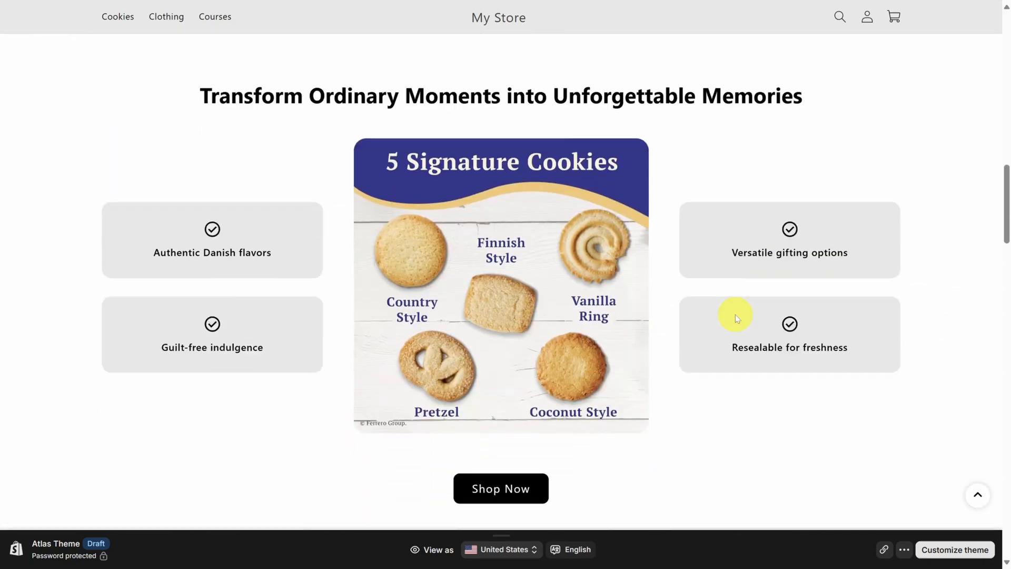
{"action": "scroll", "scroll_direction": "down", "scroll_amount": 3}
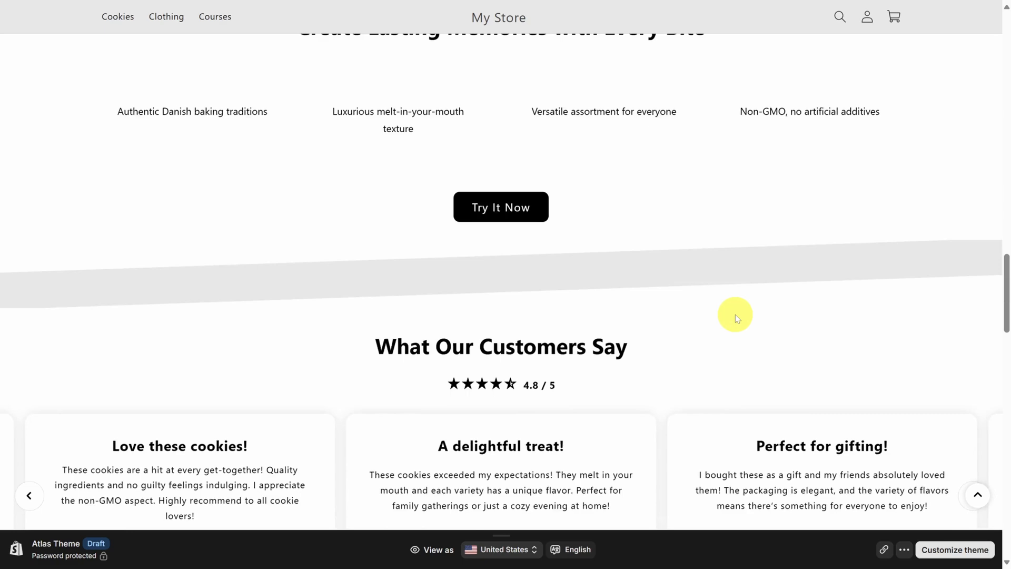
{"action": "scroll", "scroll_direction": "down", "scroll_amount": 3}
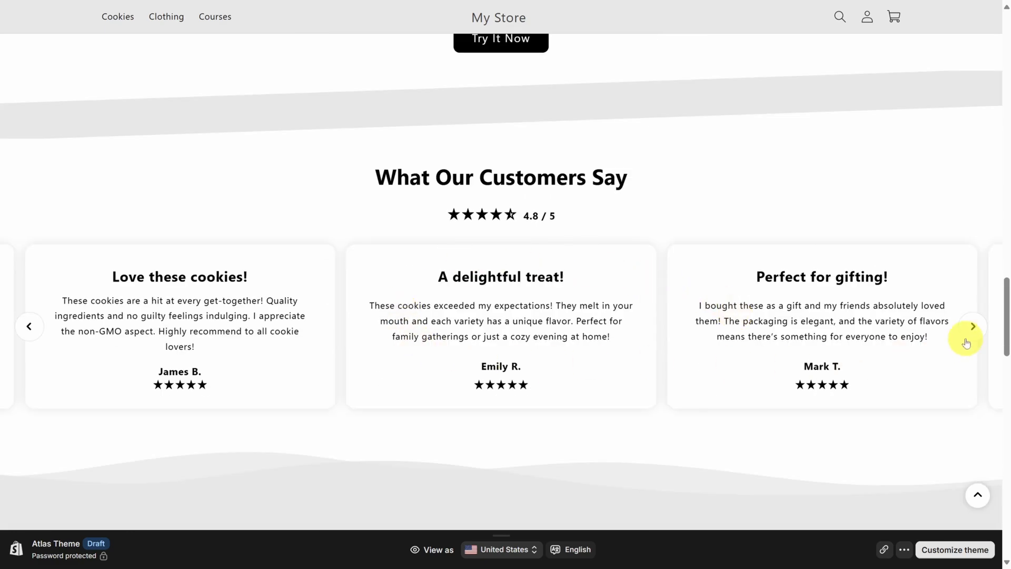
{"action": "left_click", "coordinate": [972, 327]}
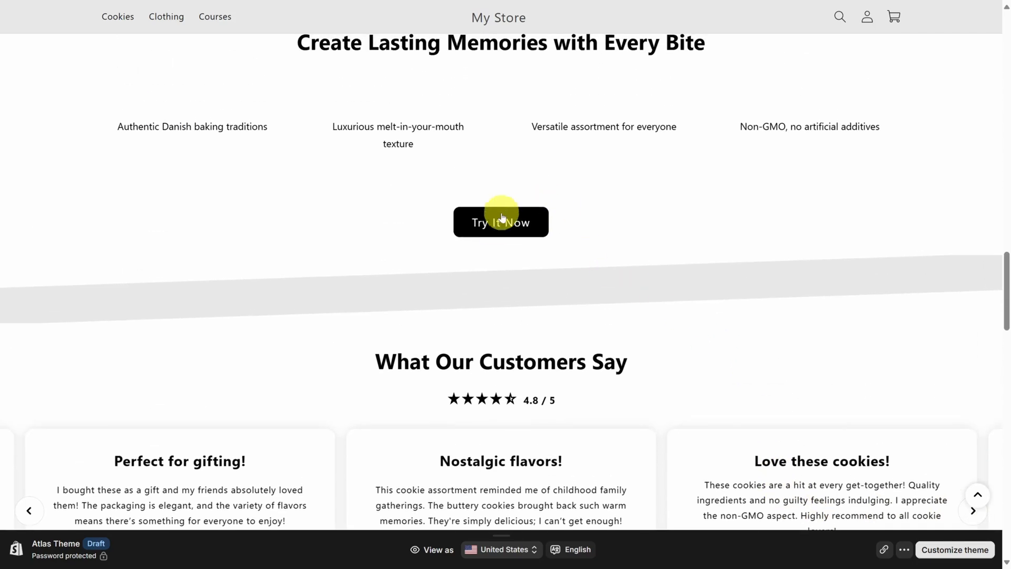
{"action": "left_click", "coordinate": [501, 222]}
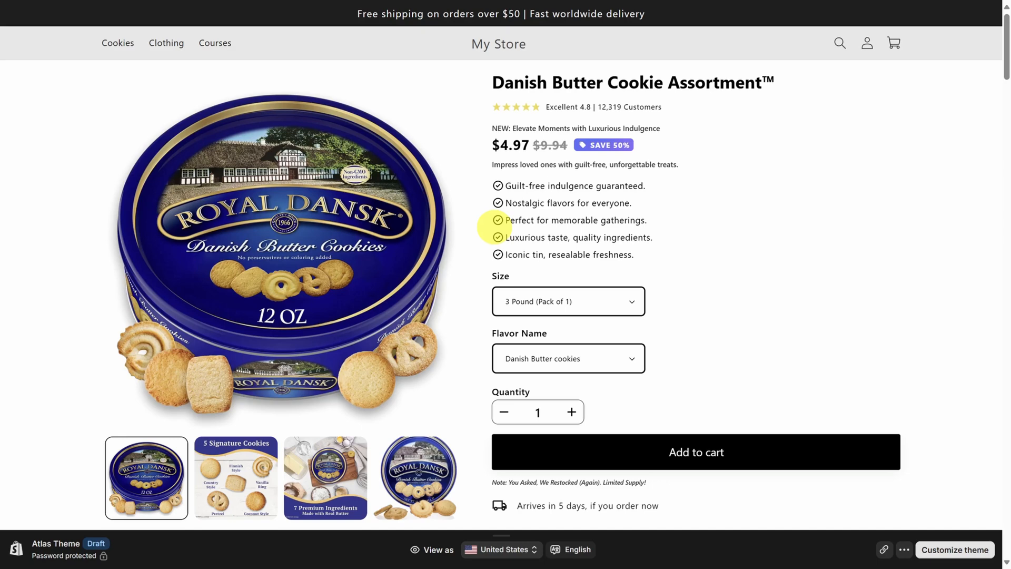
- Scroll through the Atlas product page to the feature banners and cookie-revolution stats section
{"action": "scroll", "scroll_direction": "down", "scroll_amount": 3}
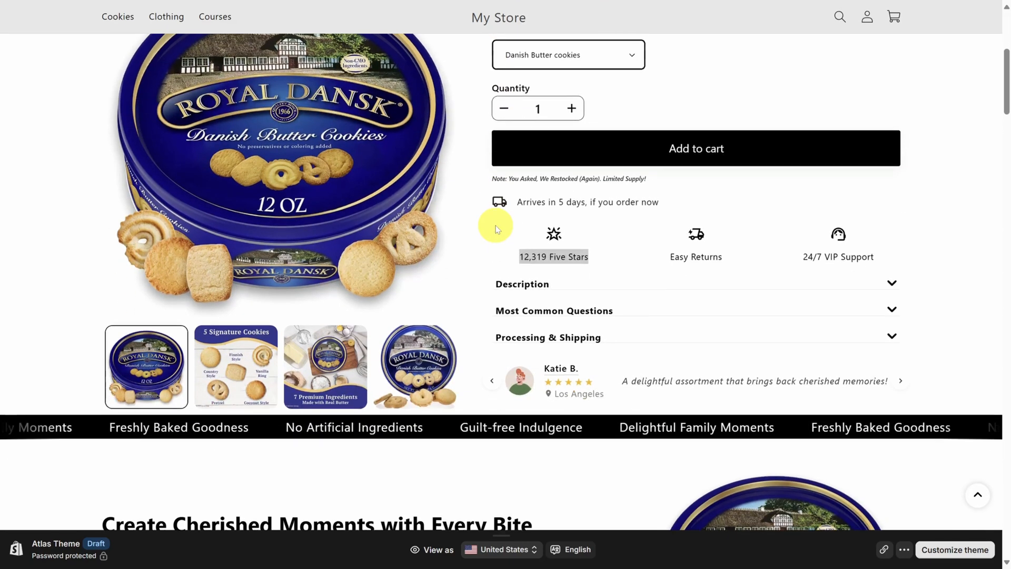
{"action": "scroll", "scroll_direction": "down", "scroll_amount": 3}
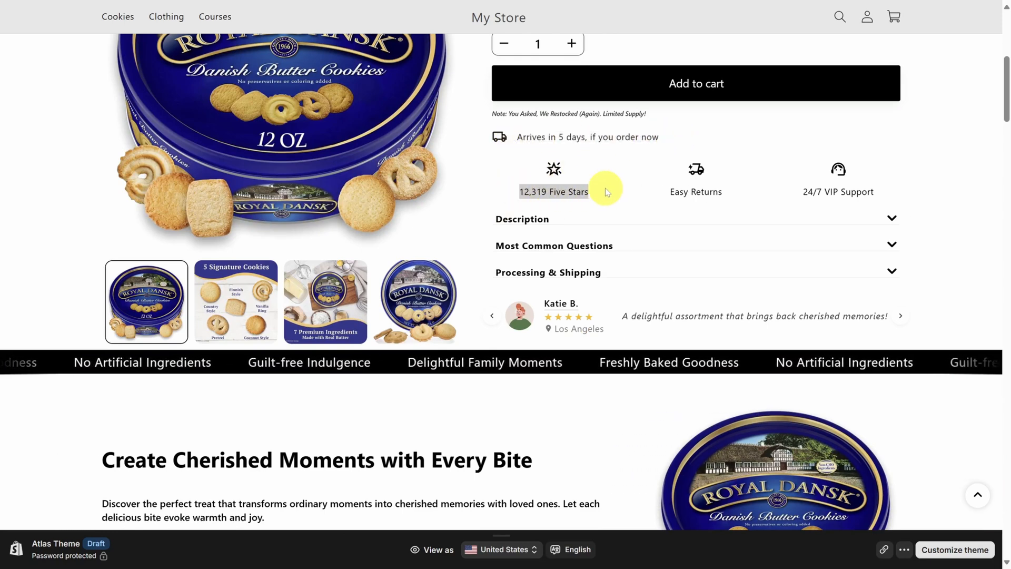
{"action": "scroll", "scroll_direction": "down", "scroll_amount": 3}
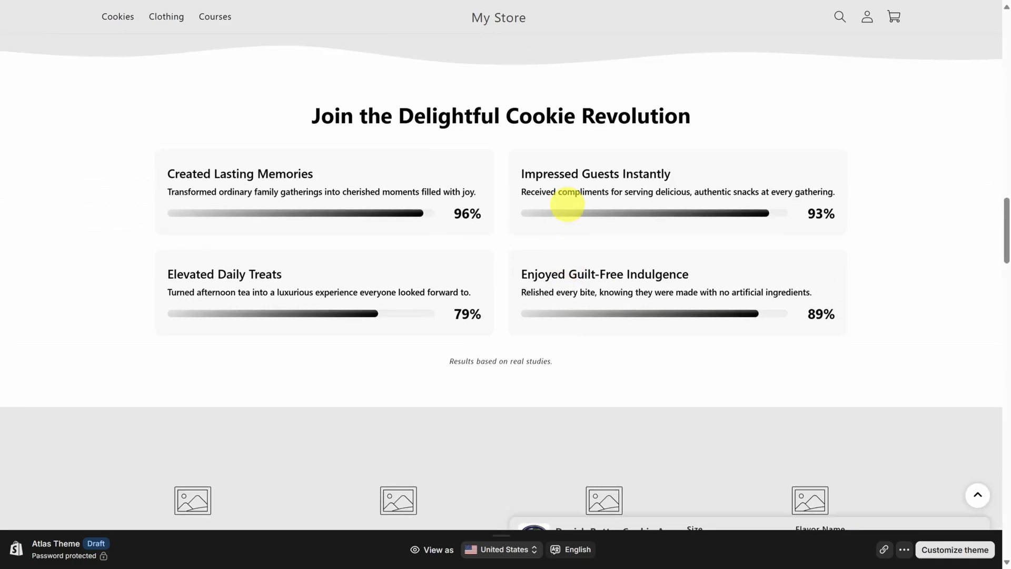
{"action": "mouse_move", "coordinate": [524, 245]}
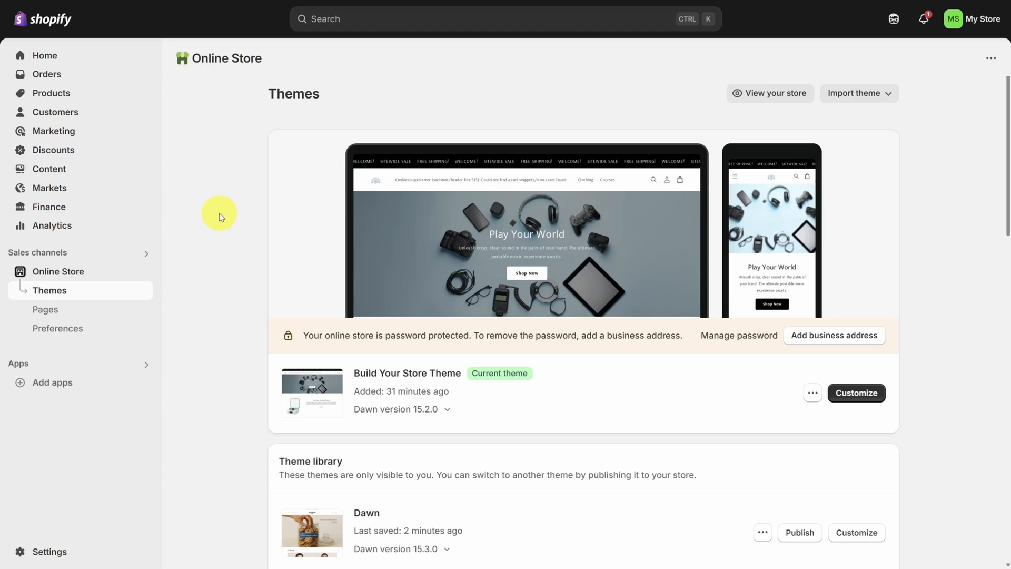
- Preview the Dawn theme's cookie-jar homepage from the themes list
{"action": "scroll", "scroll_direction": "down", "scroll_amount": 3}
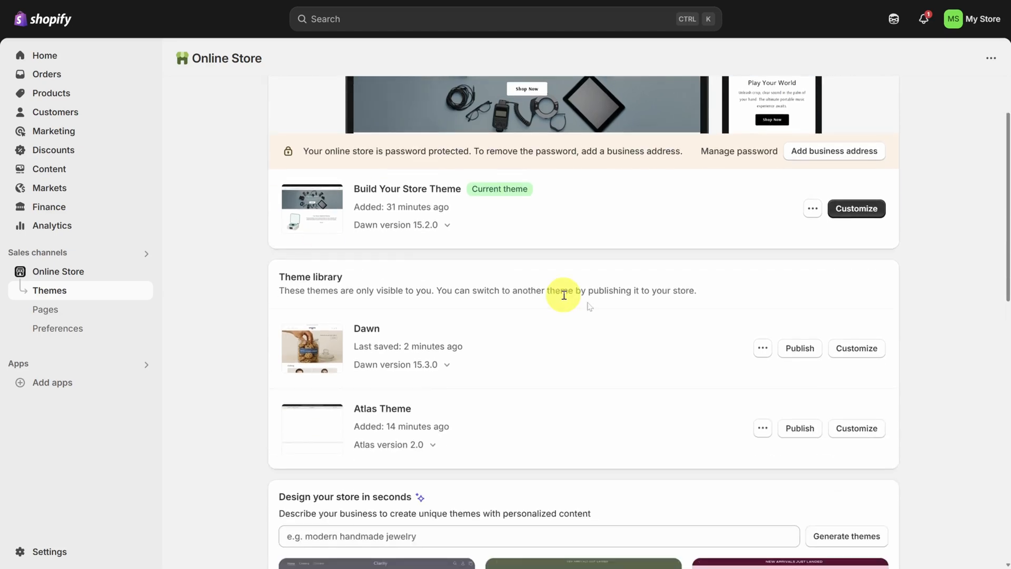
{"action": "left_click", "coordinate": [762, 348]}
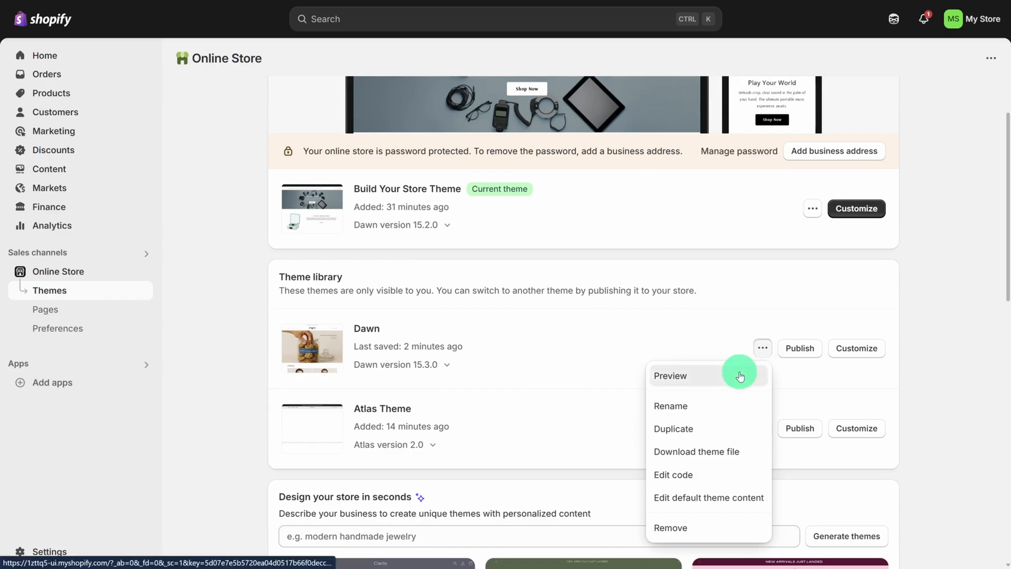
{"action": "left_click", "coordinate": [671, 375]}
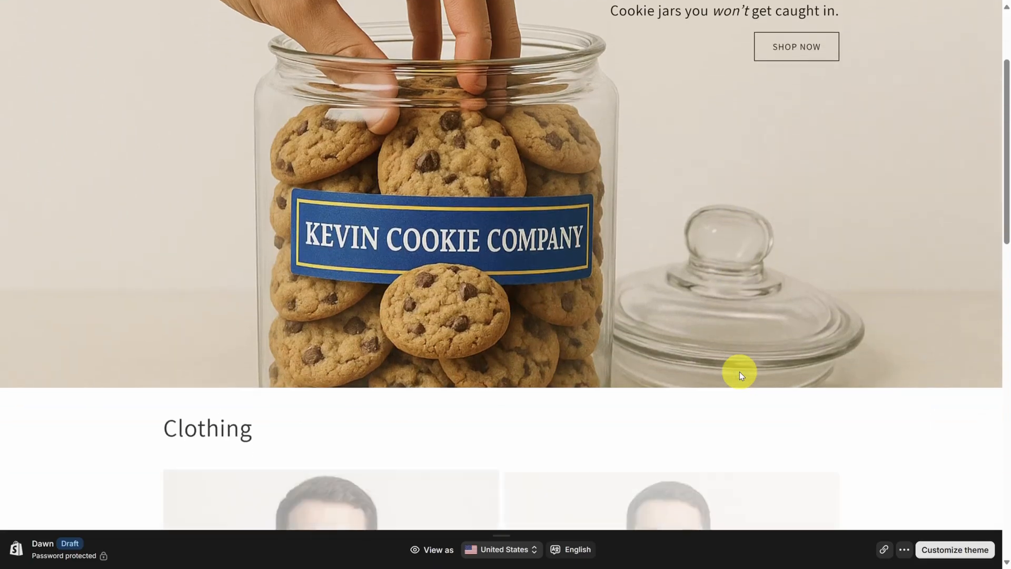
{"action": "scroll", "scroll_direction": "down", "scroll_amount": 3}
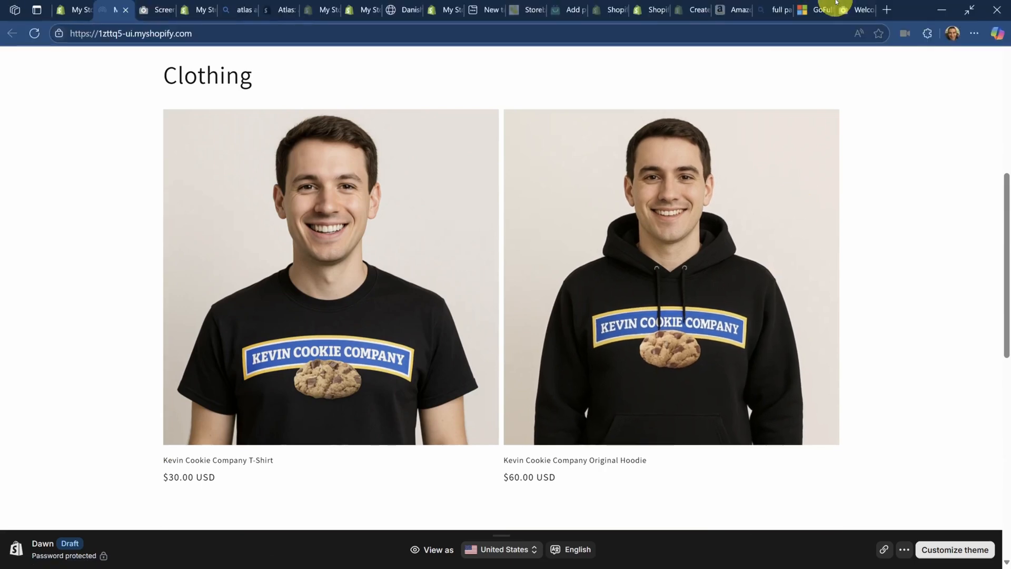
- Capture and download a GoFullPage full-page screenshot of the Dawn homepage
{"action": "left_click", "coordinate": [927, 33]}
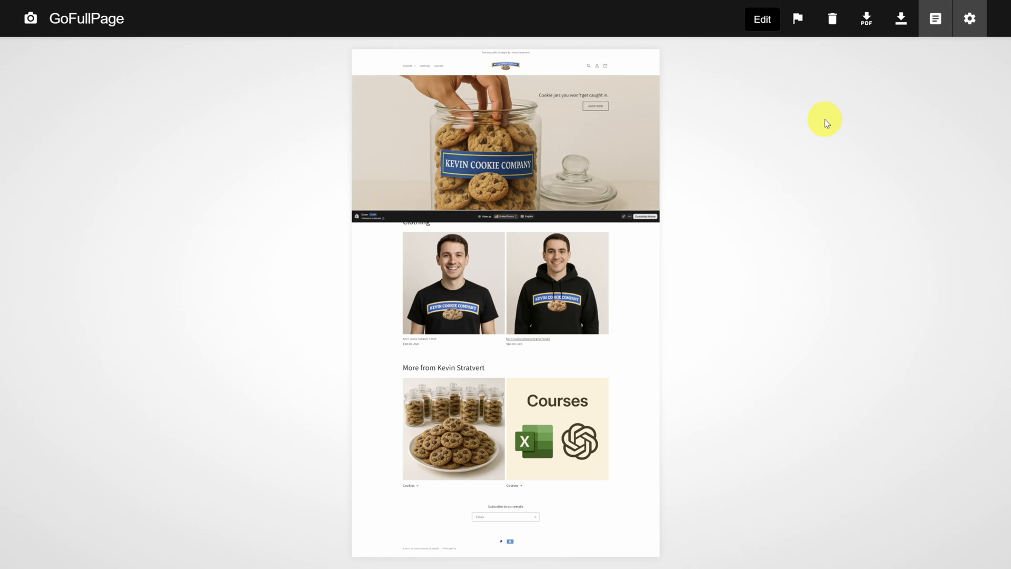
{"action": "left_click", "coordinate": [900, 18]}
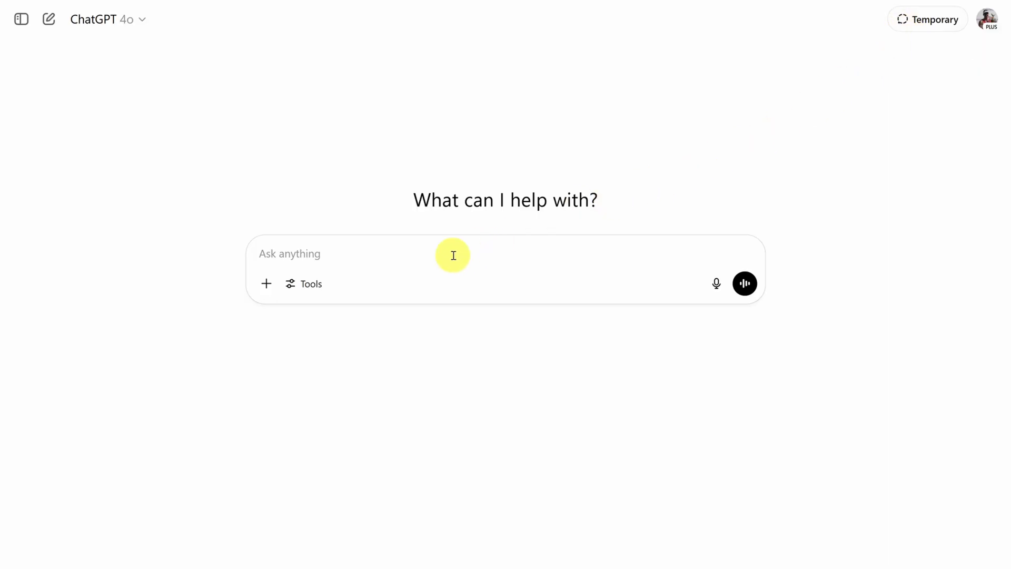
- Ask ChatGPT for three higher-converting homepage recommendations, attaching the cookie-store screenshot
{"action": "type", "text": "I'm buliding a Shopify store to sell cookies to my YouTube subscribers. Attached is a picture of my home page. What are your top 3 recommendations to make this page higher-converting."}
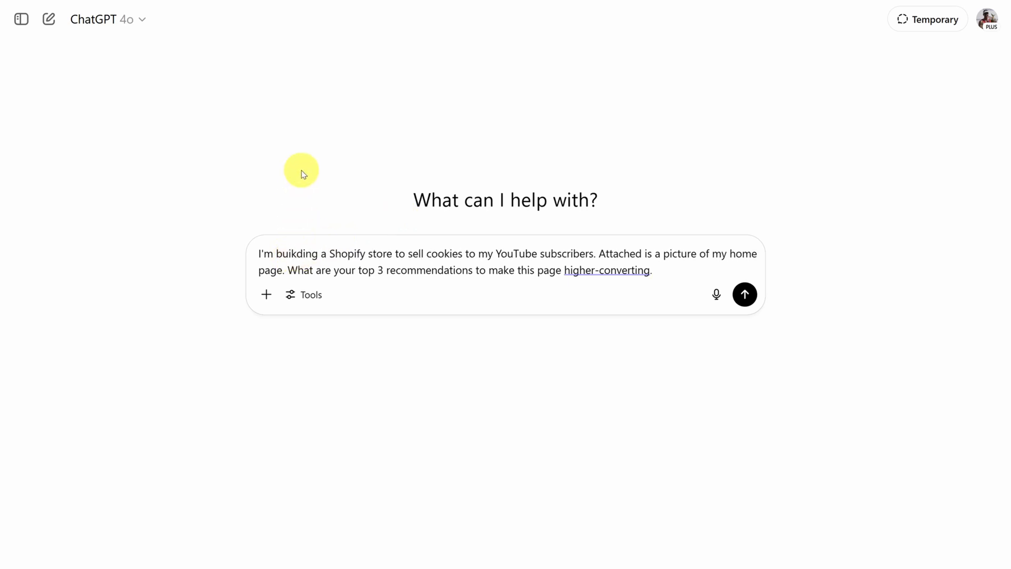
{"action": "type", "text": "building"}
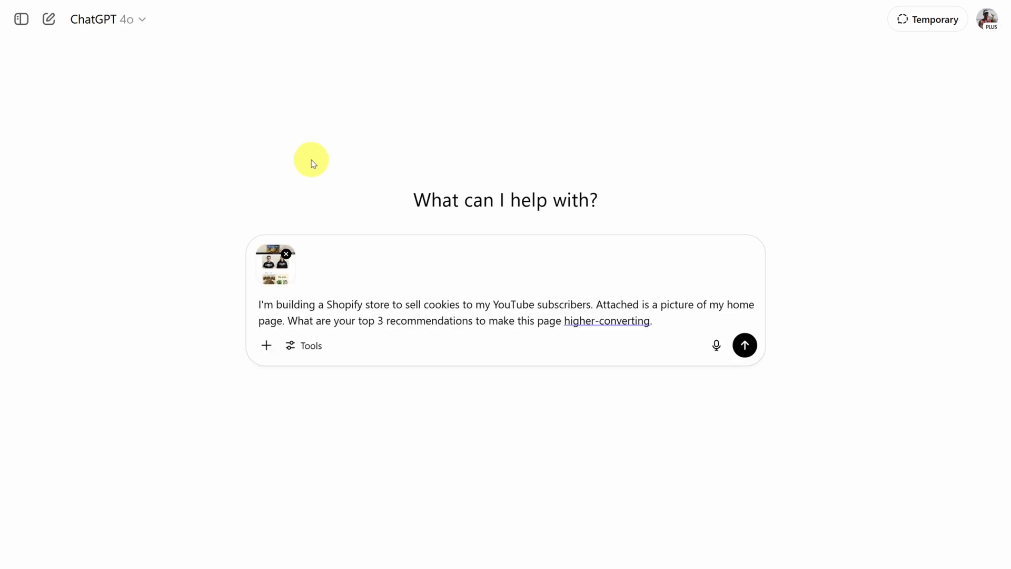
{"action": "mouse_move", "coordinate": [266, 345]}
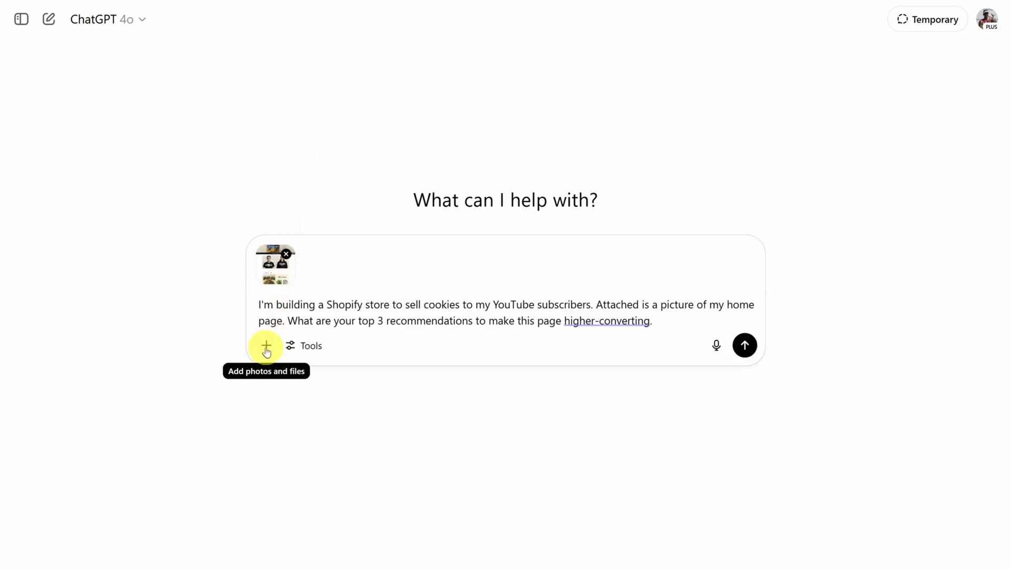
{"action": "left_click", "coordinate": [651, 320]}
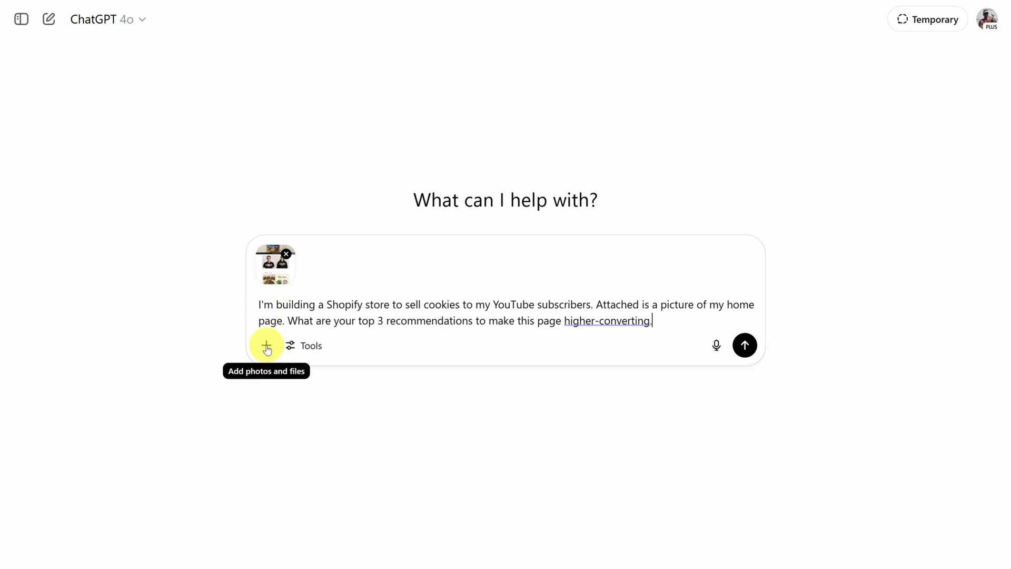
{"action": "left_click", "coordinate": [745, 346]}
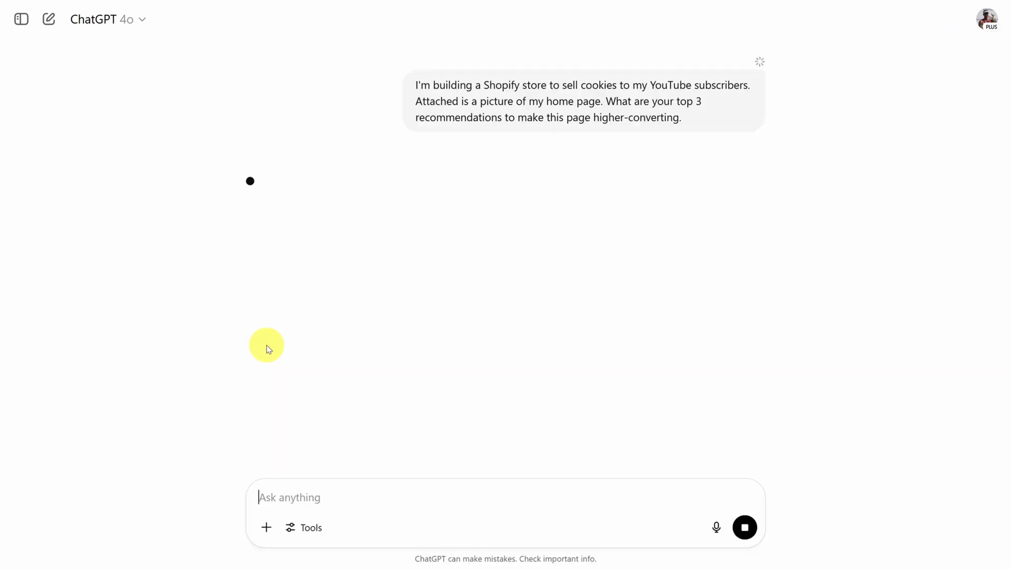